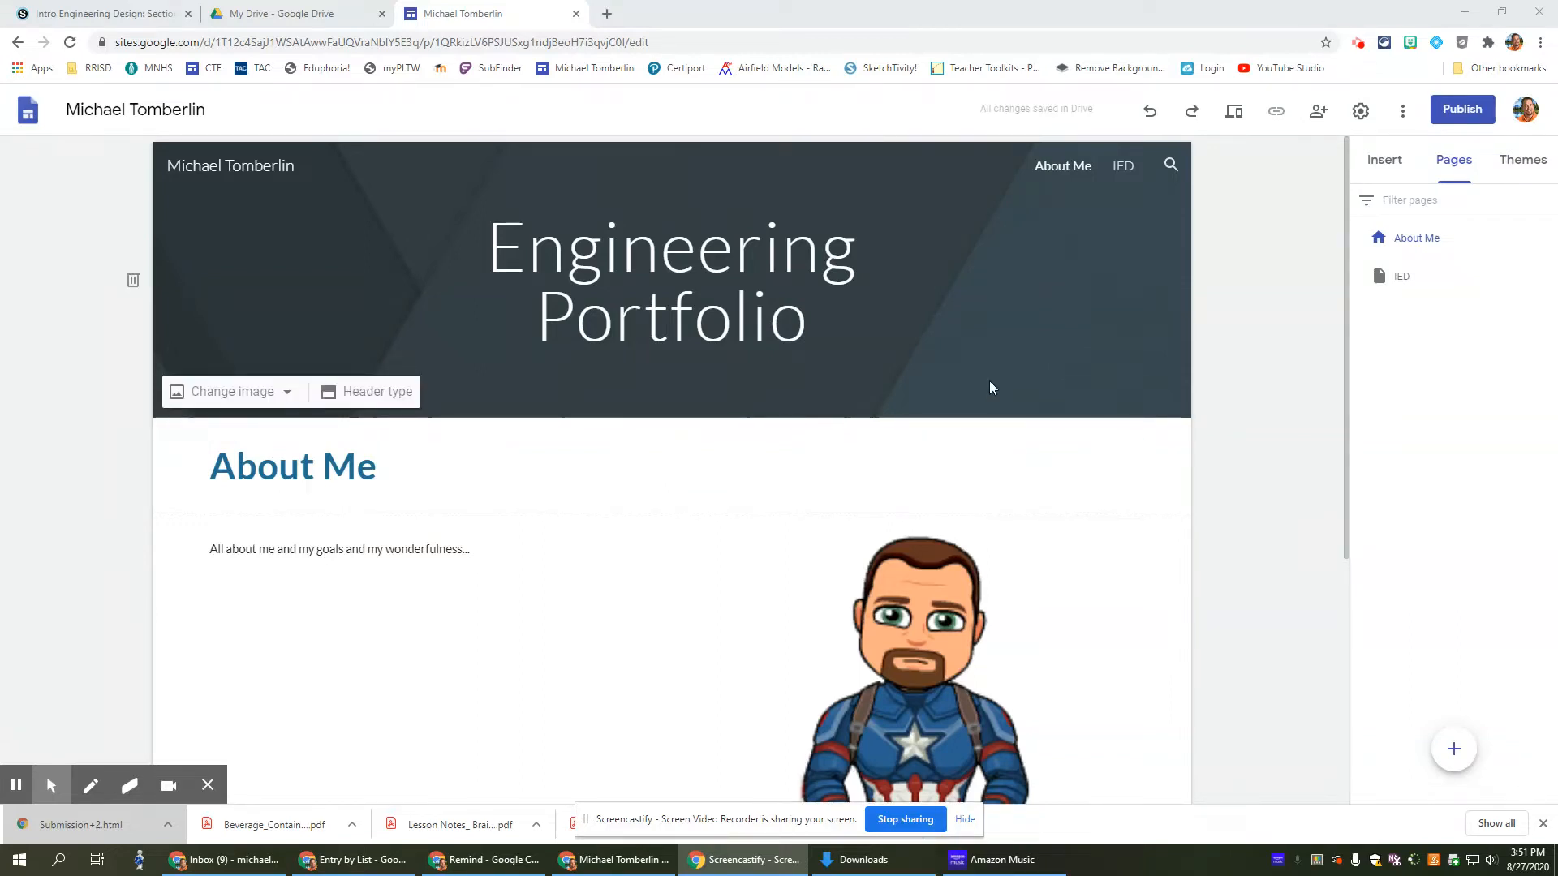
{"action": "mouse_move", "coordinate": [973, 368]}
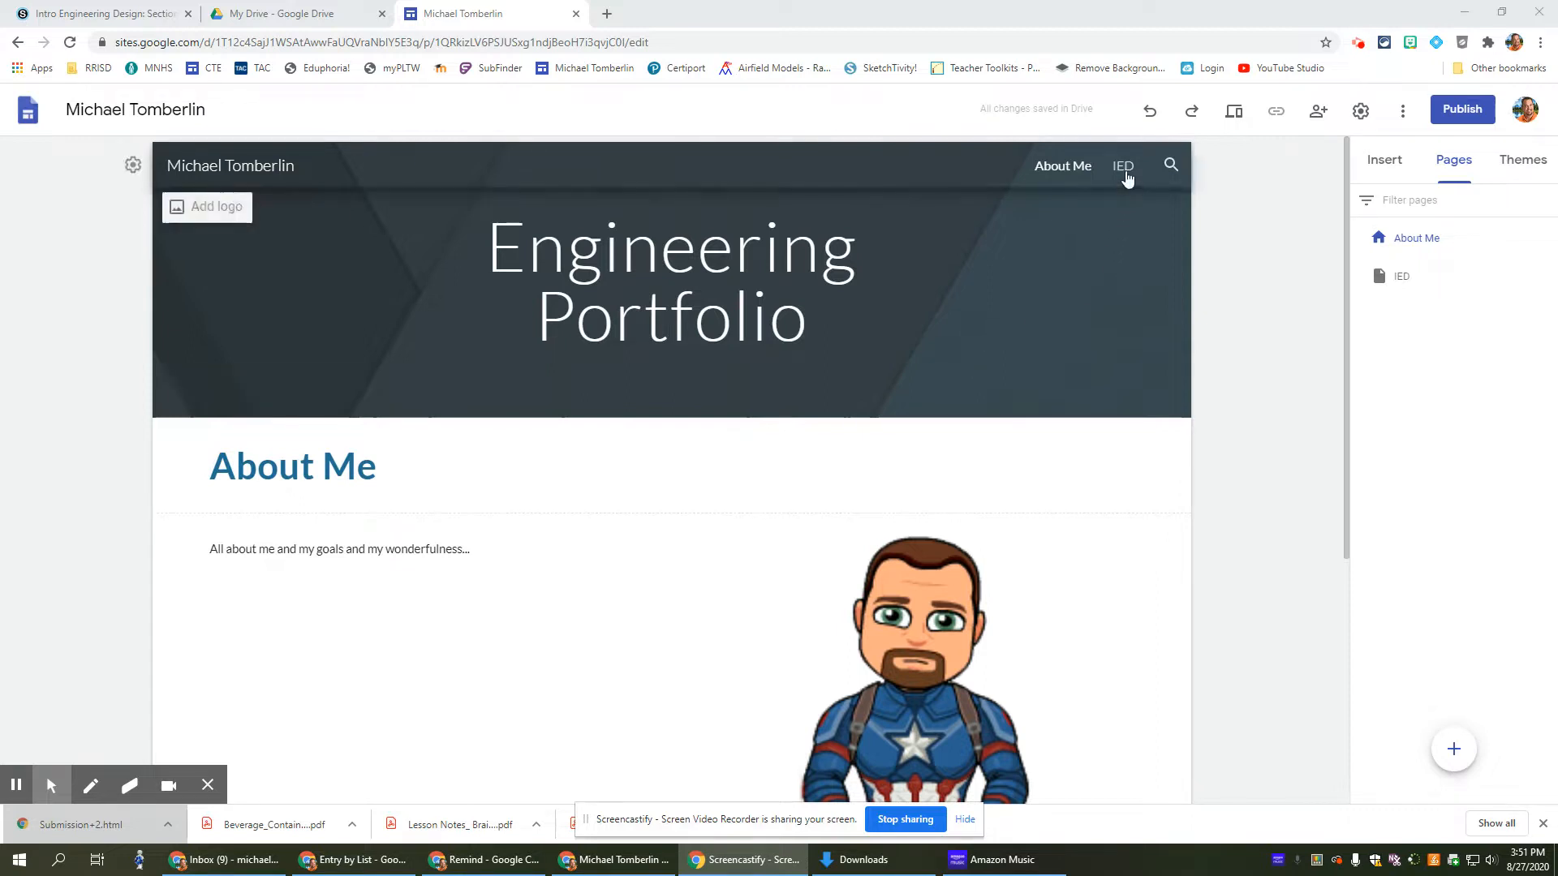
- Go to the empty IED page and show the Insert options for adding content
{"action": "left_click", "coordinate": [1123, 166]}
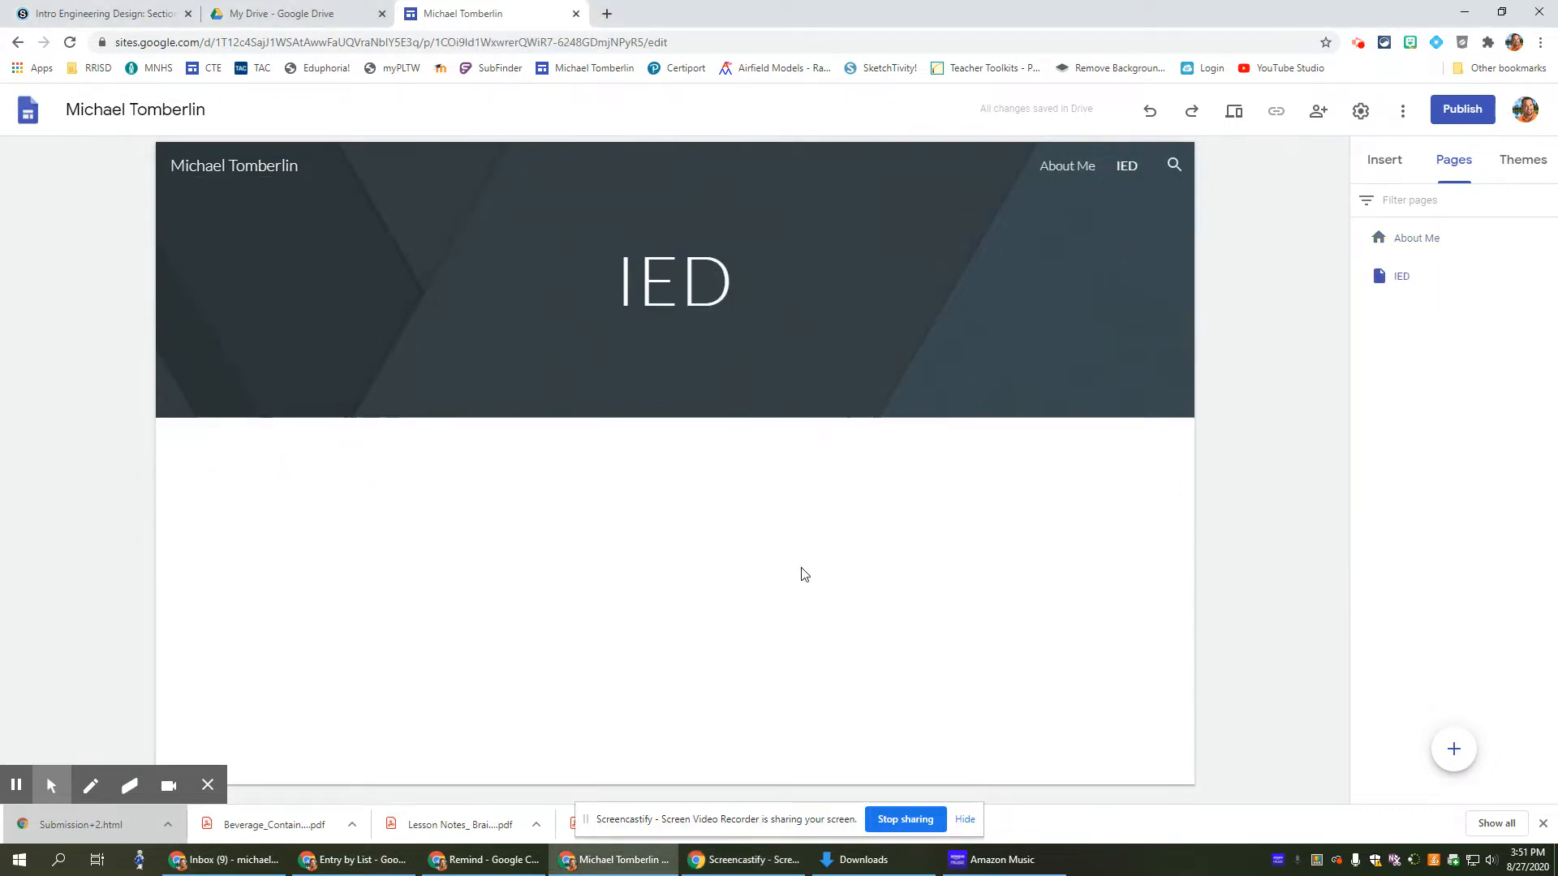
{"action": "left_click", "coordinate": [1383, 159]}
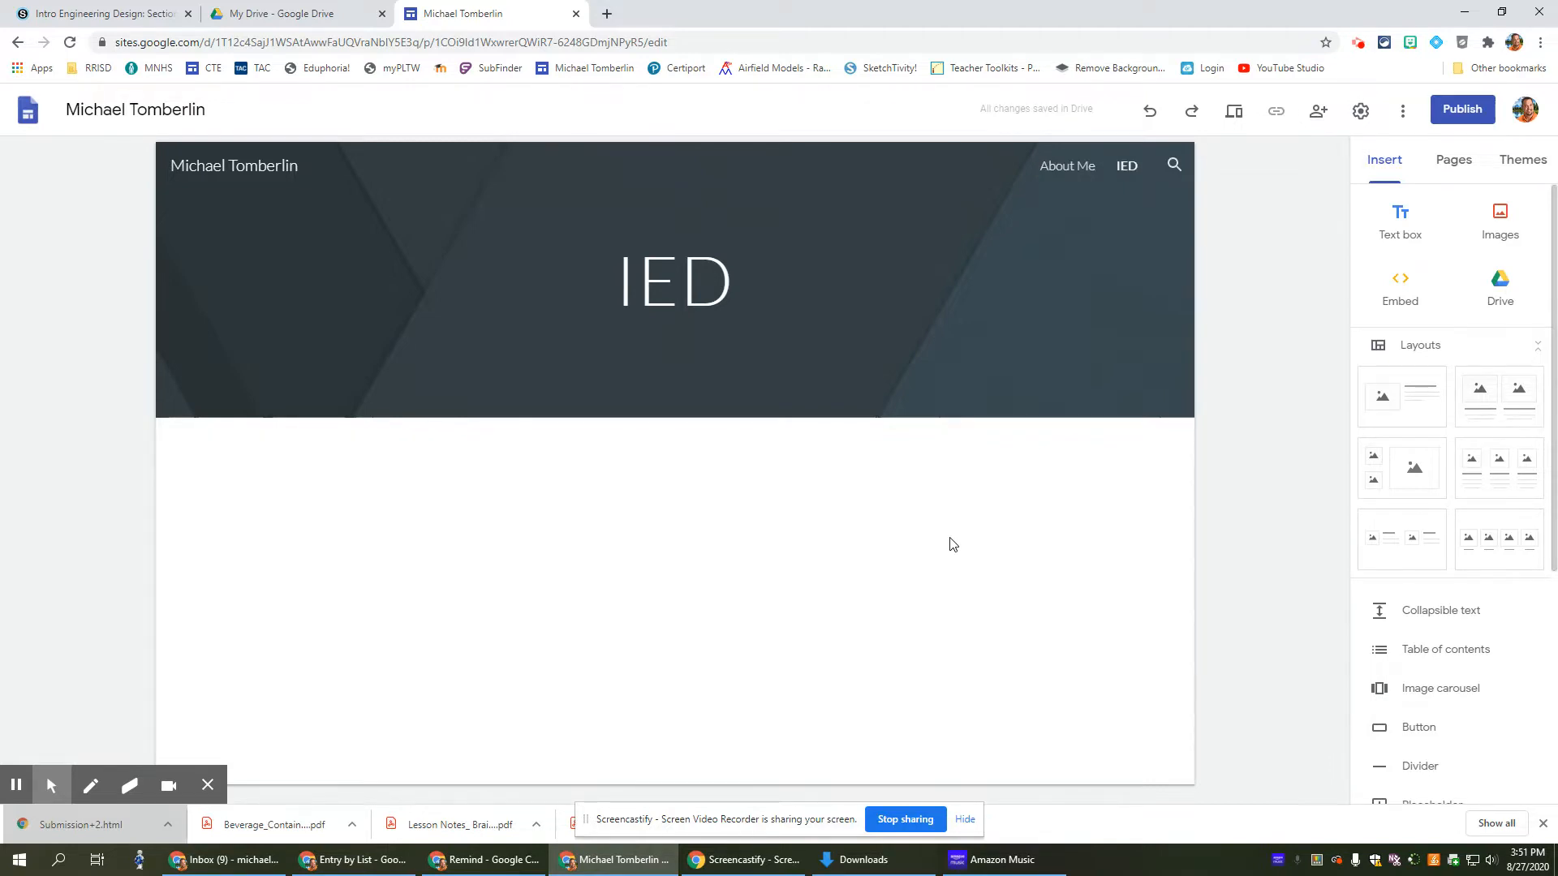
{"action": "mouse_move", "coordinate": [816, 546]}
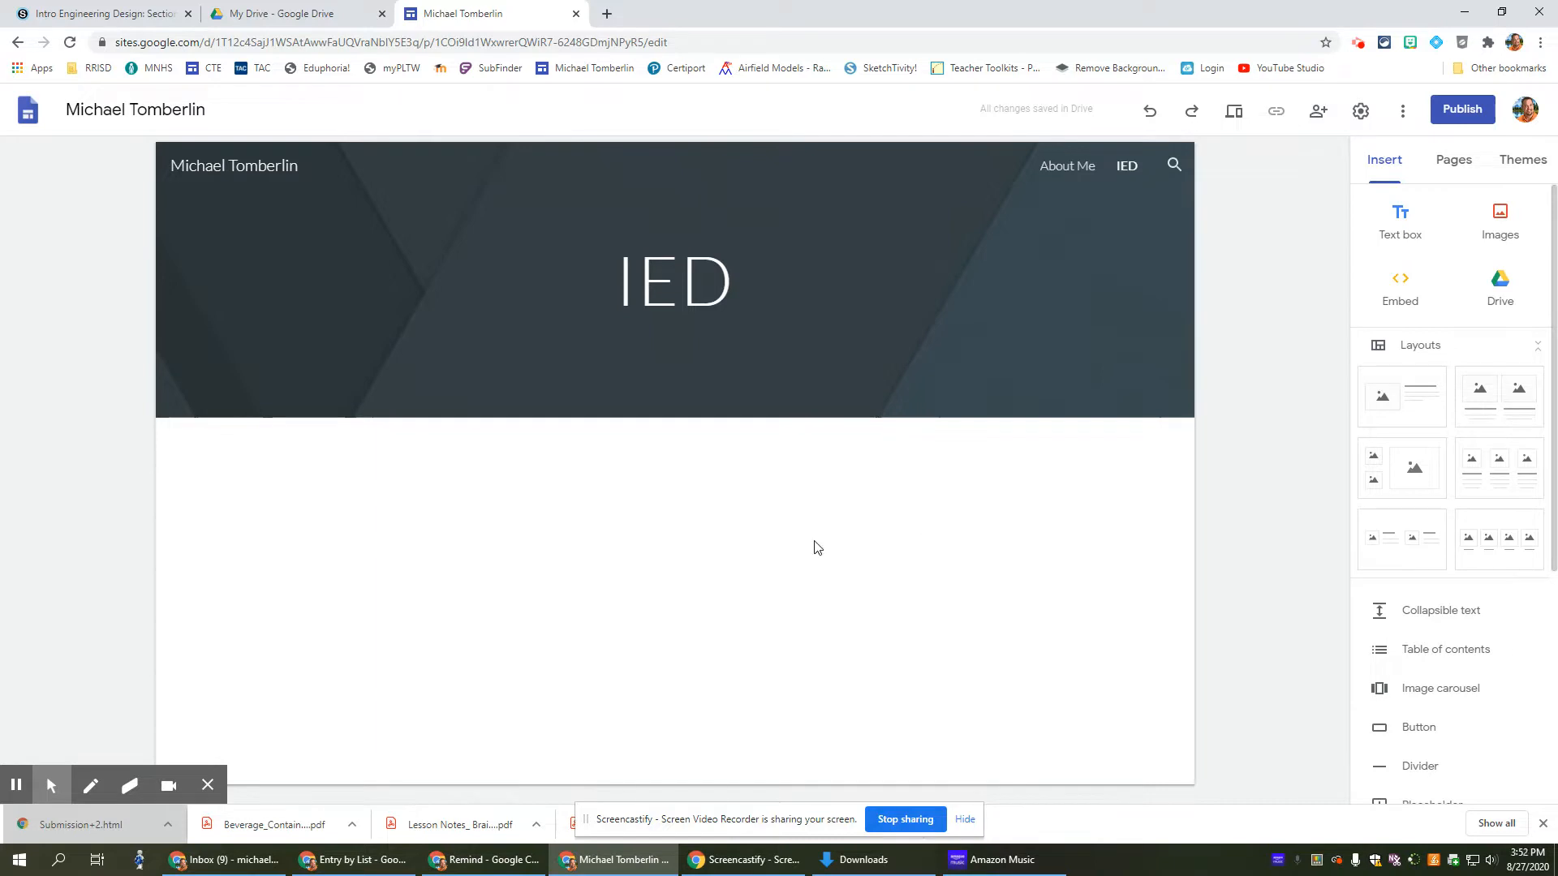
{"action": "mouse_move", "coordinate": [747, 589]}
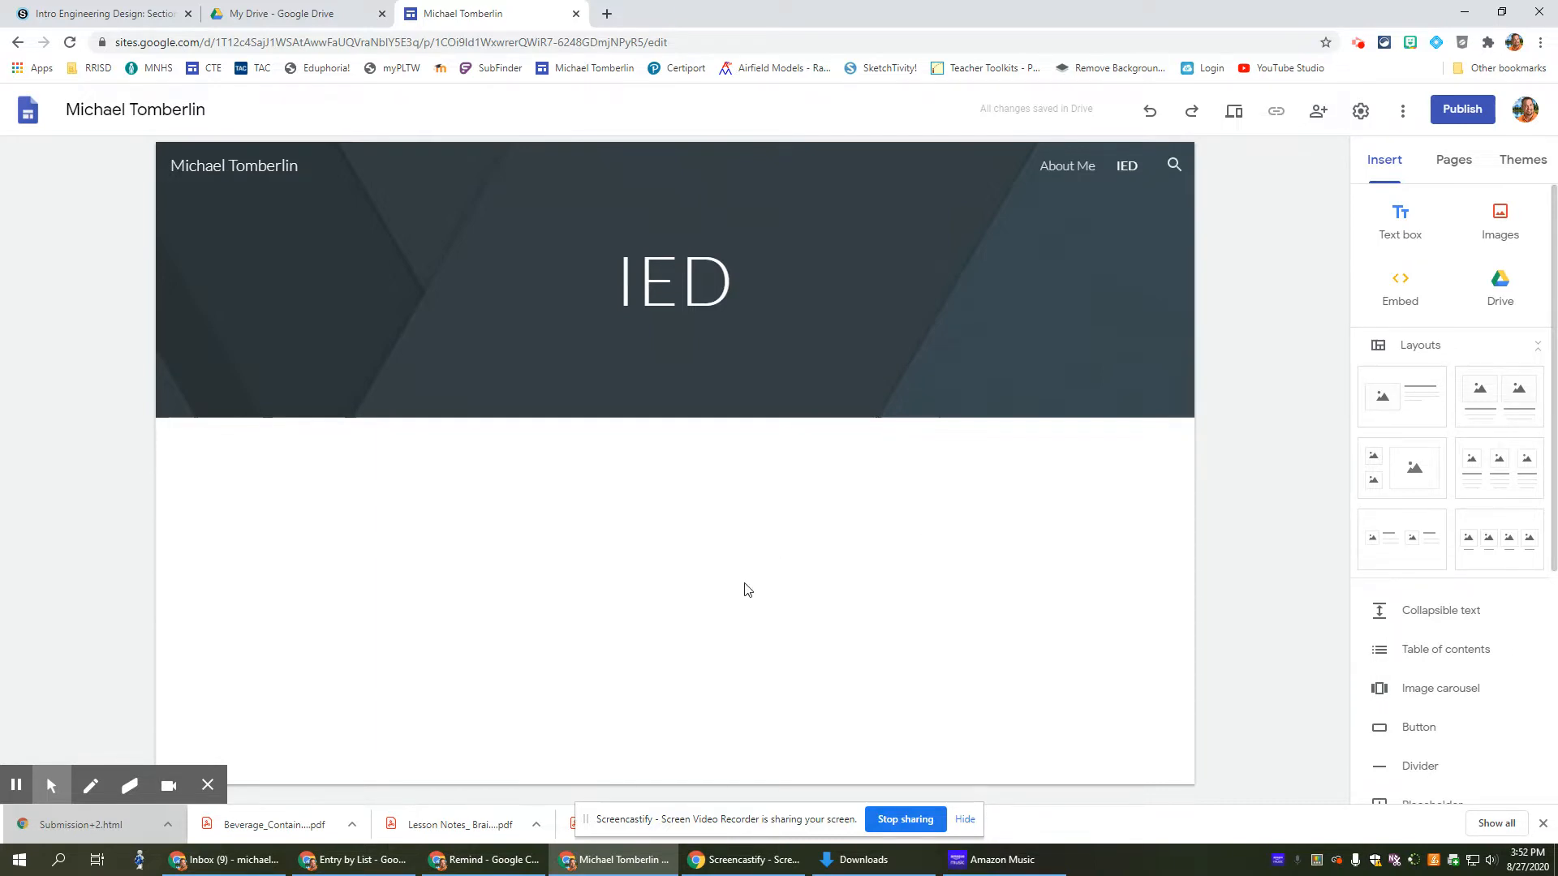
{"action": "mouse_move", "coordinate": [571, 453]}
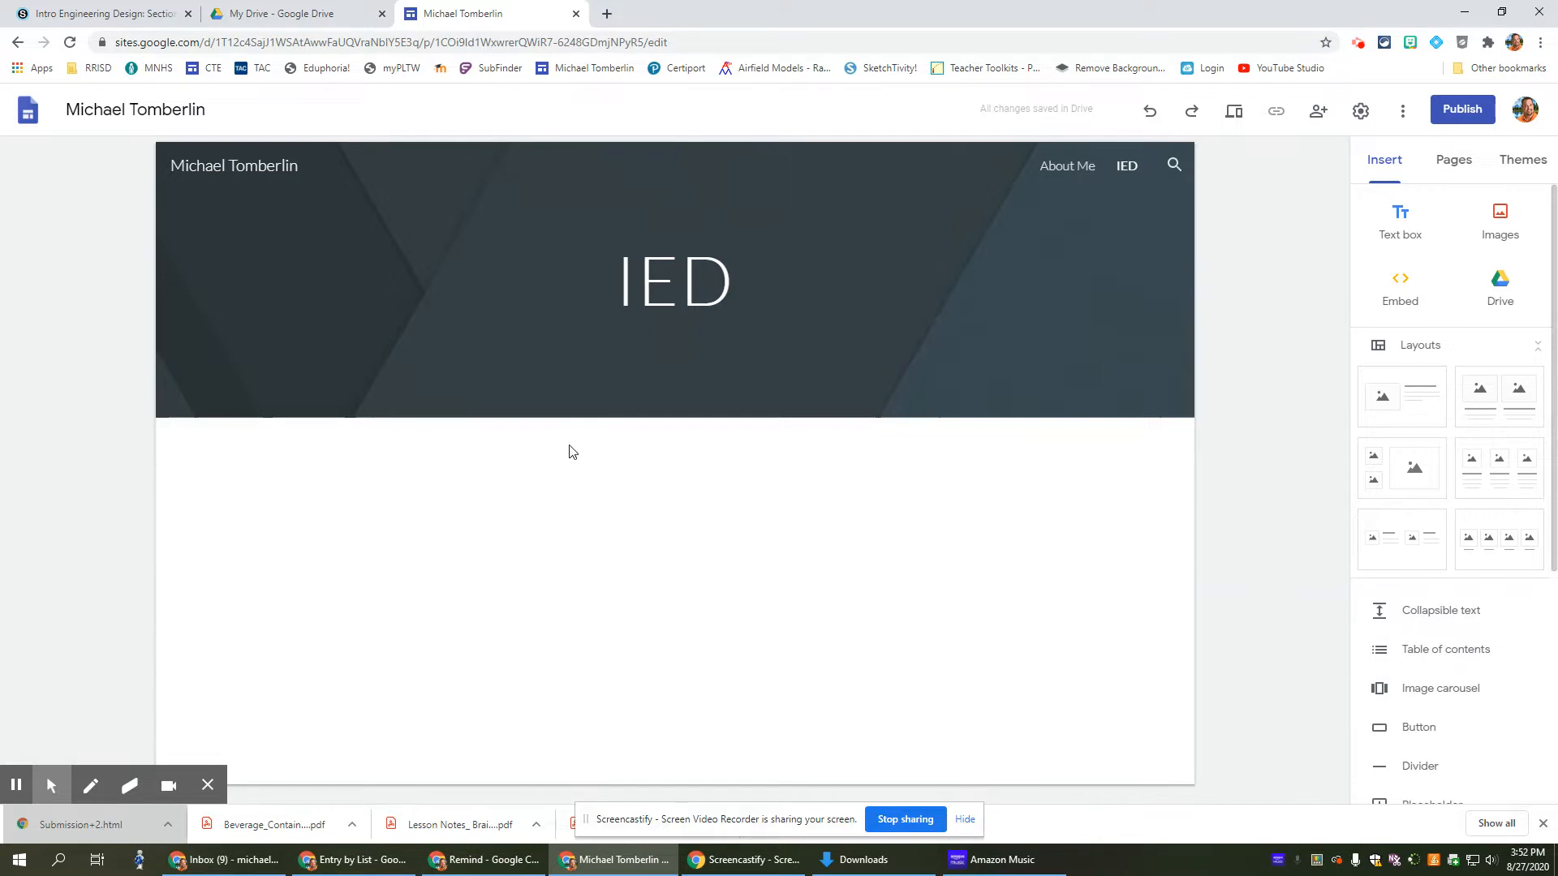
{"action": "mouse_move", "coordinate": [604, 547]}
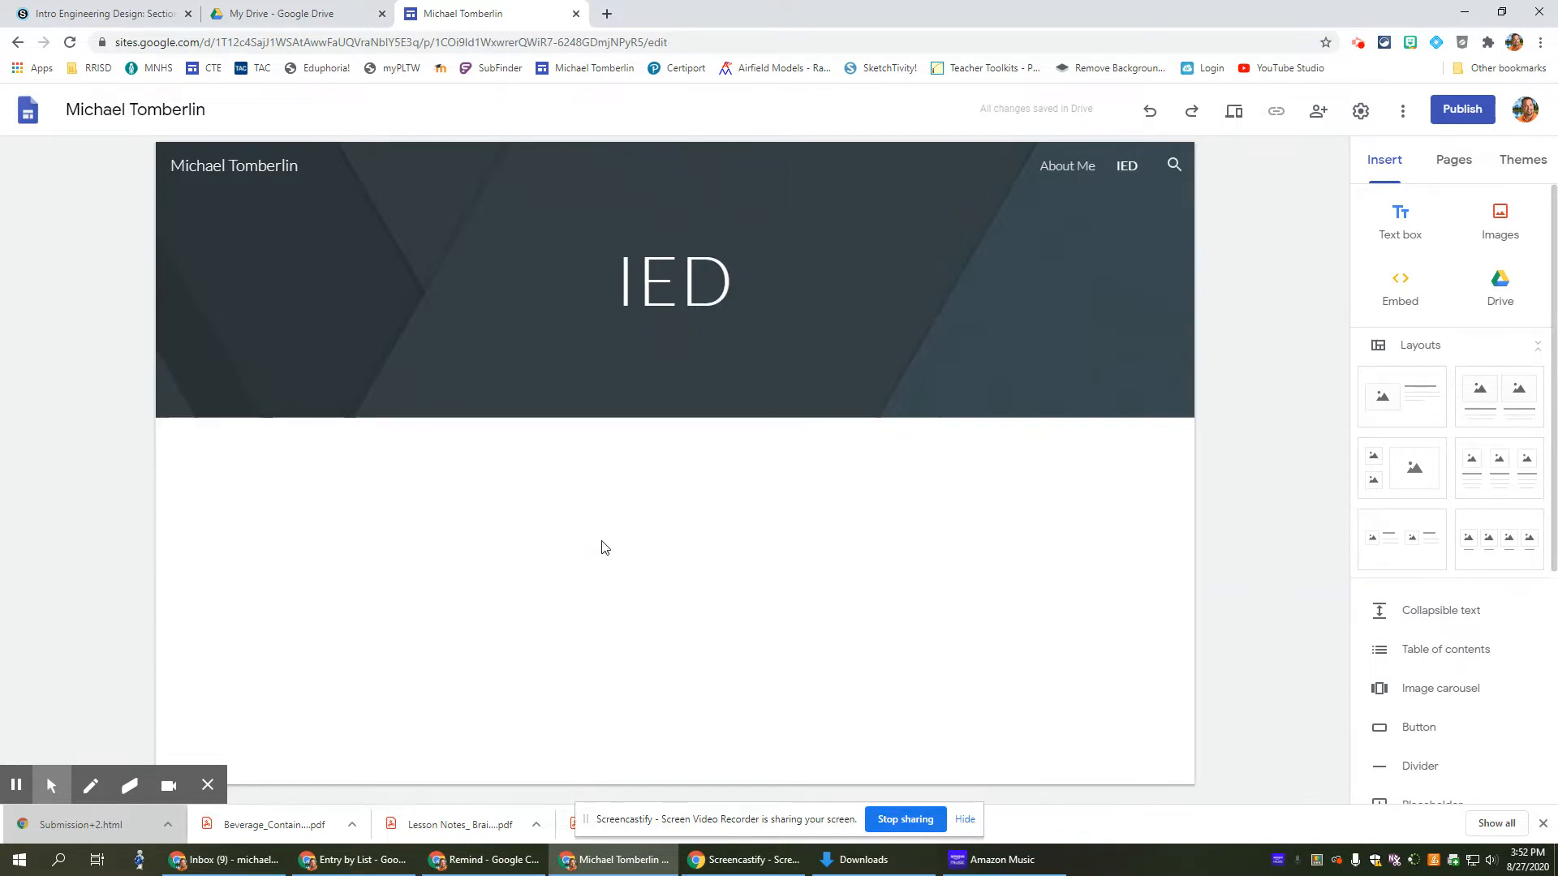
{"action": "mouse_move", "coordinate": [360, 132]}
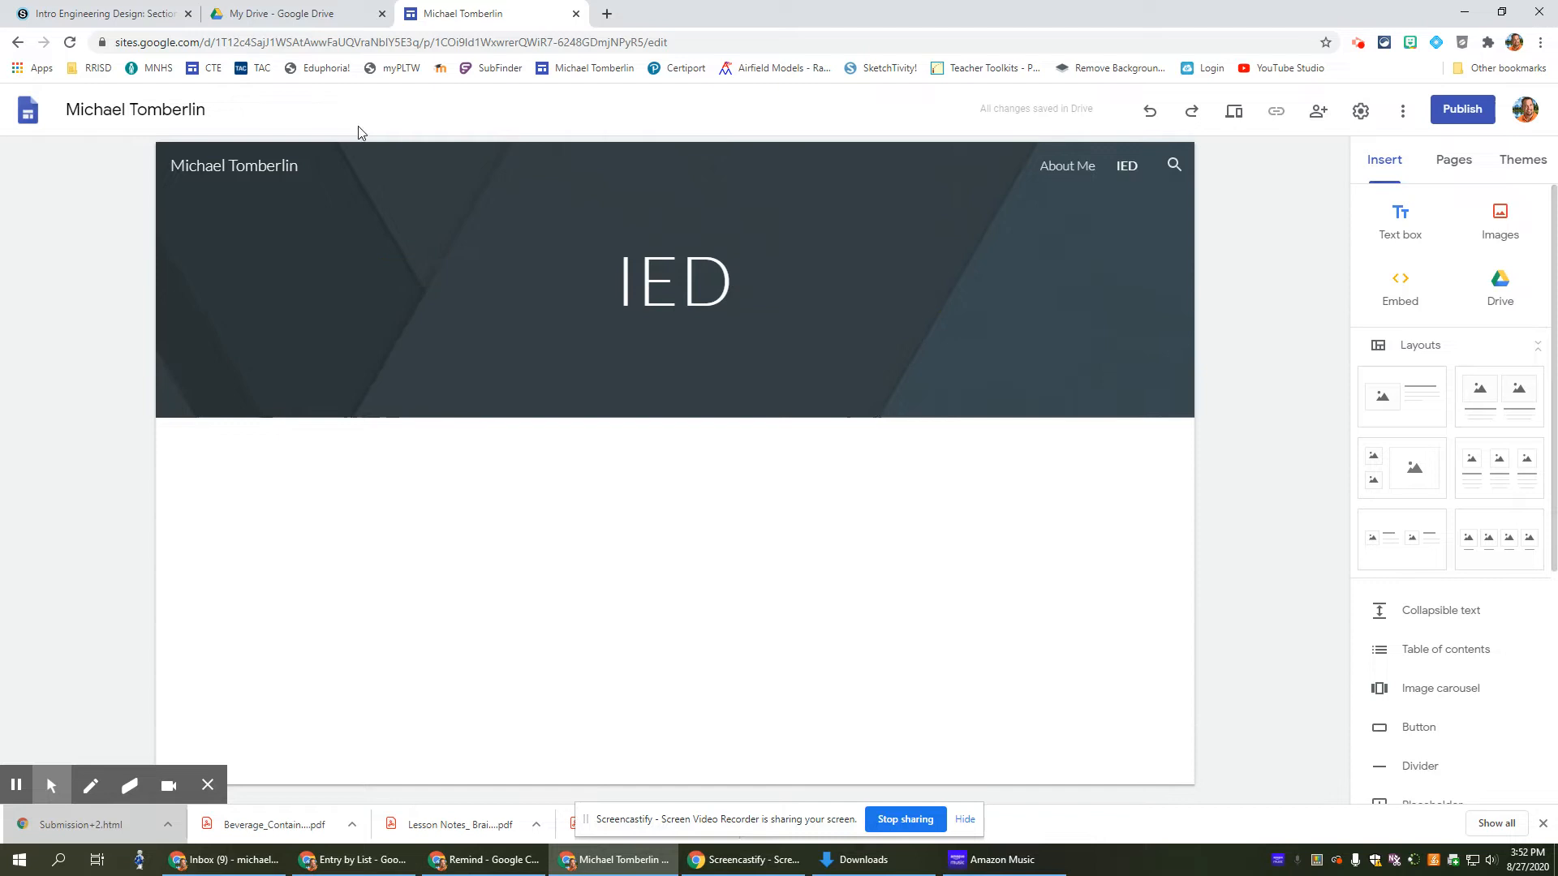
{"action": "mouse_move", "coordinate": [296, 13]}
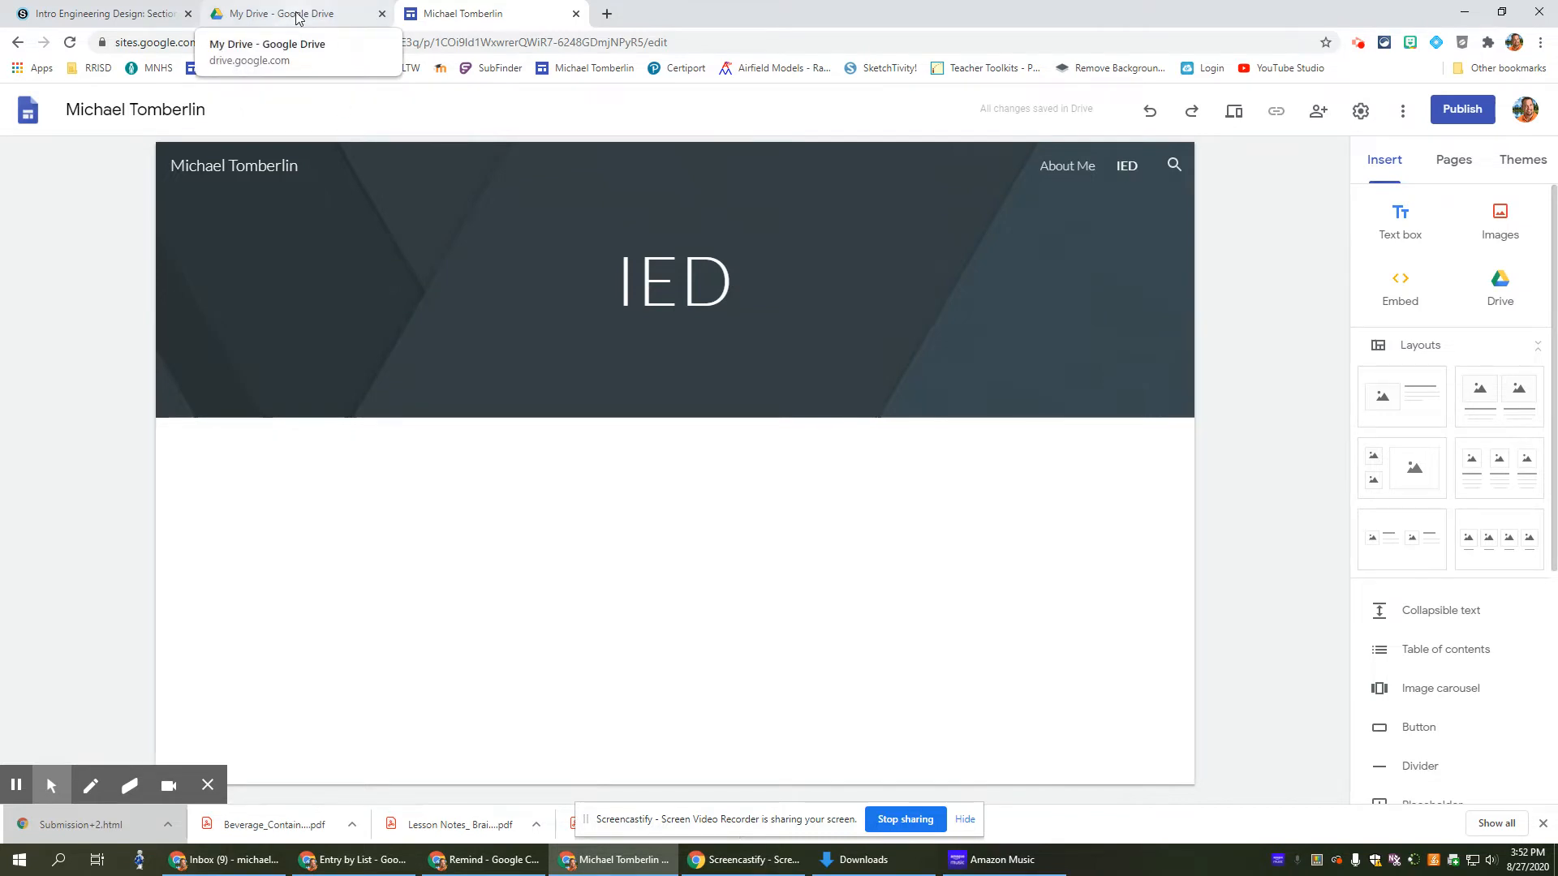
- Create a new folder named 'Engineering Portfolio' in My Drive
{"action": "left_click", "coordinate": [289, 13]}
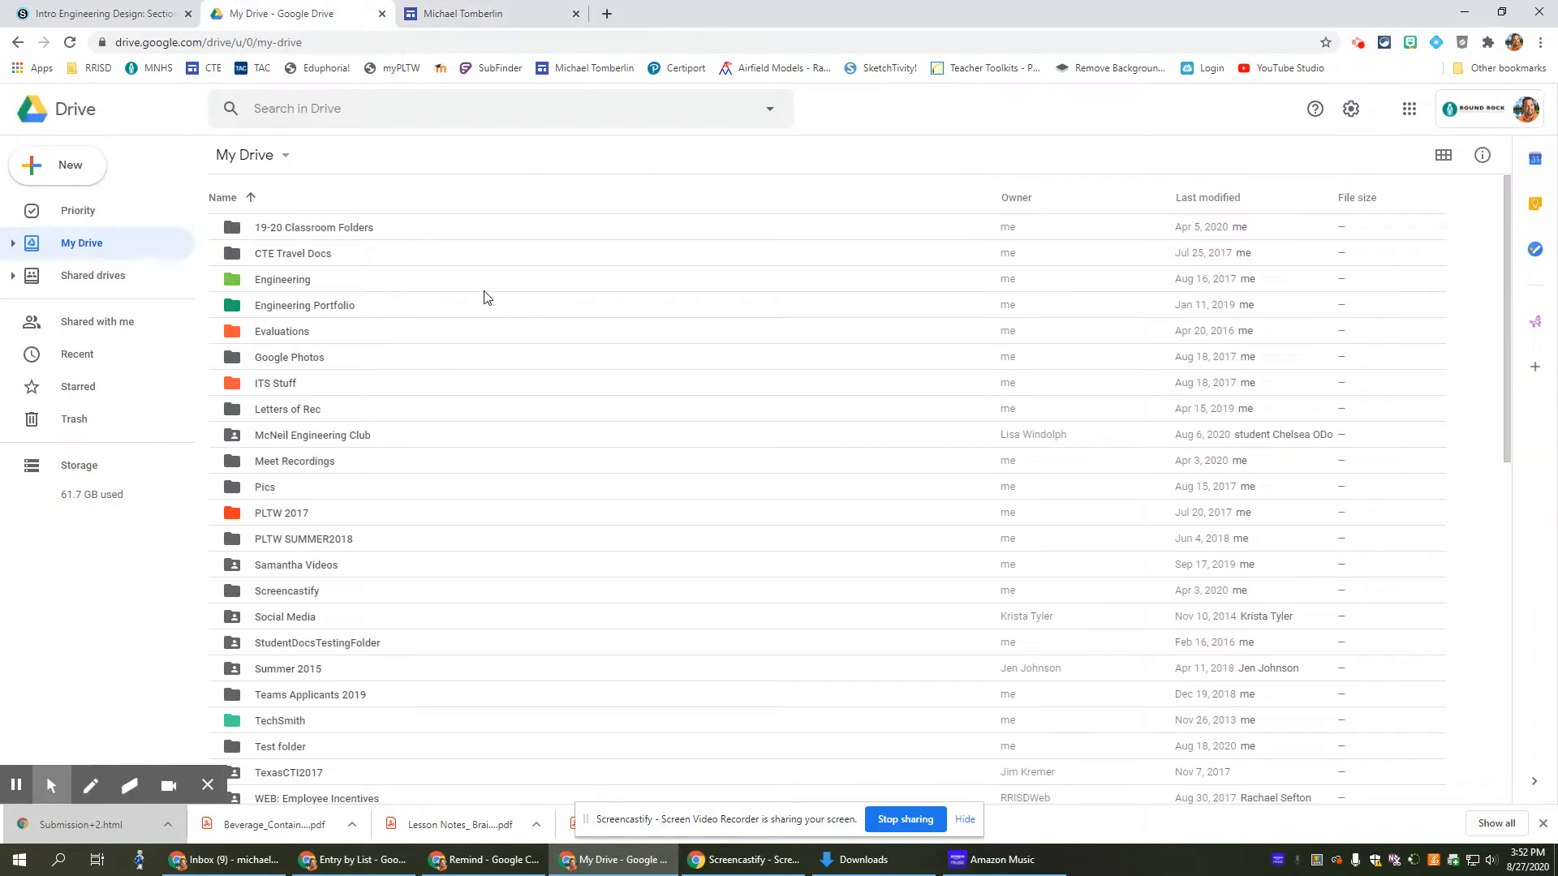
{"action": "left_click", "coordinate": [77, 167]}
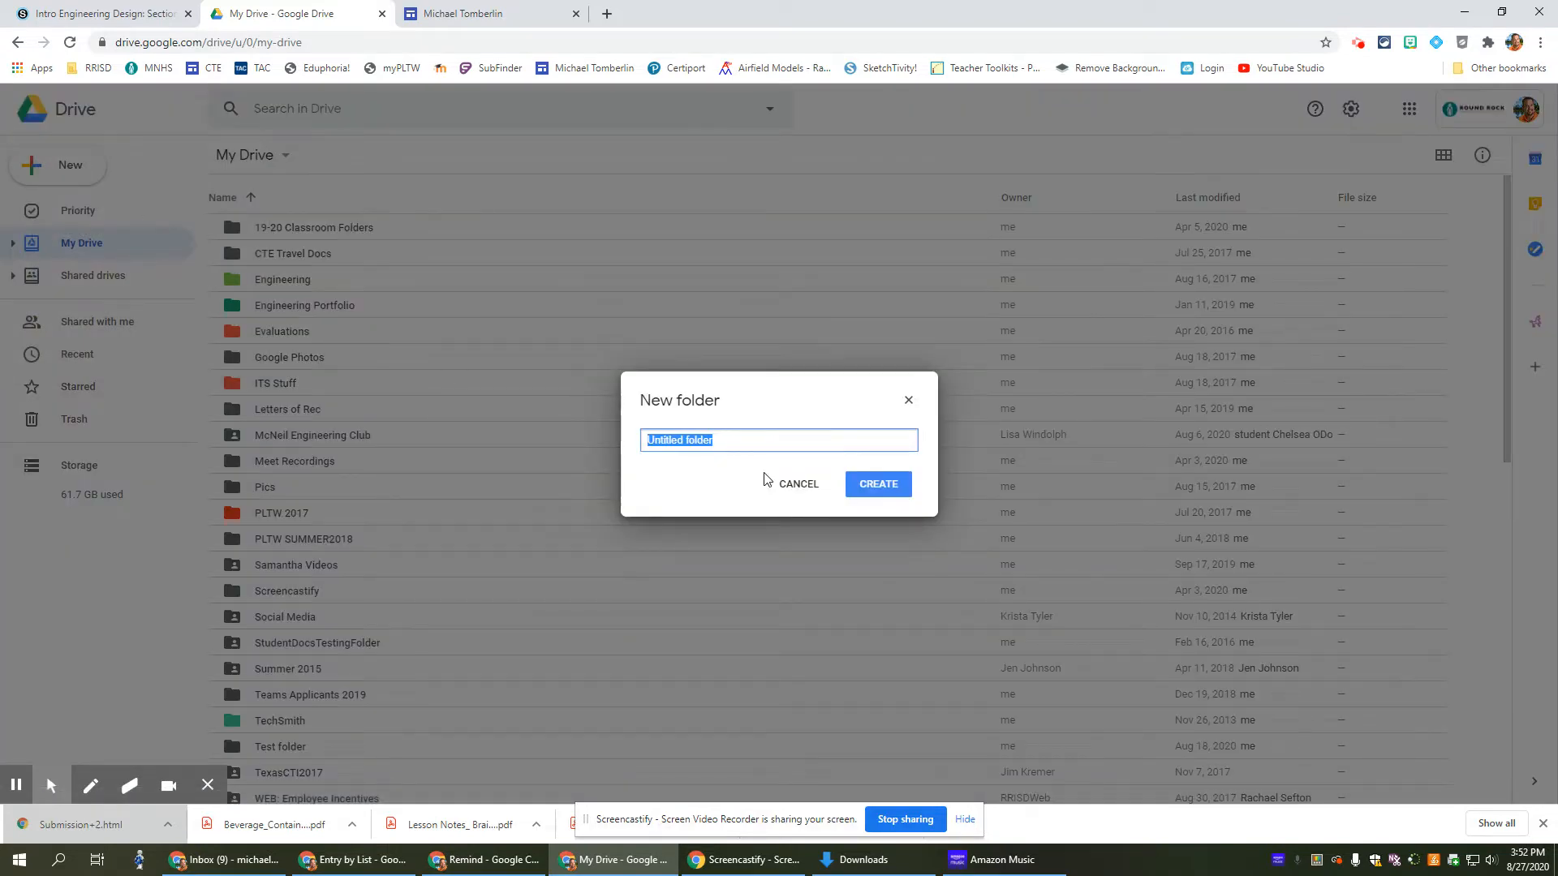
{"action": "type", "text": "Engineering Portfoli"}
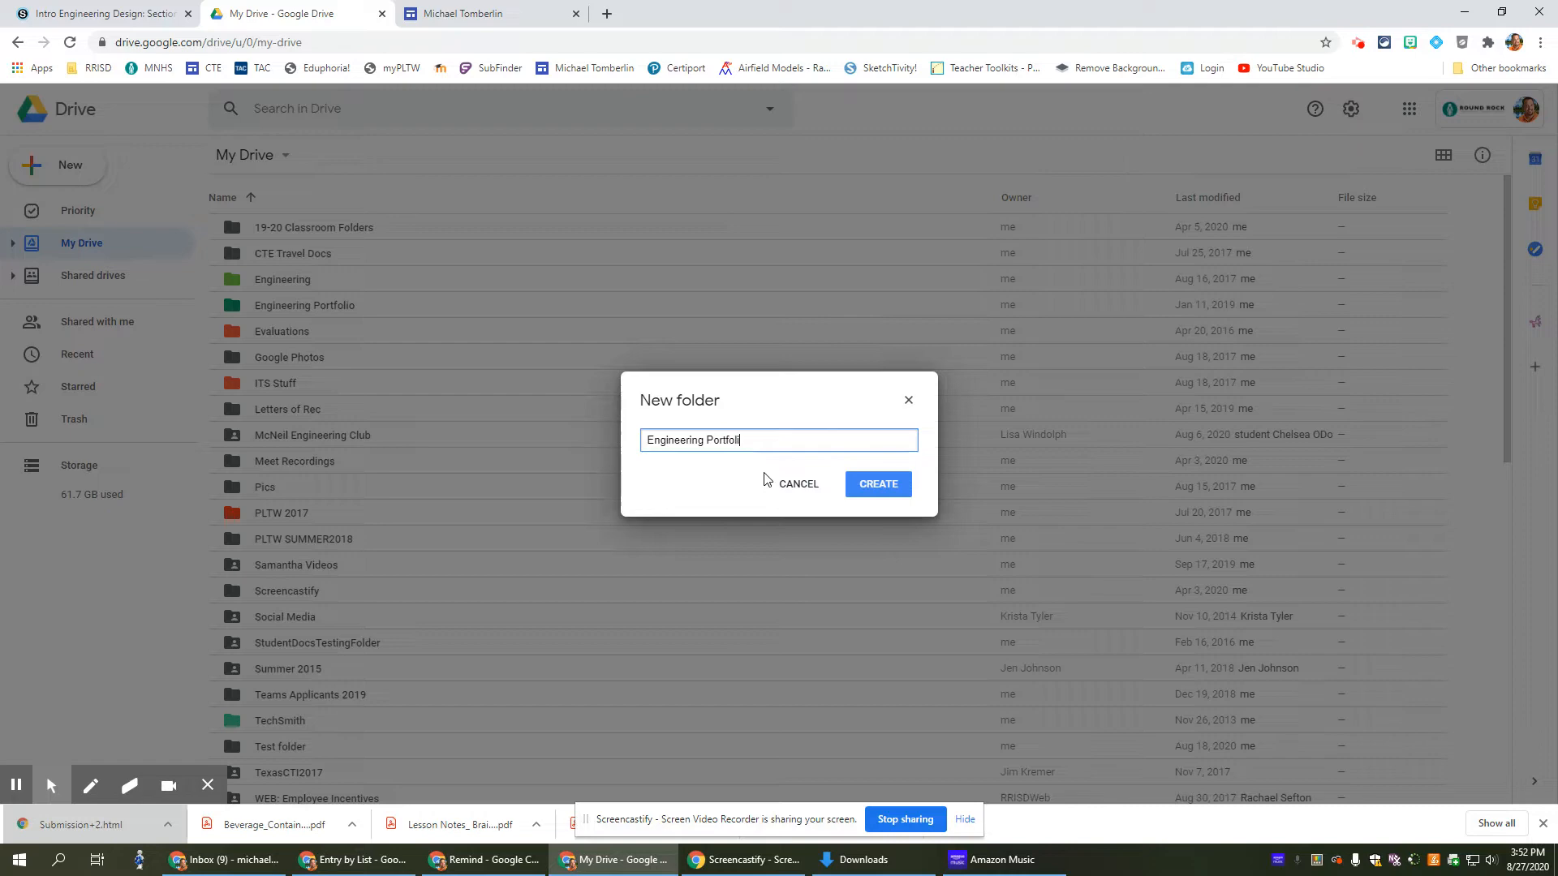
{"action": "left_click", "coordinate": [878, 483]}
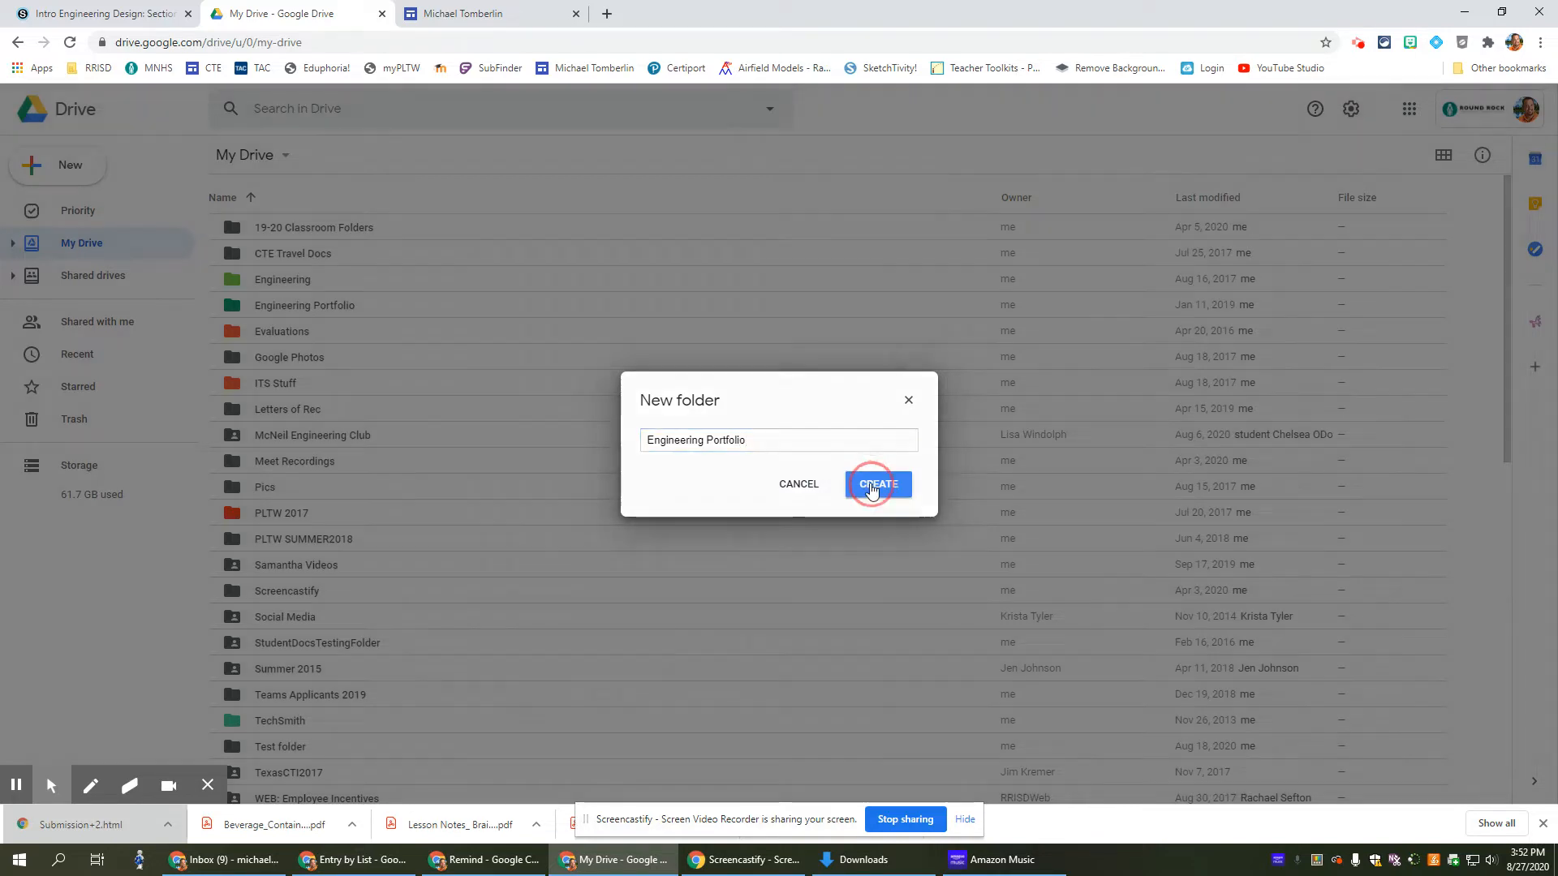
{"action": "left_click", "coordinate": [878, 483]}
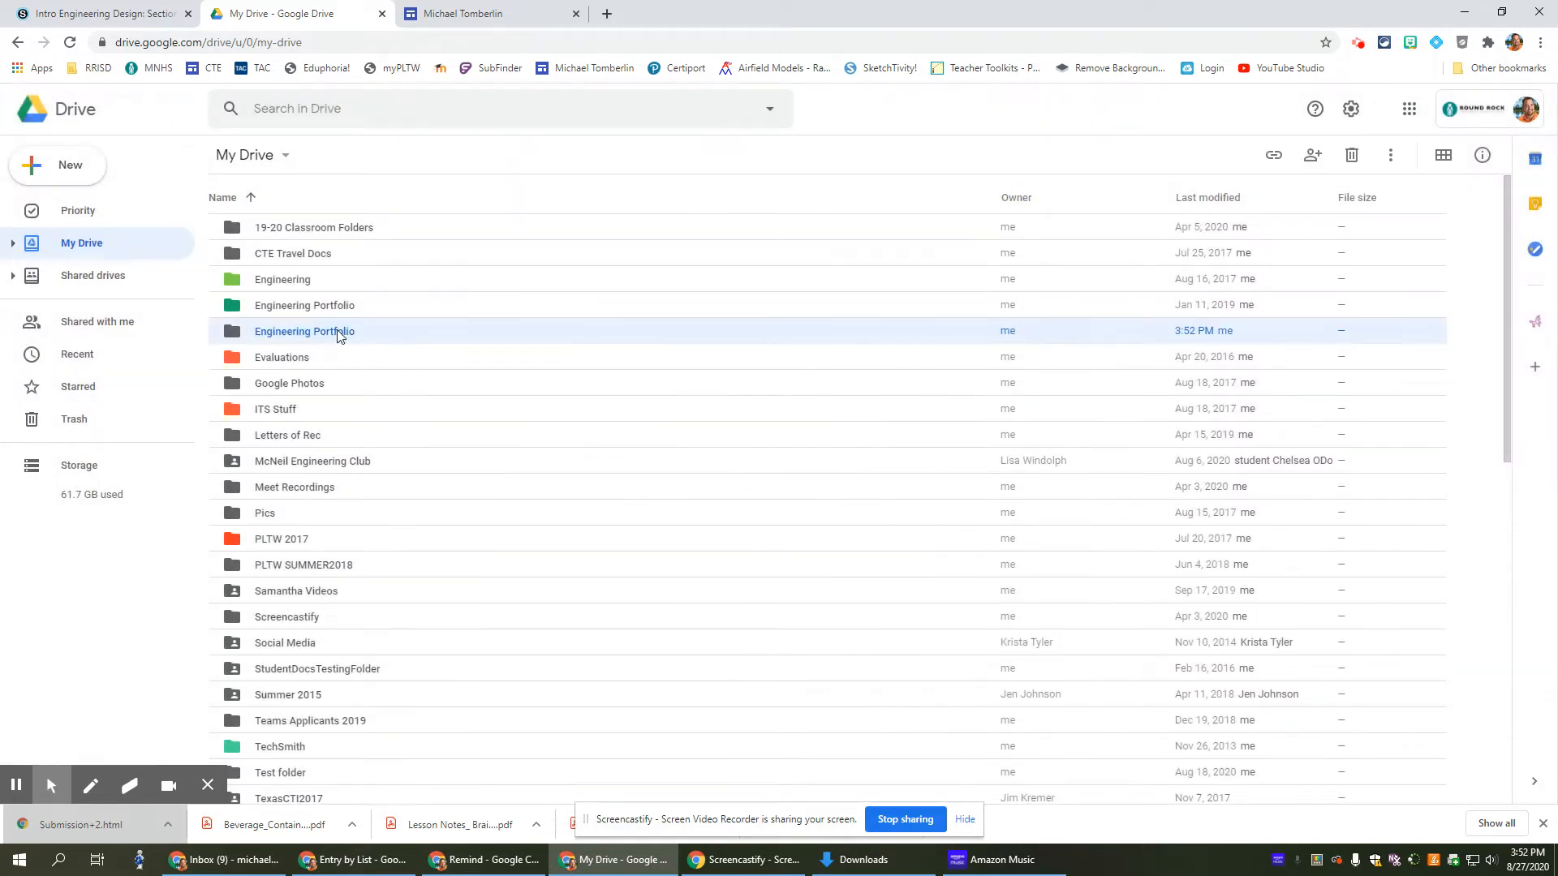
- Share the Engineering Portfolio folder so anyone in RoundRock ISD with the link can view
{"action": "right_click", "coordinate": [304, 331]}
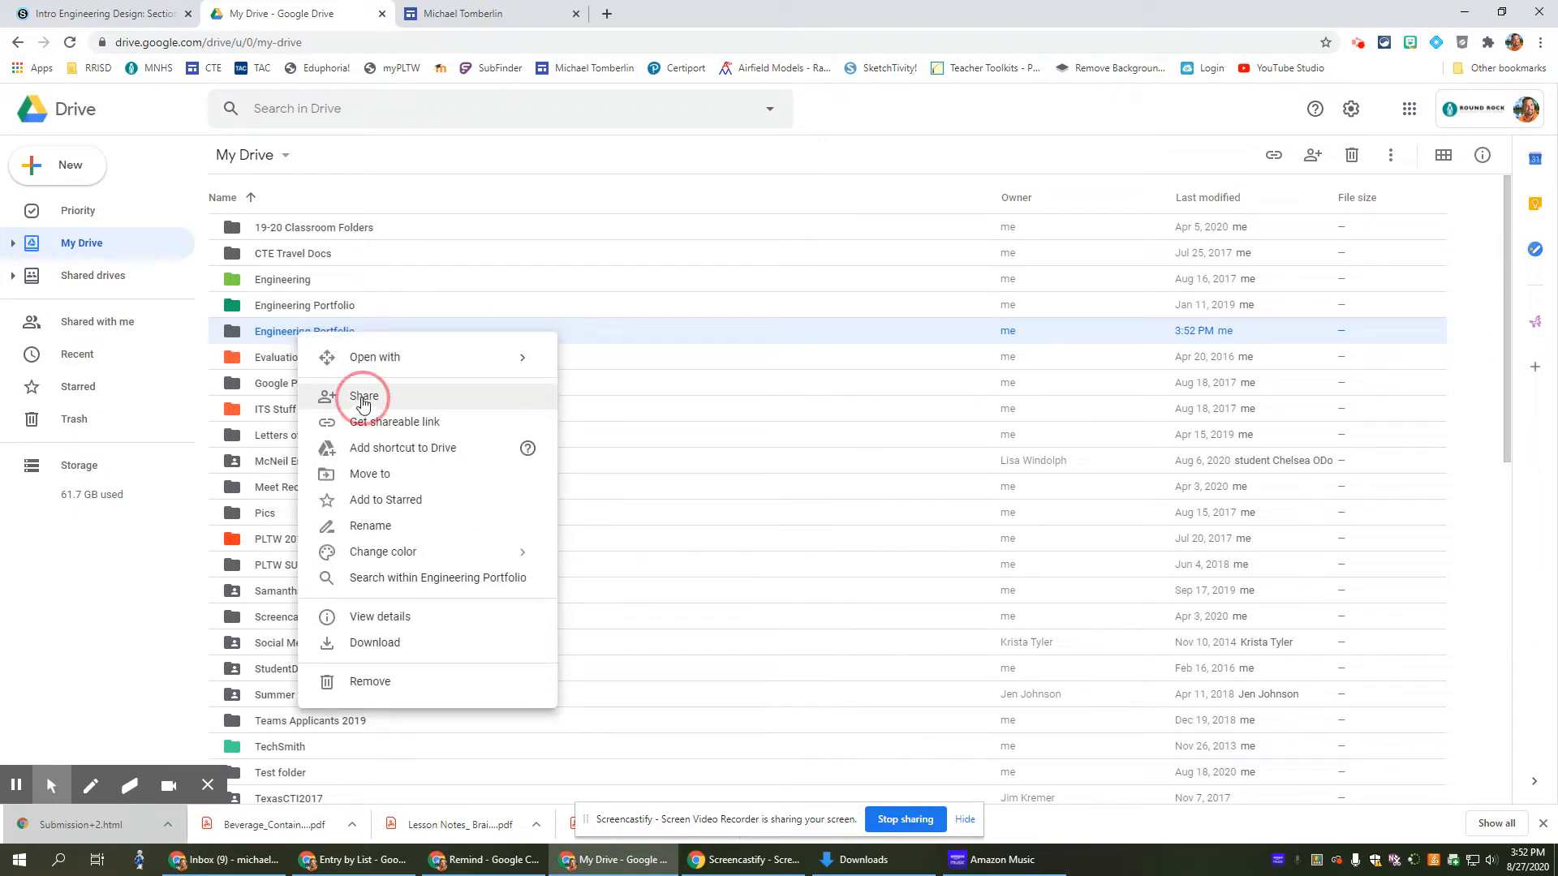
{"action": "left_click", "coordinate": [363, 395]}
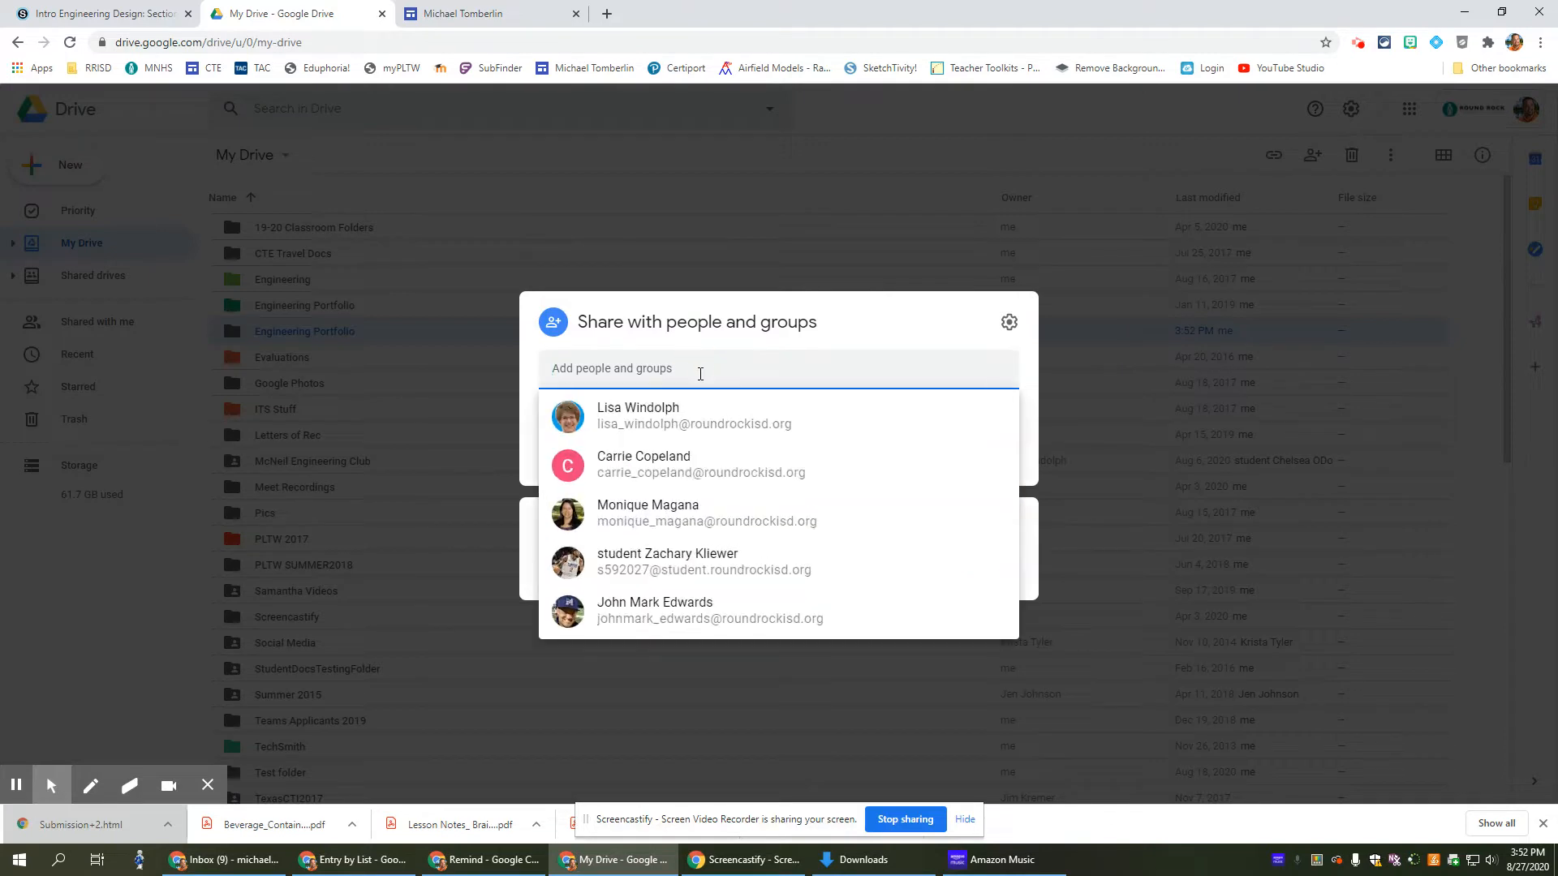
{"action": "left_click", "coordinate": [638, 415]}
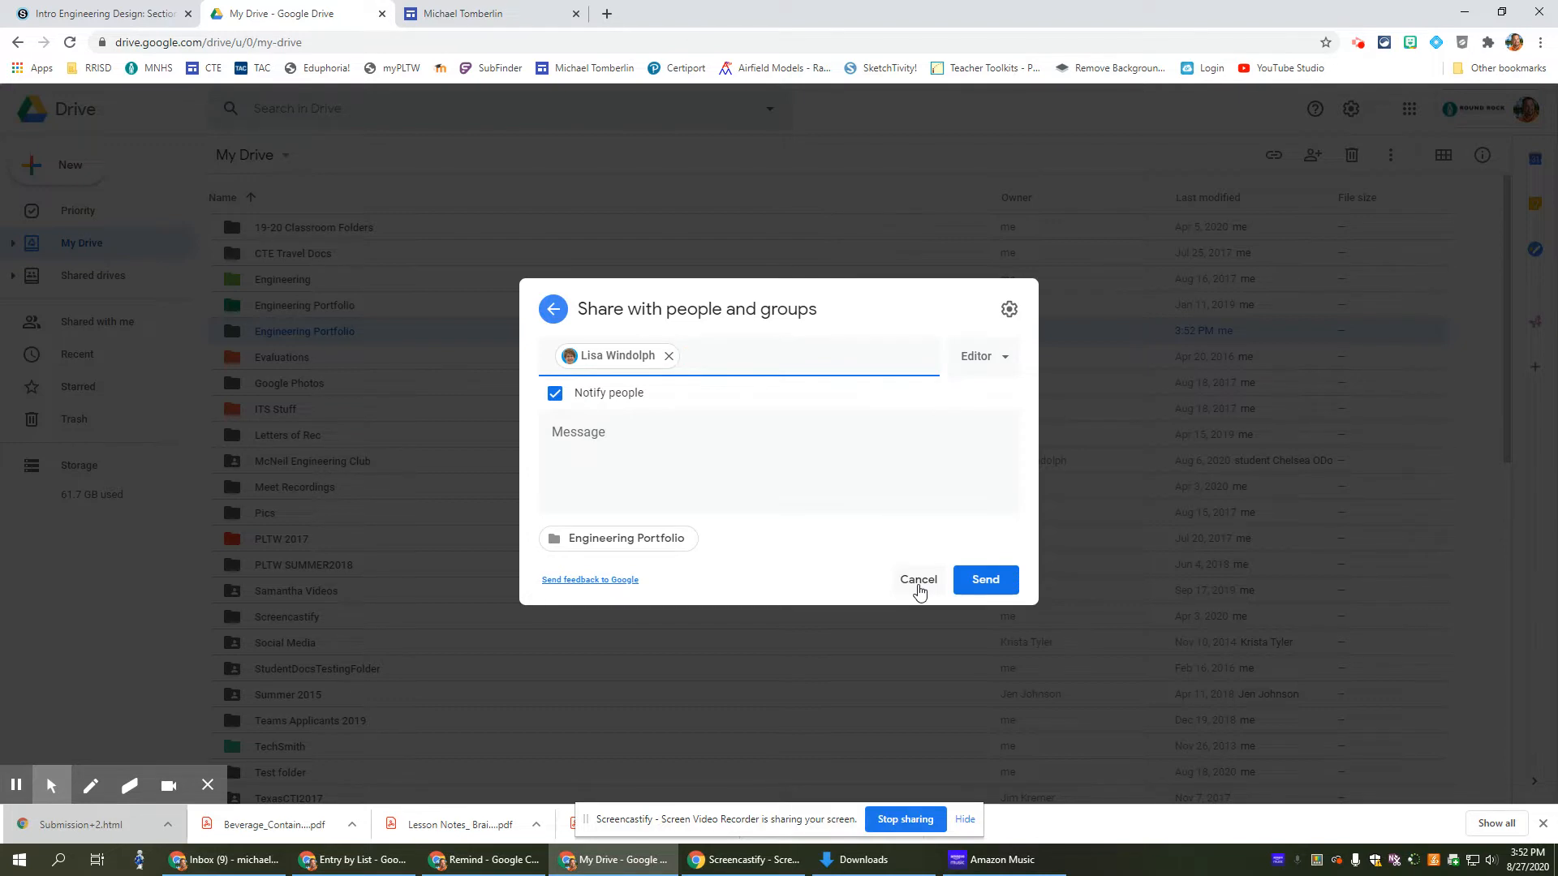
{"action": "left_click", "coordinate": [919, 580]}
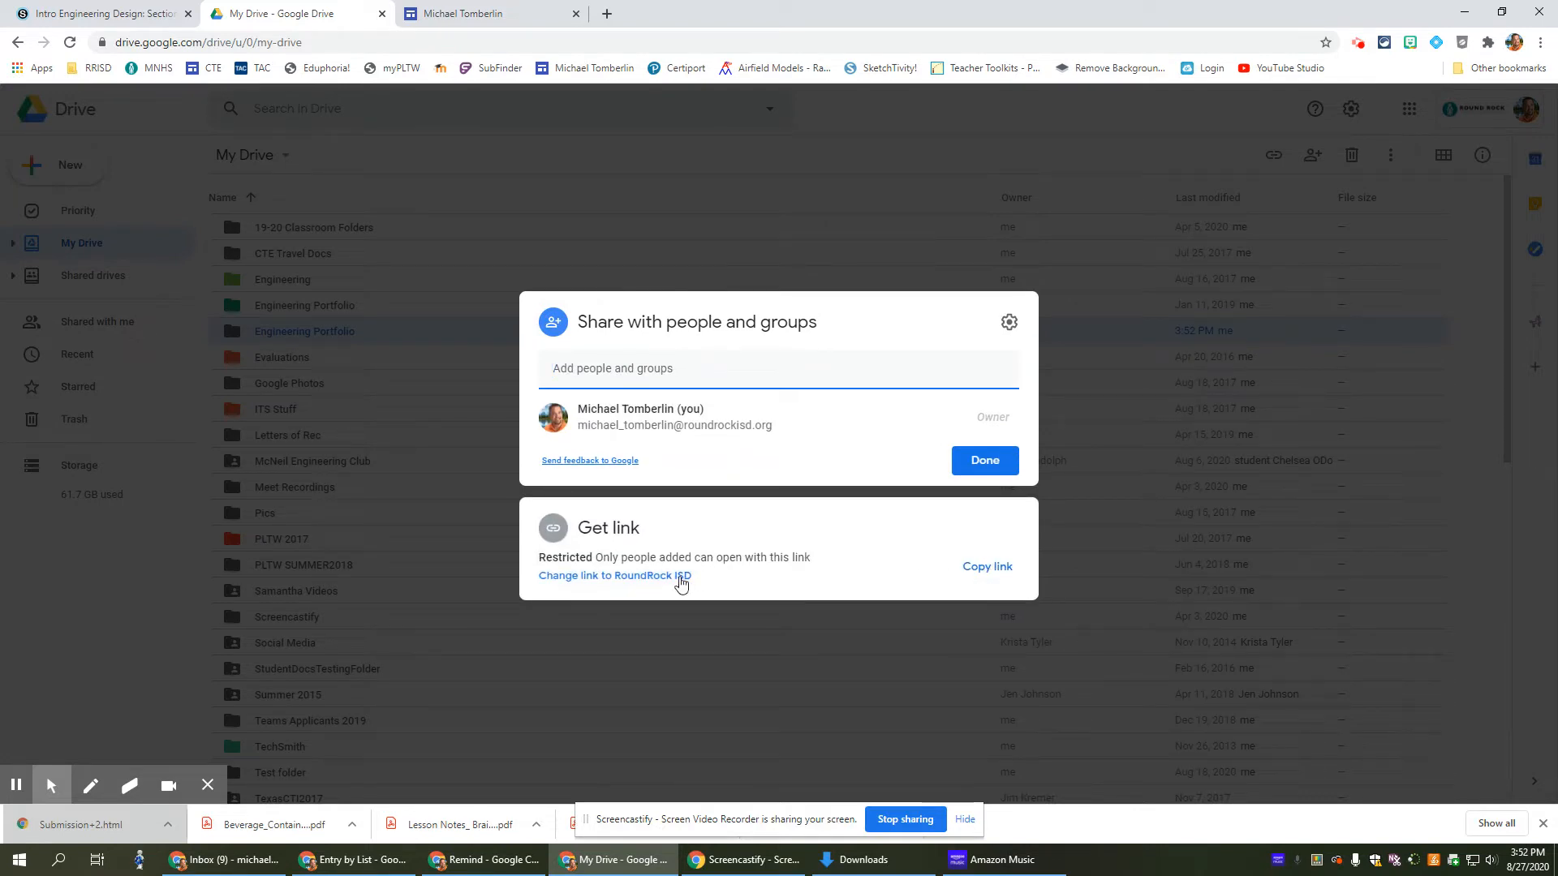
{"action": "left_click", "coordinate": [613, 574]}
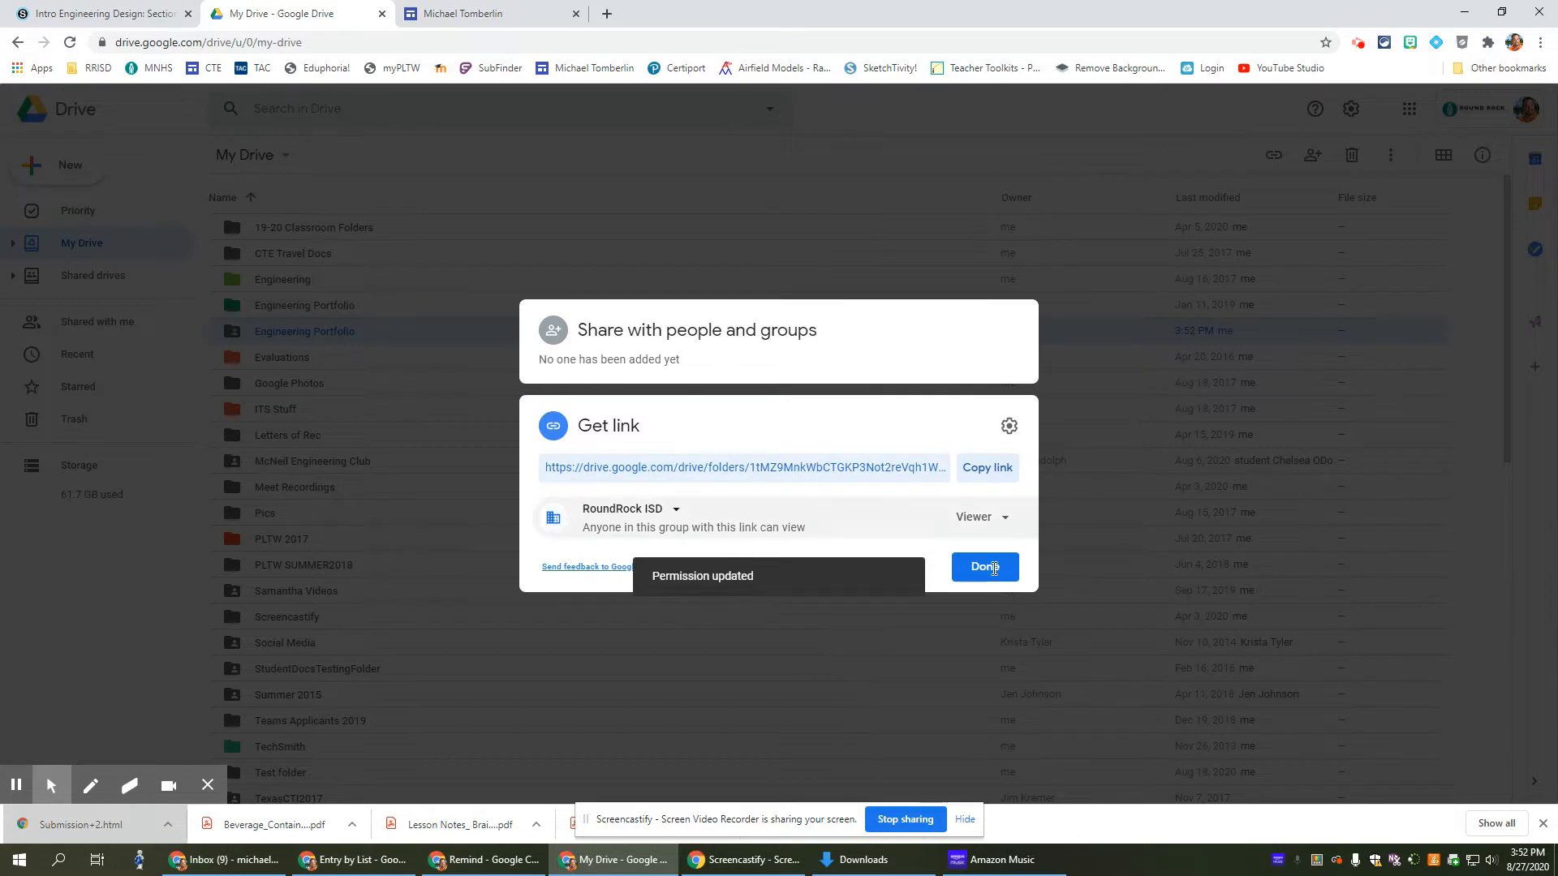
{"action": "left_click", "coordinate": [984, 566]}
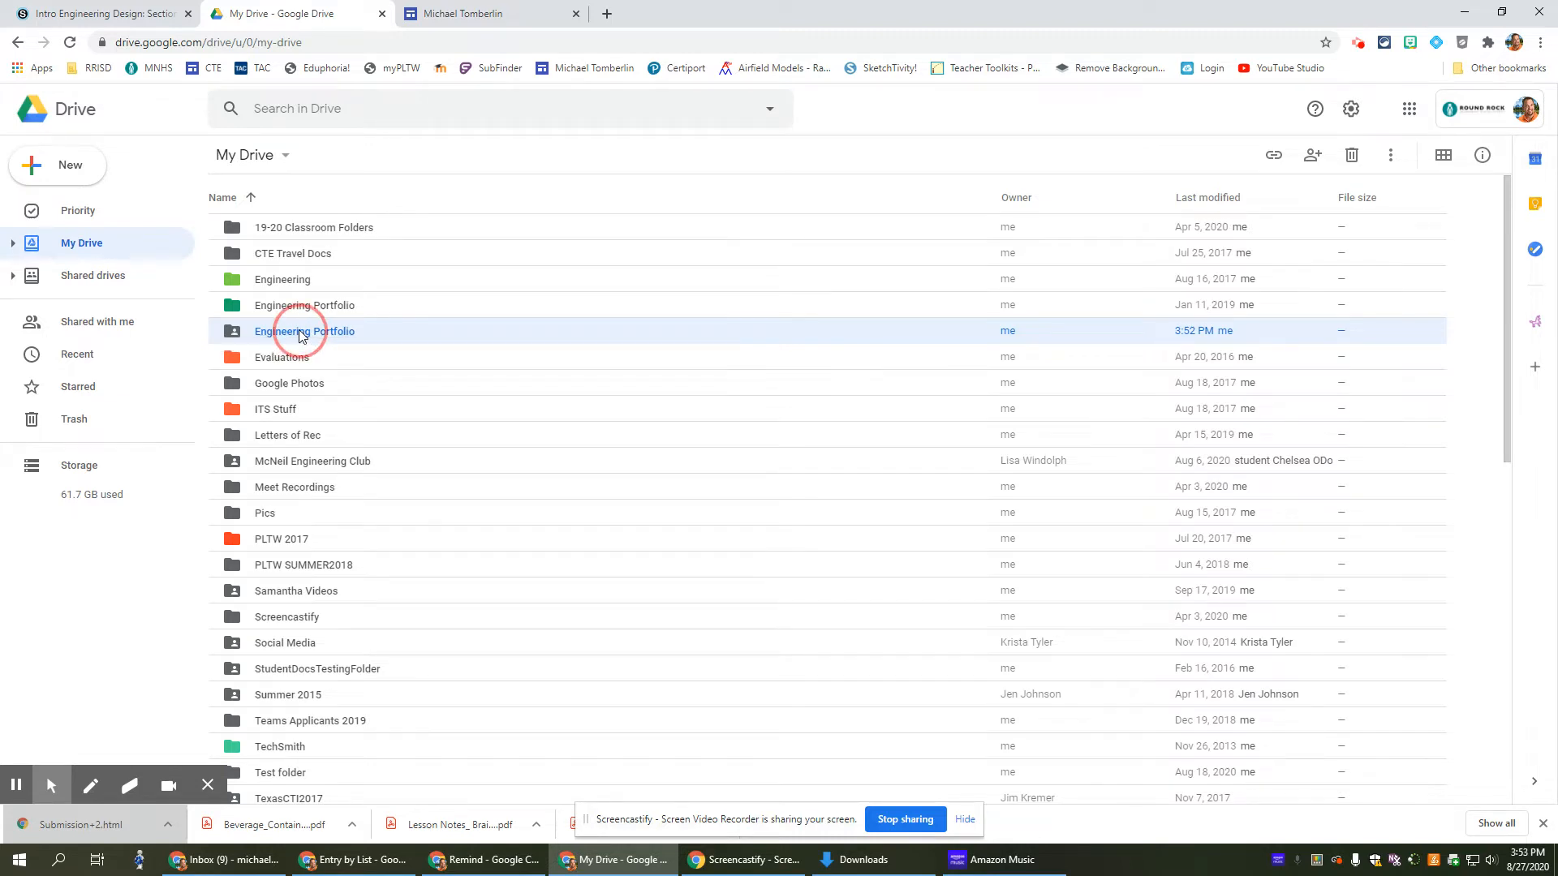
- Open the still-empty Engineering Portfolio folder
{"action": "double_click", "coordinate": [303, 331]}
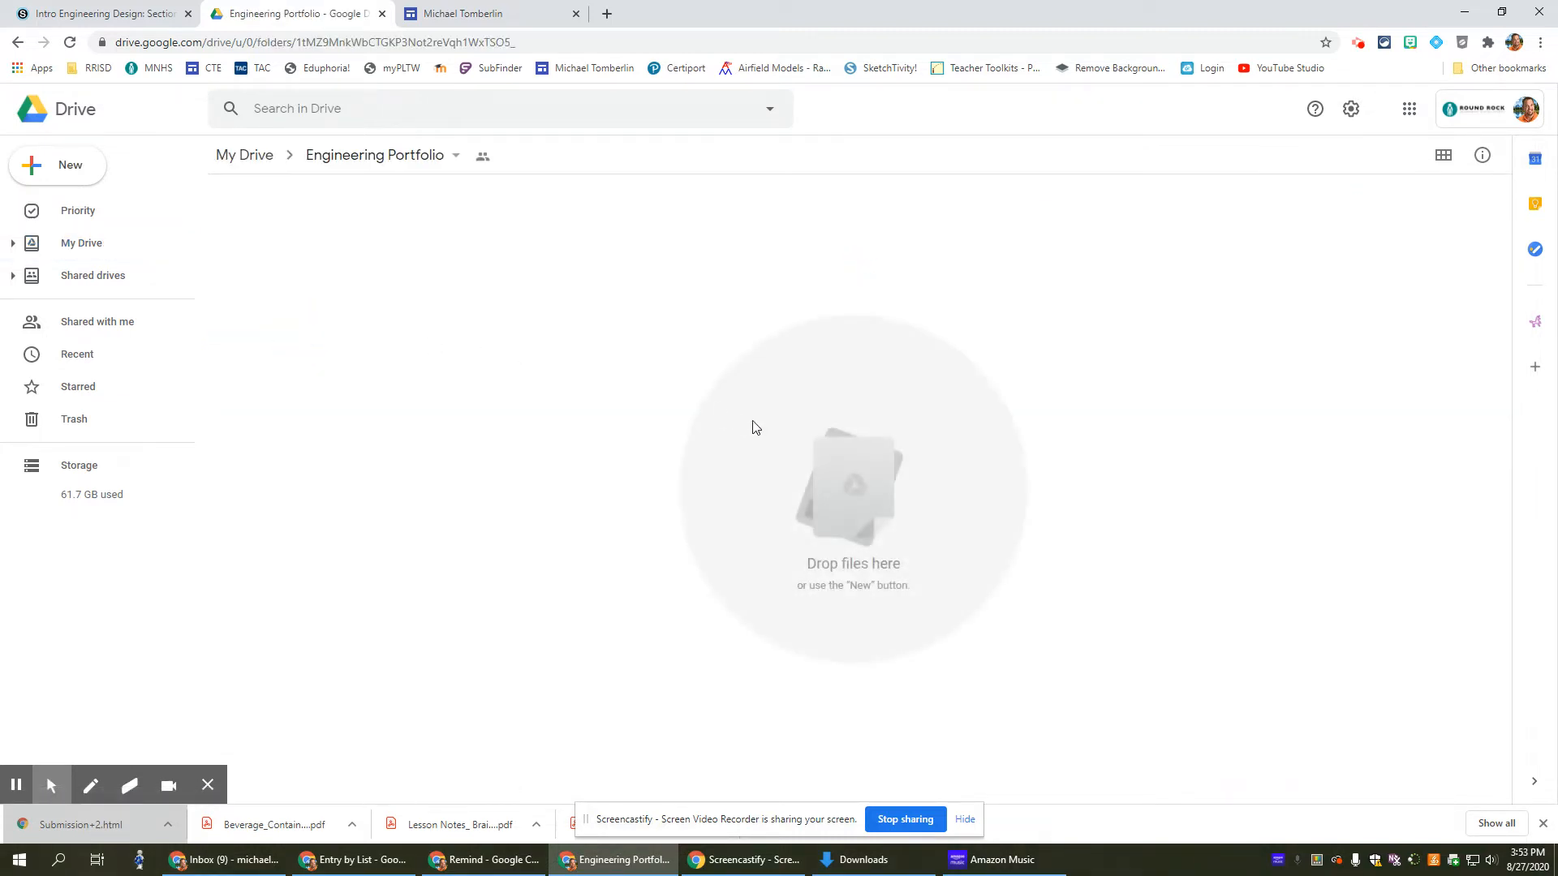
{"action": "mouse_move", "coordinate": [668, 375]}
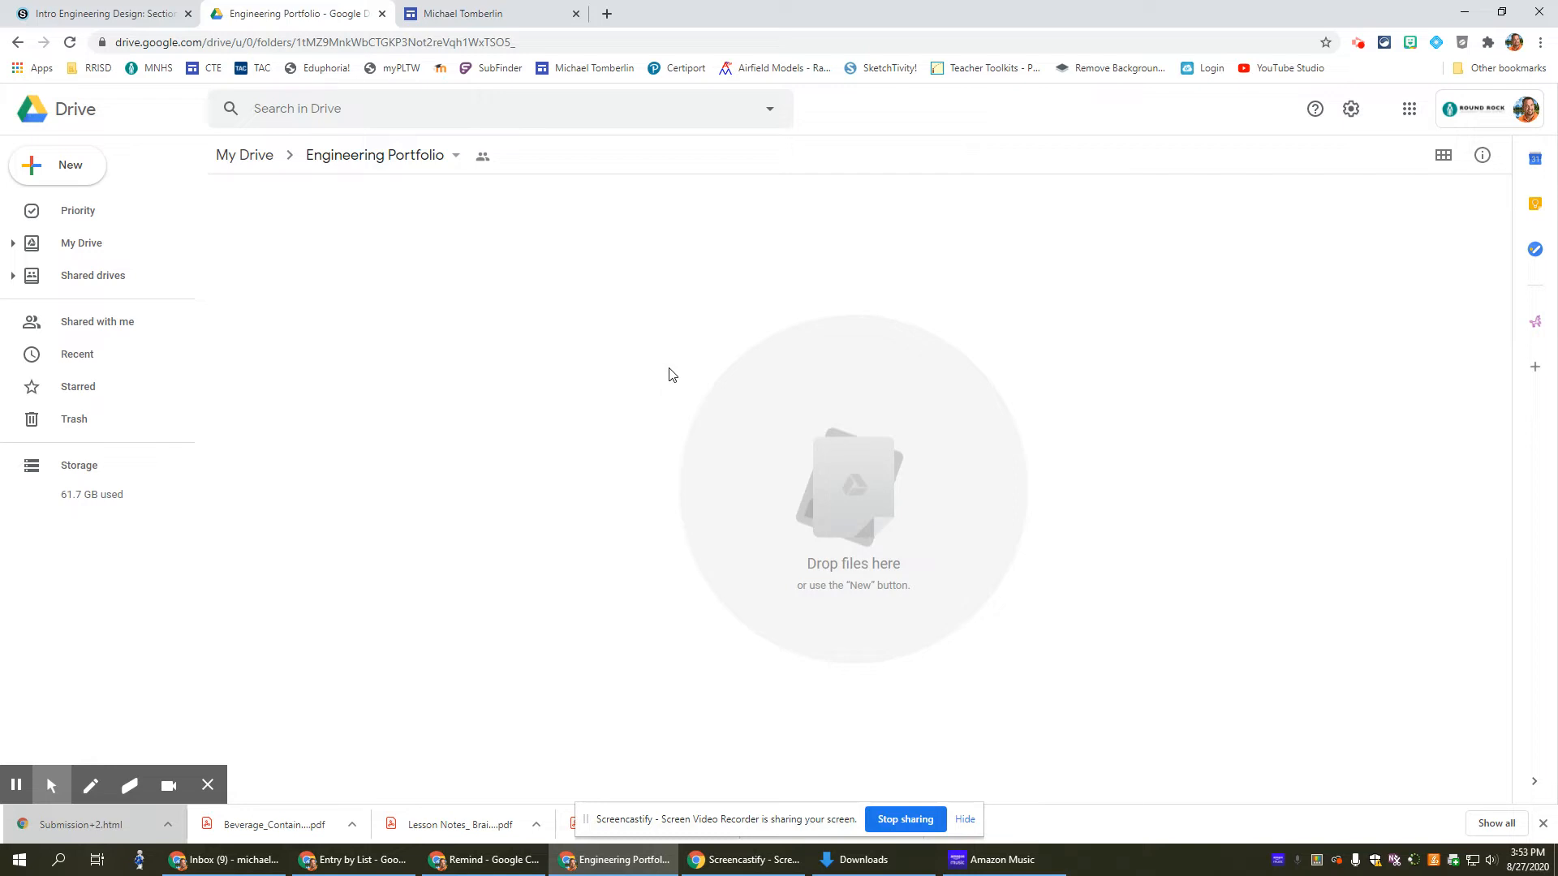
{"action": "mouse_move", "coordinate": [949, 483]}
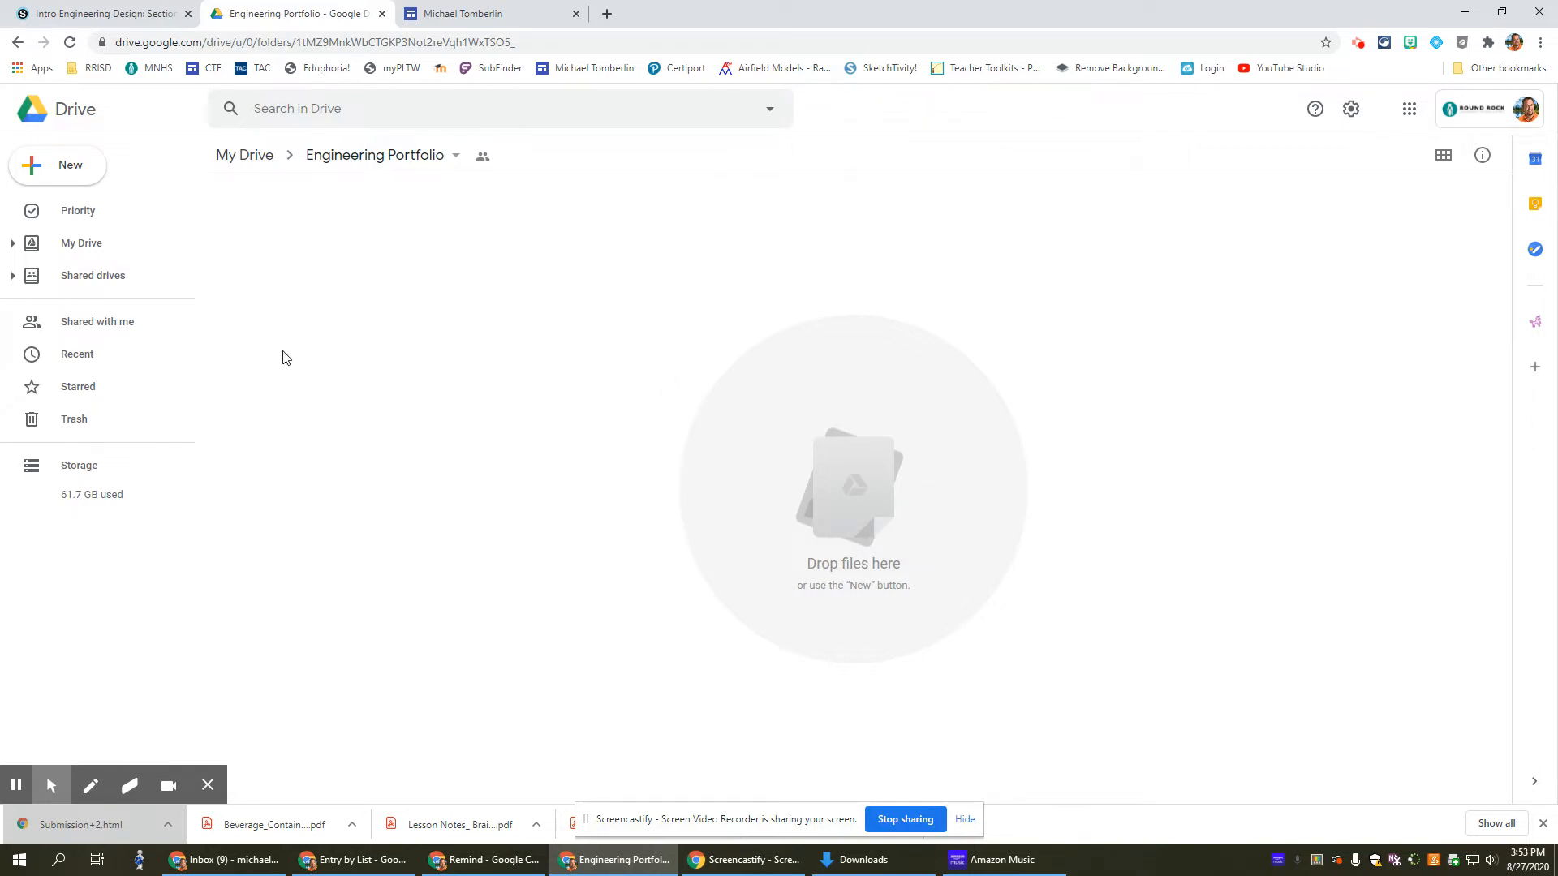
- Move Copy of SuperITSchange.png from Recent into Engineering Portfolio, confirming the access change, then return to My Drive
{"action": "left_click", "coordinate": [77, 354]}
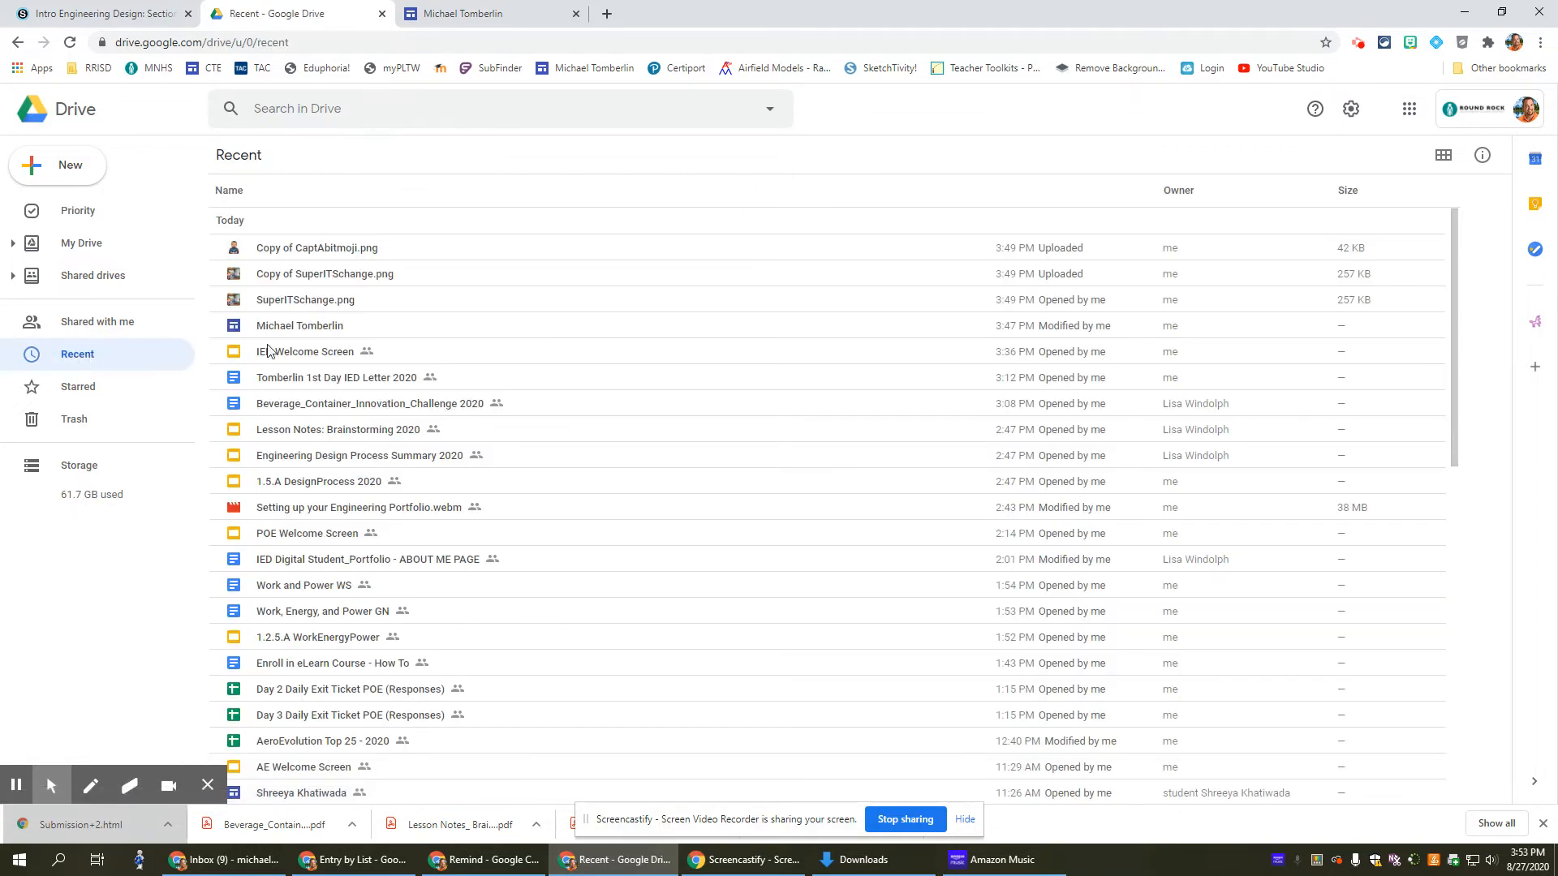
{"action": "mouse_move", "coordinate": [325, 273]}
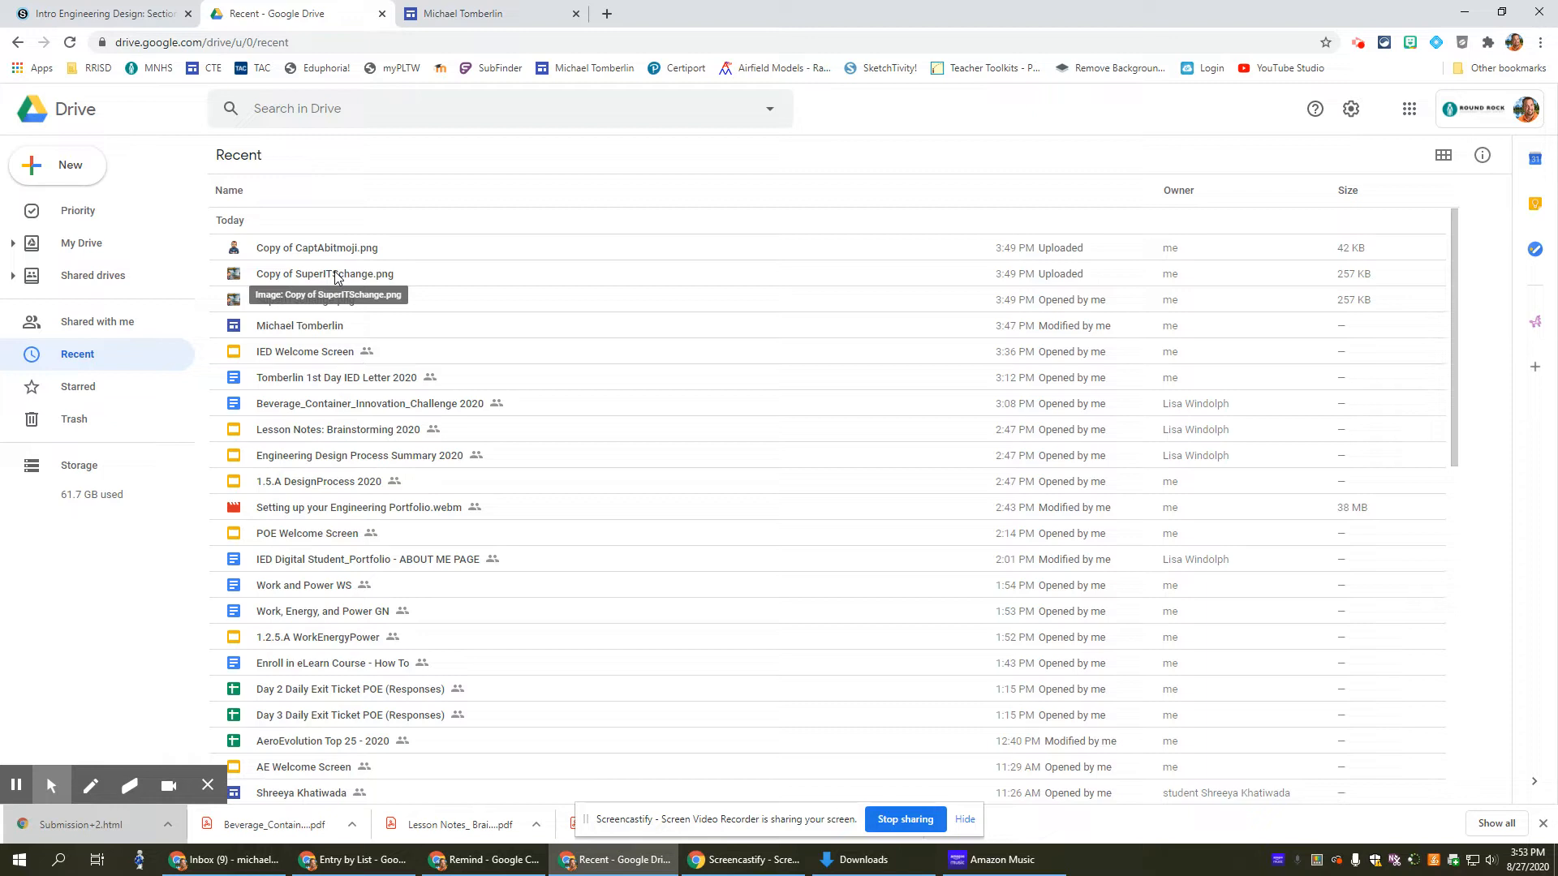
{"action": "right_click", "coordinate": [324, 272]}
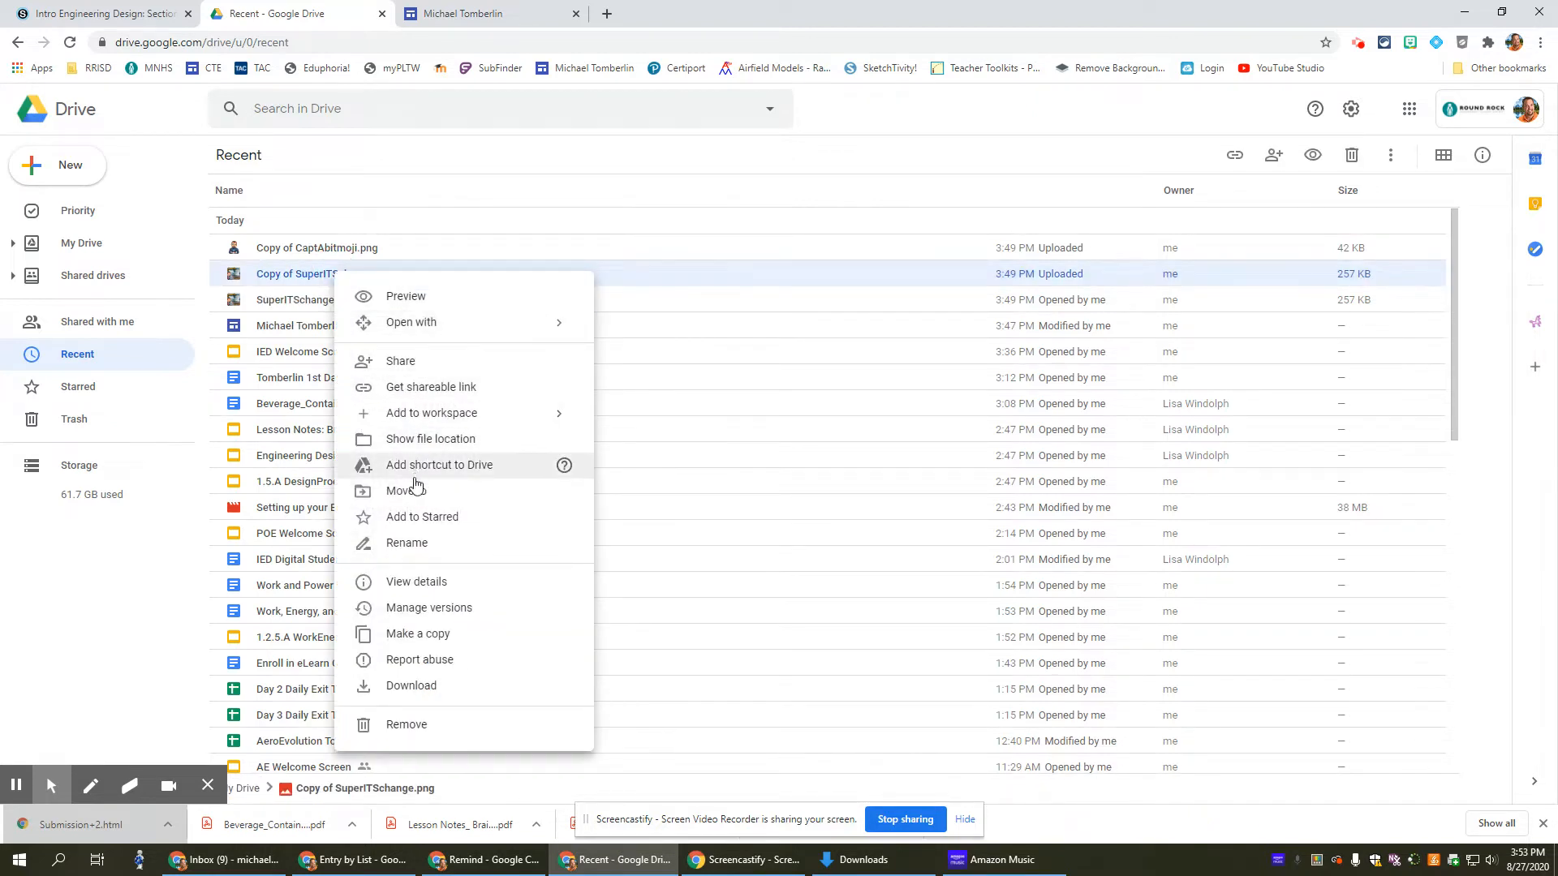
{"action": "left_click", "coordinate": [399, 490]}
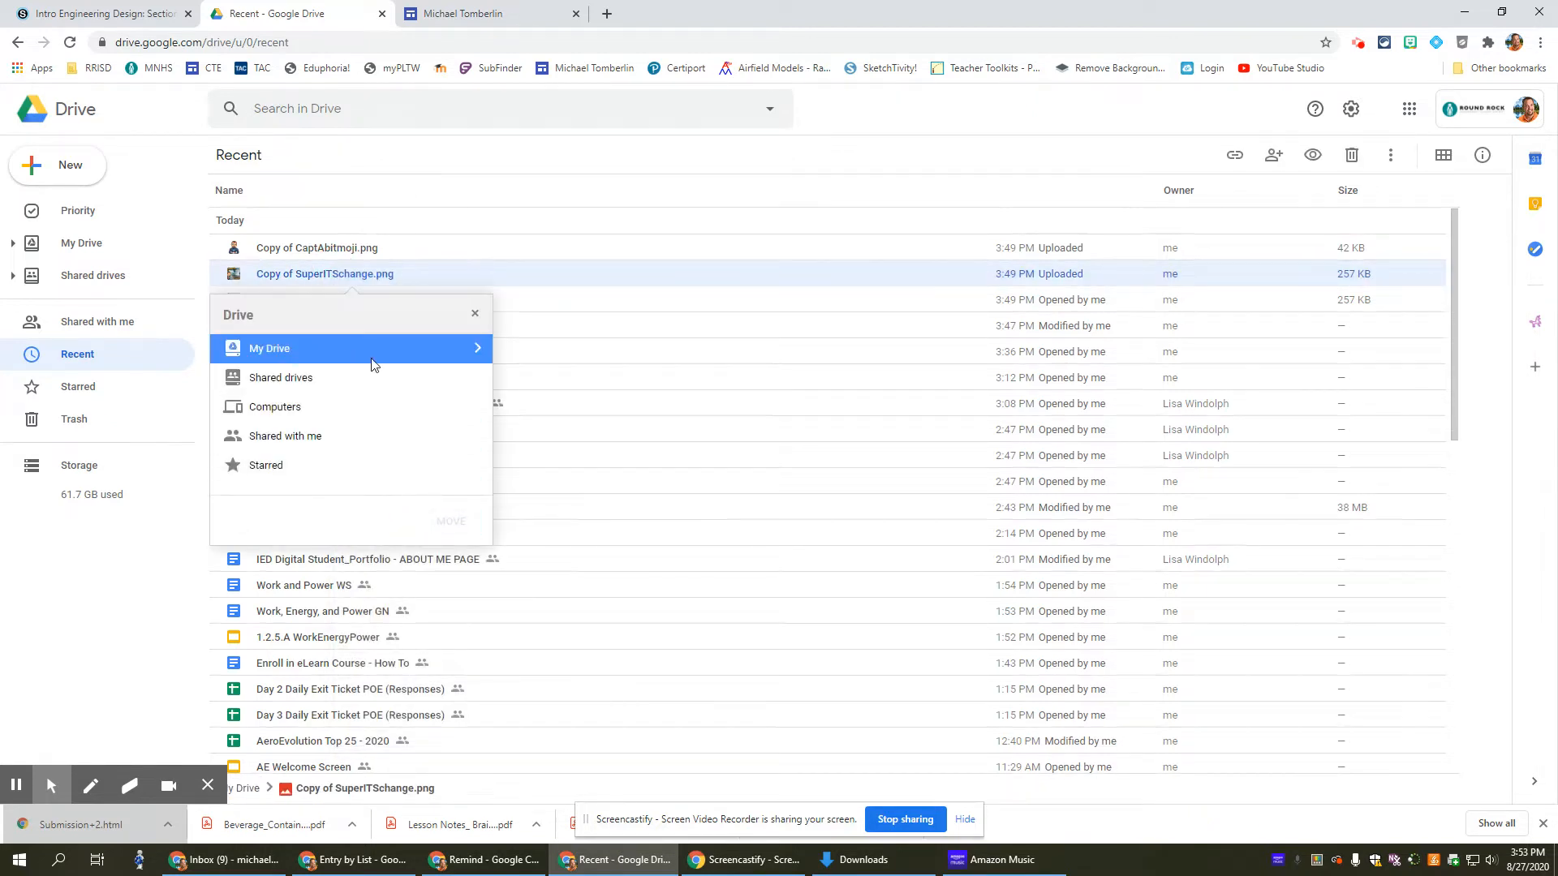
{"action": "left_click", "coordinate": [269, 347]}
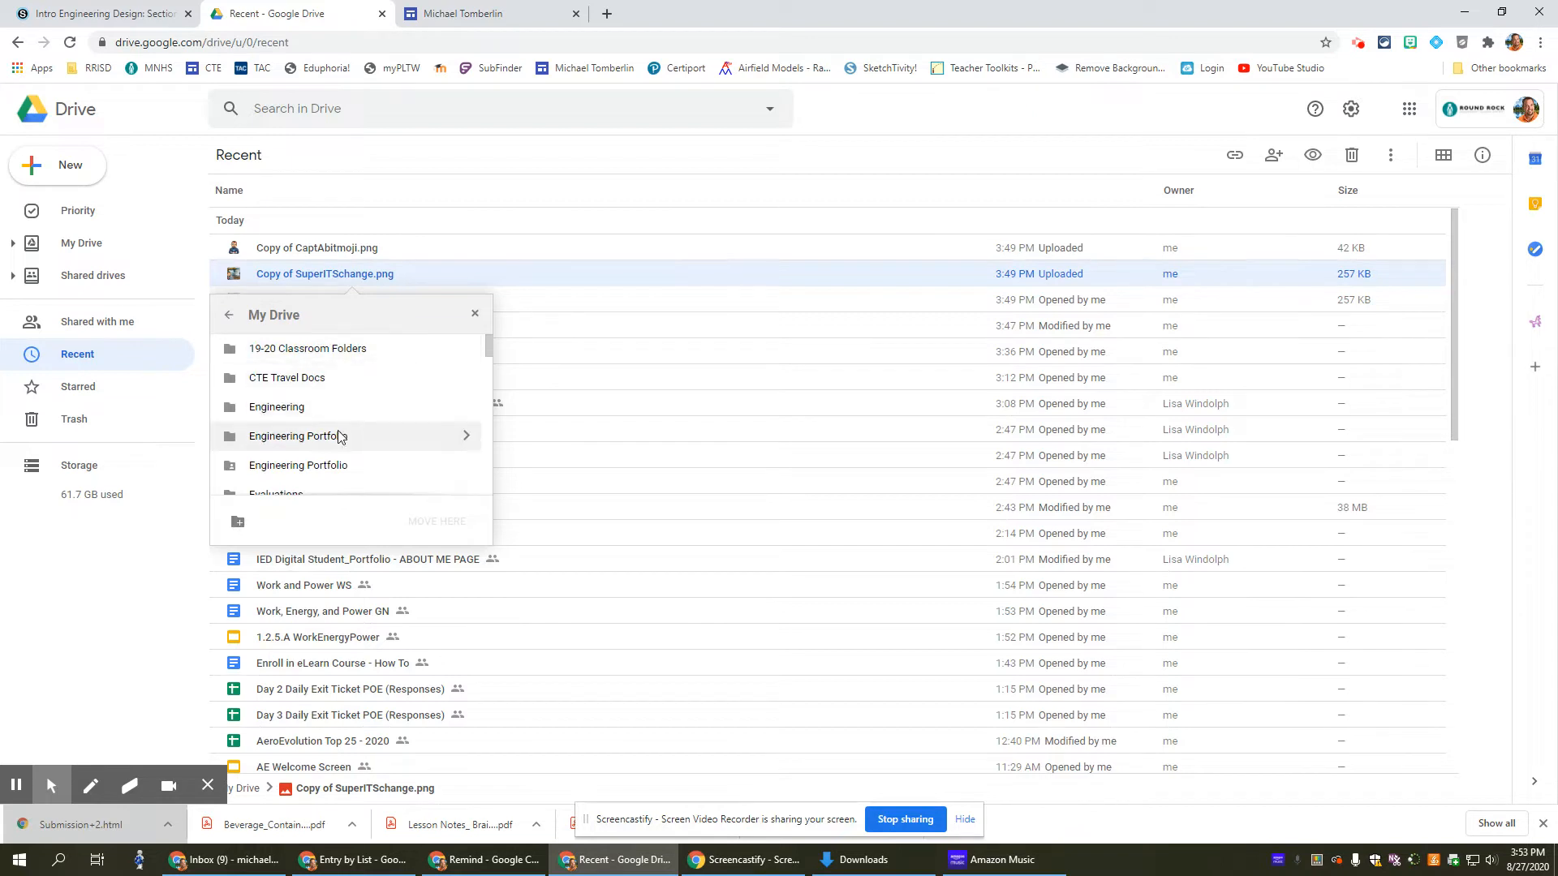
{"action": "left_click", "coordinate": [298, 466]}
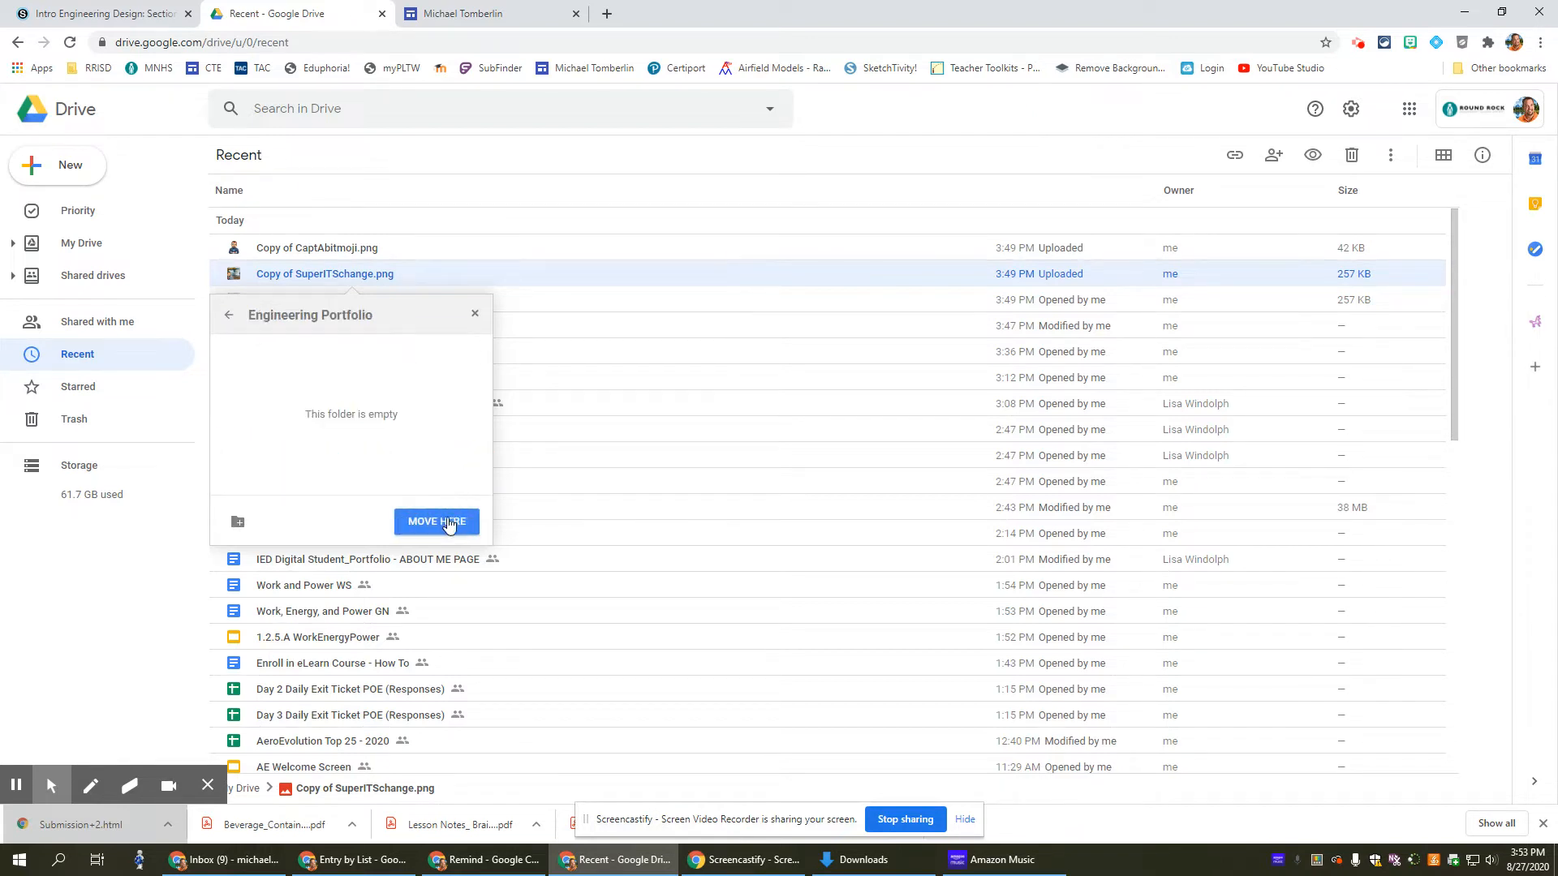
{"action": "left_click", "coordinate": [437, 521]}
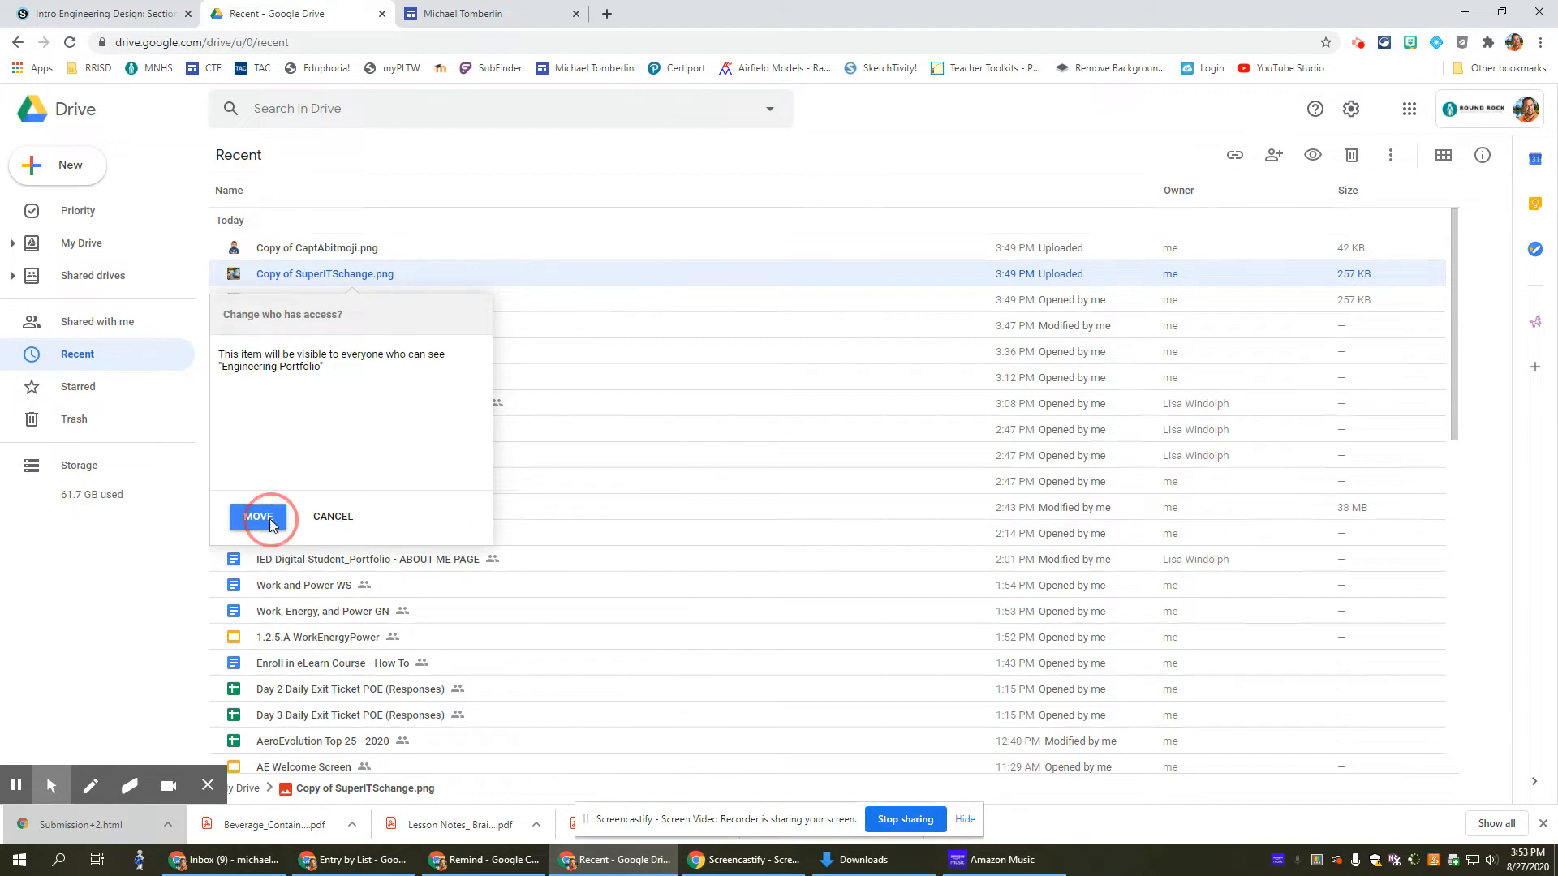
{"action": "left_click", "coordinate": [258, 516]}
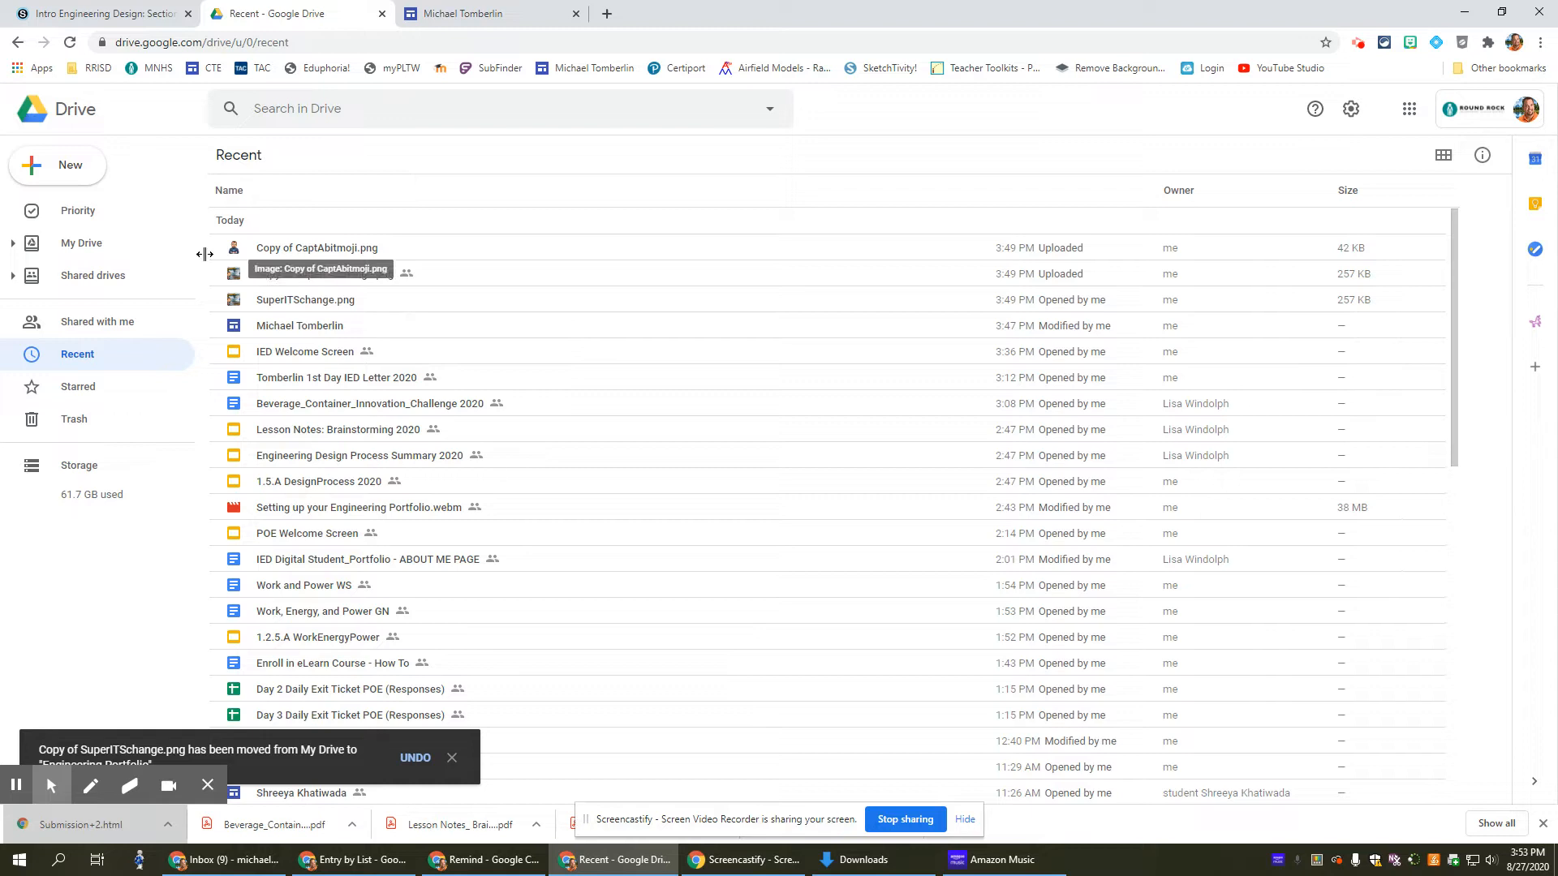
{"action": "left_click", "coordinate": [81, 242]}
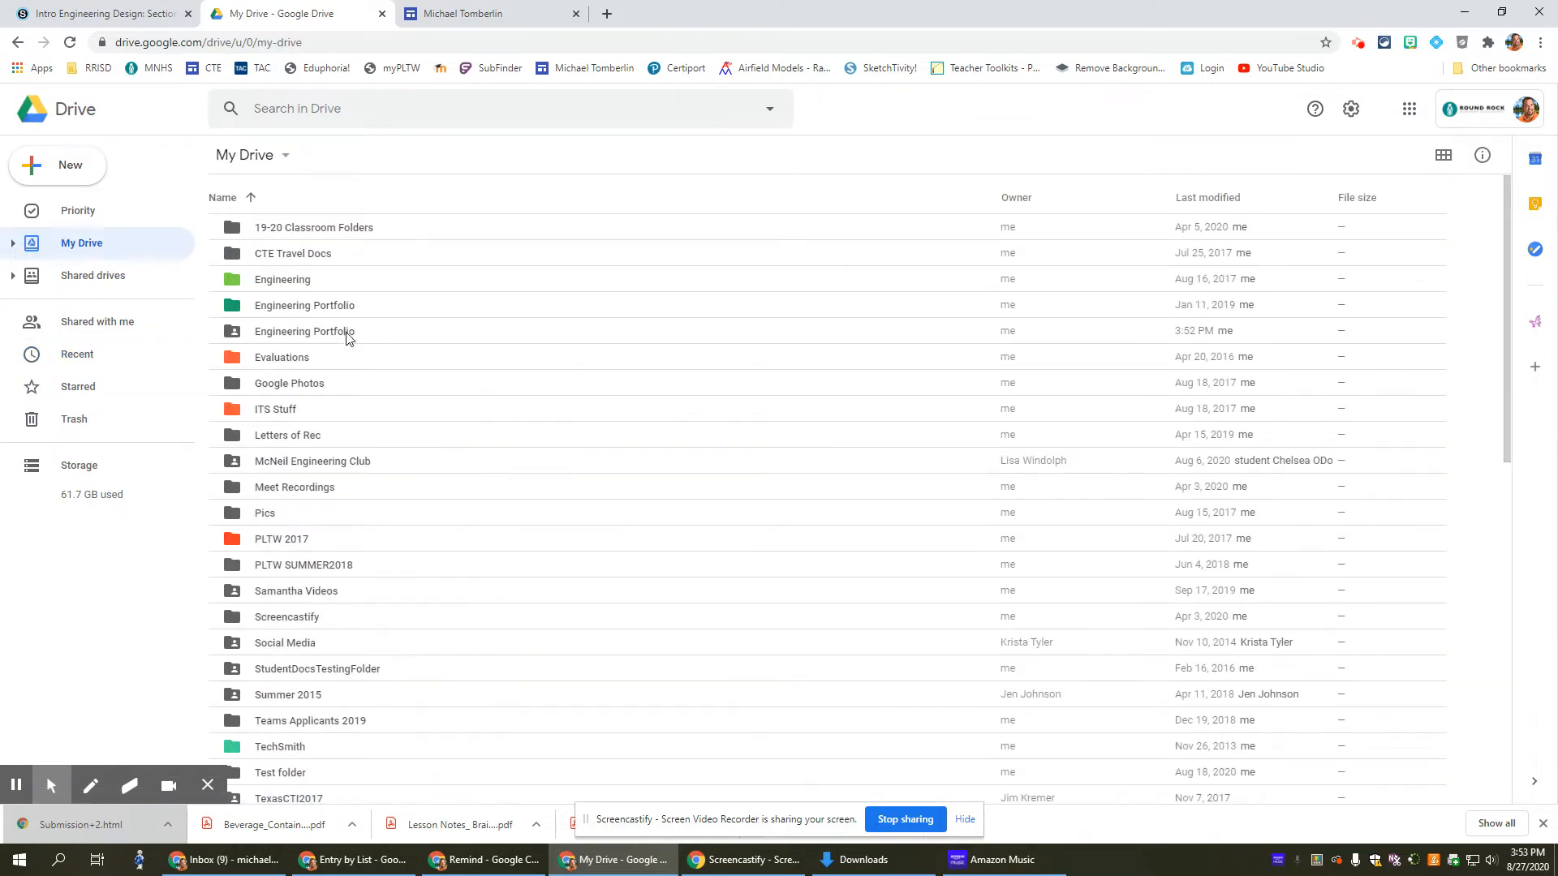
- Create a new Google Slides presentation inside Engineering Portfolio with the folder's sharing
{"action": "double_click", "coordinate": [304, 331]}
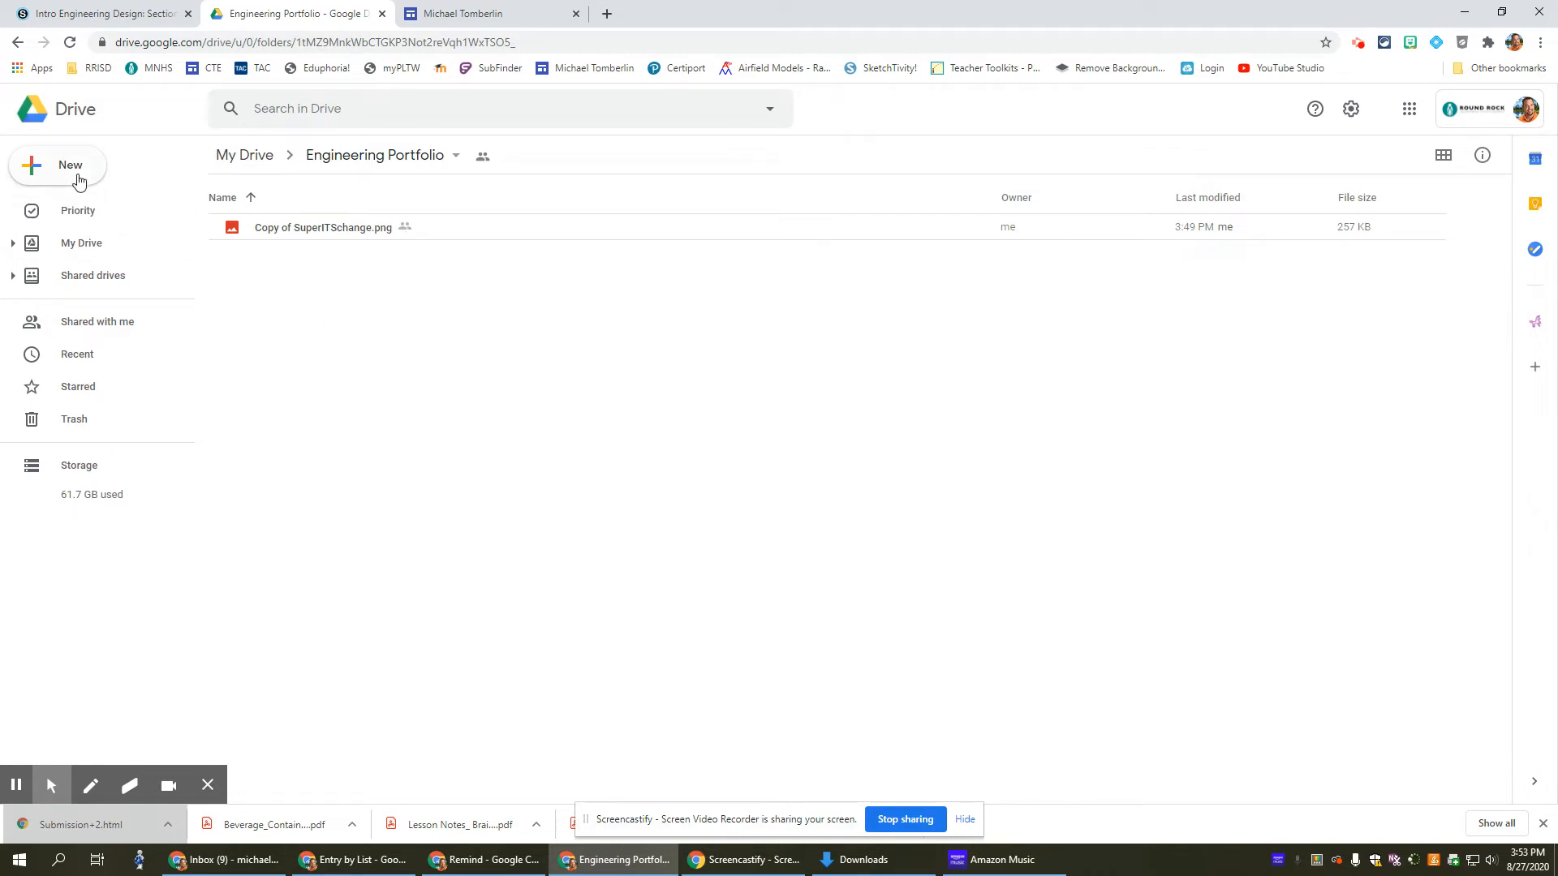
{"action": "left_click", "coordinate": [57, 166]}
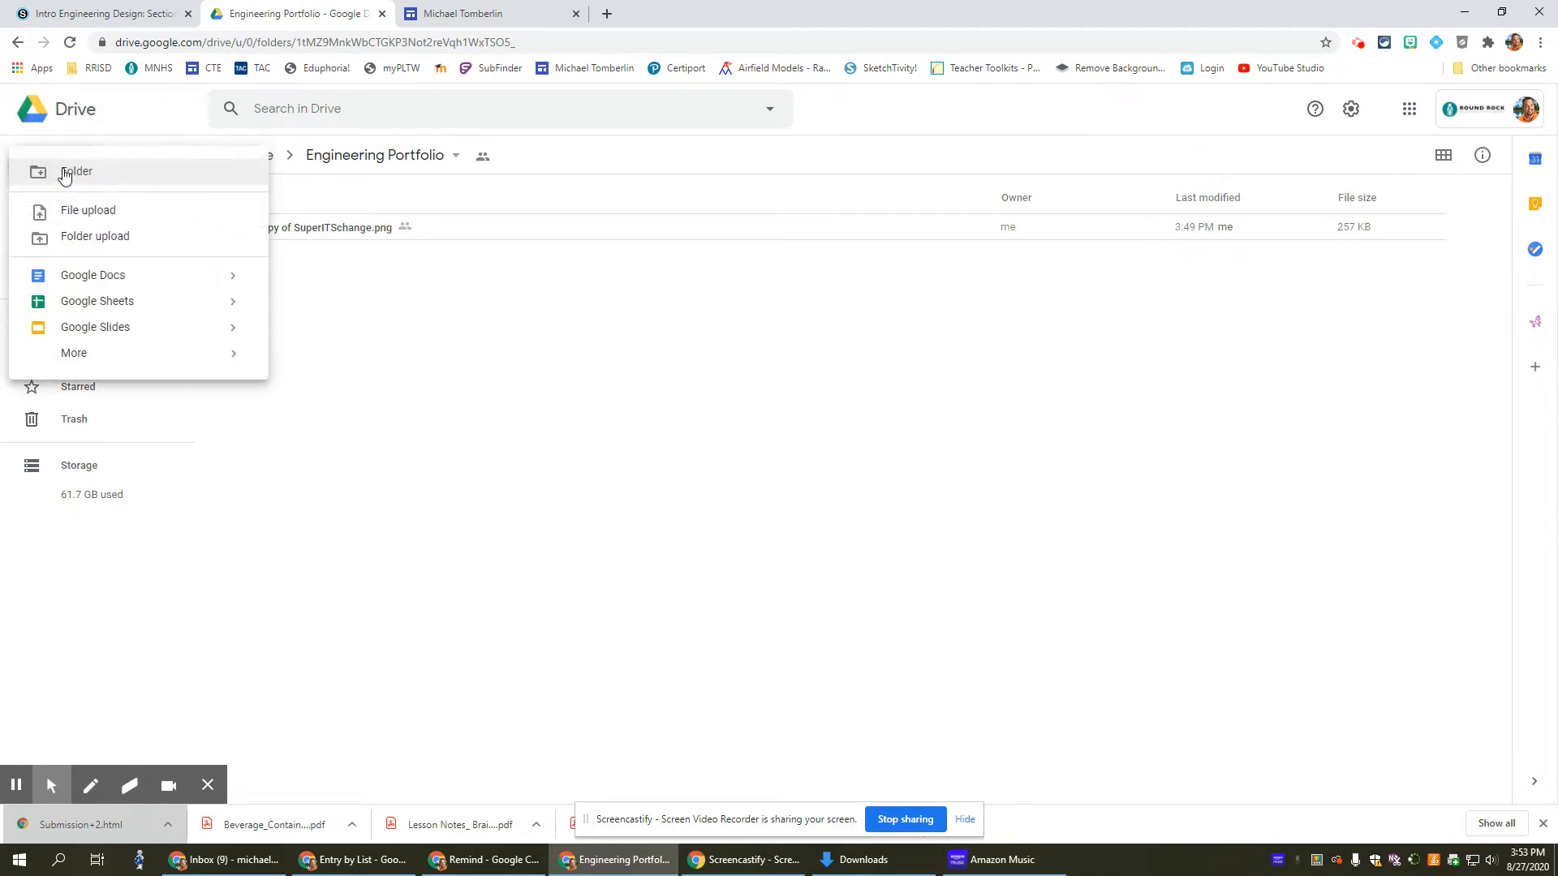
{"action": "mouse_move", "coordinate": [95, 326]}
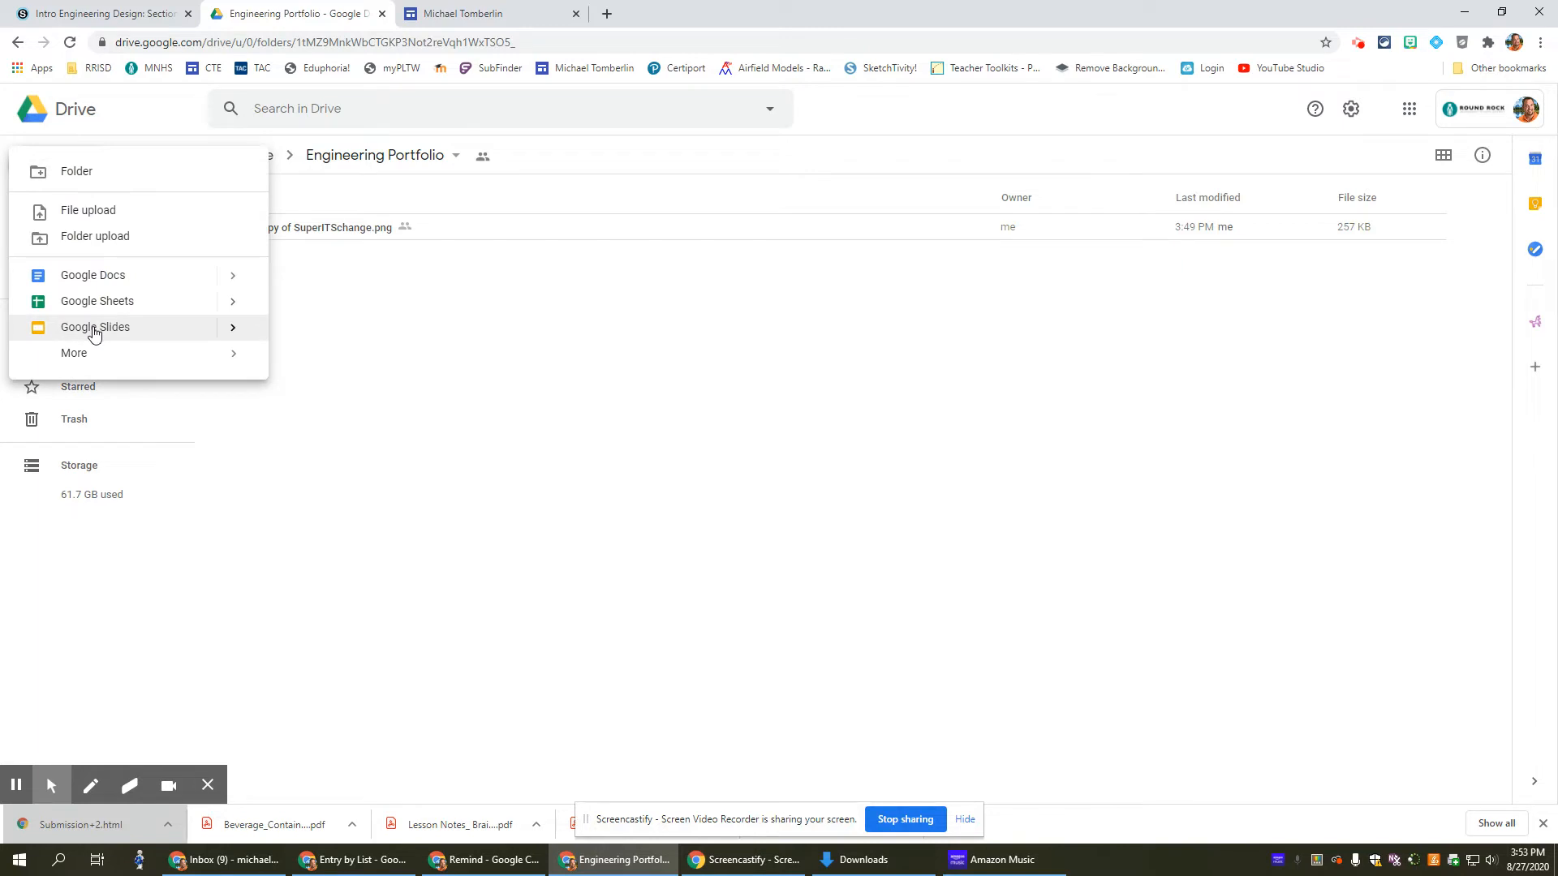
{"action": "left_click", "coordinate": [96, 326]}
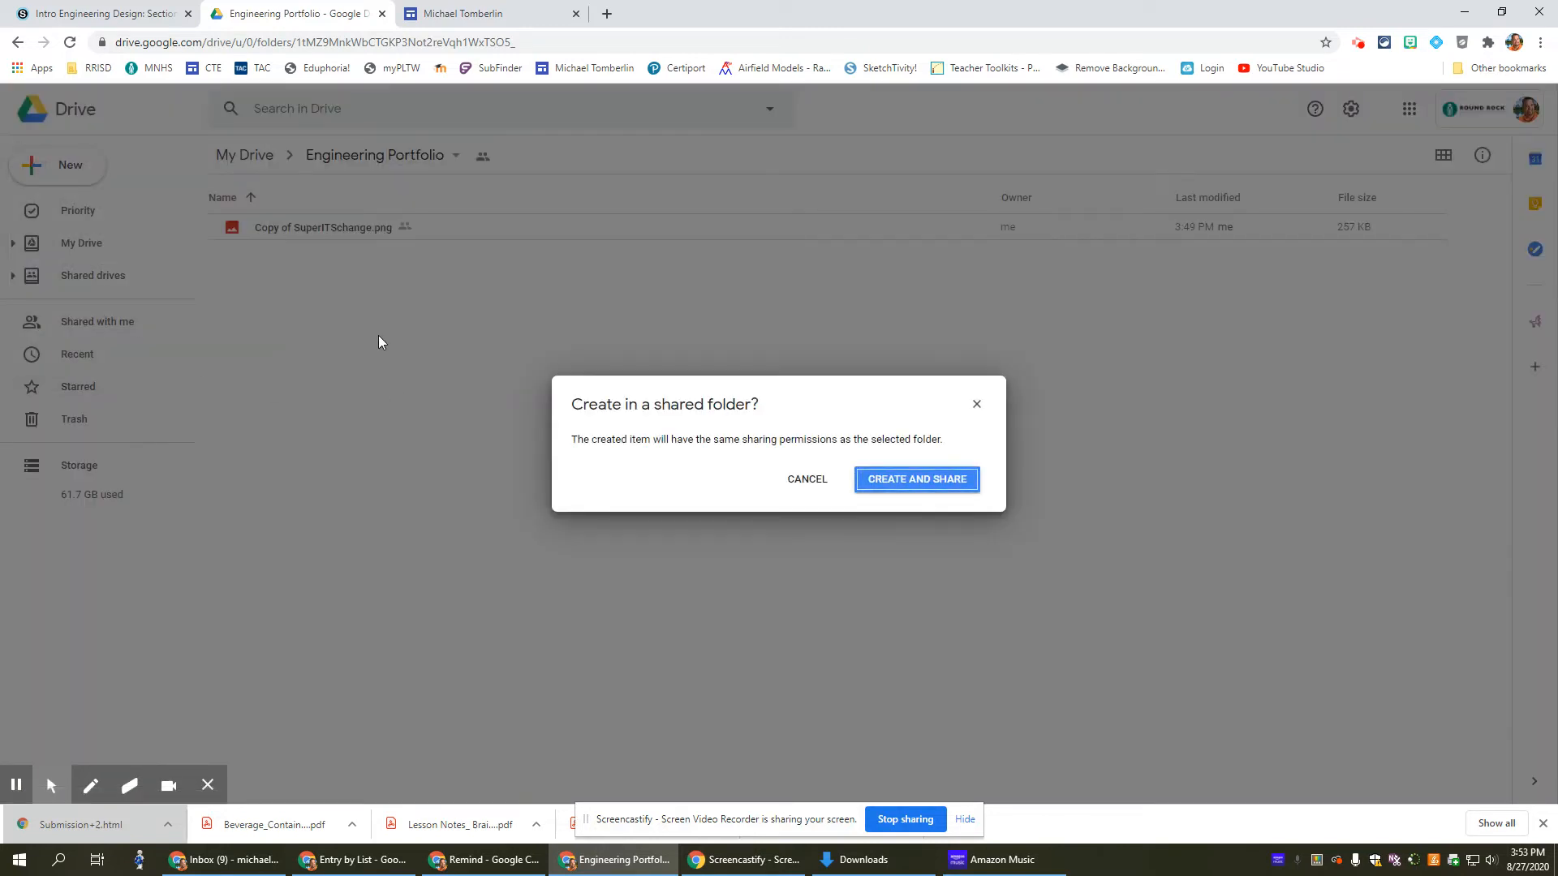
{"action": "left_click", "coordinate": [916, 479]}
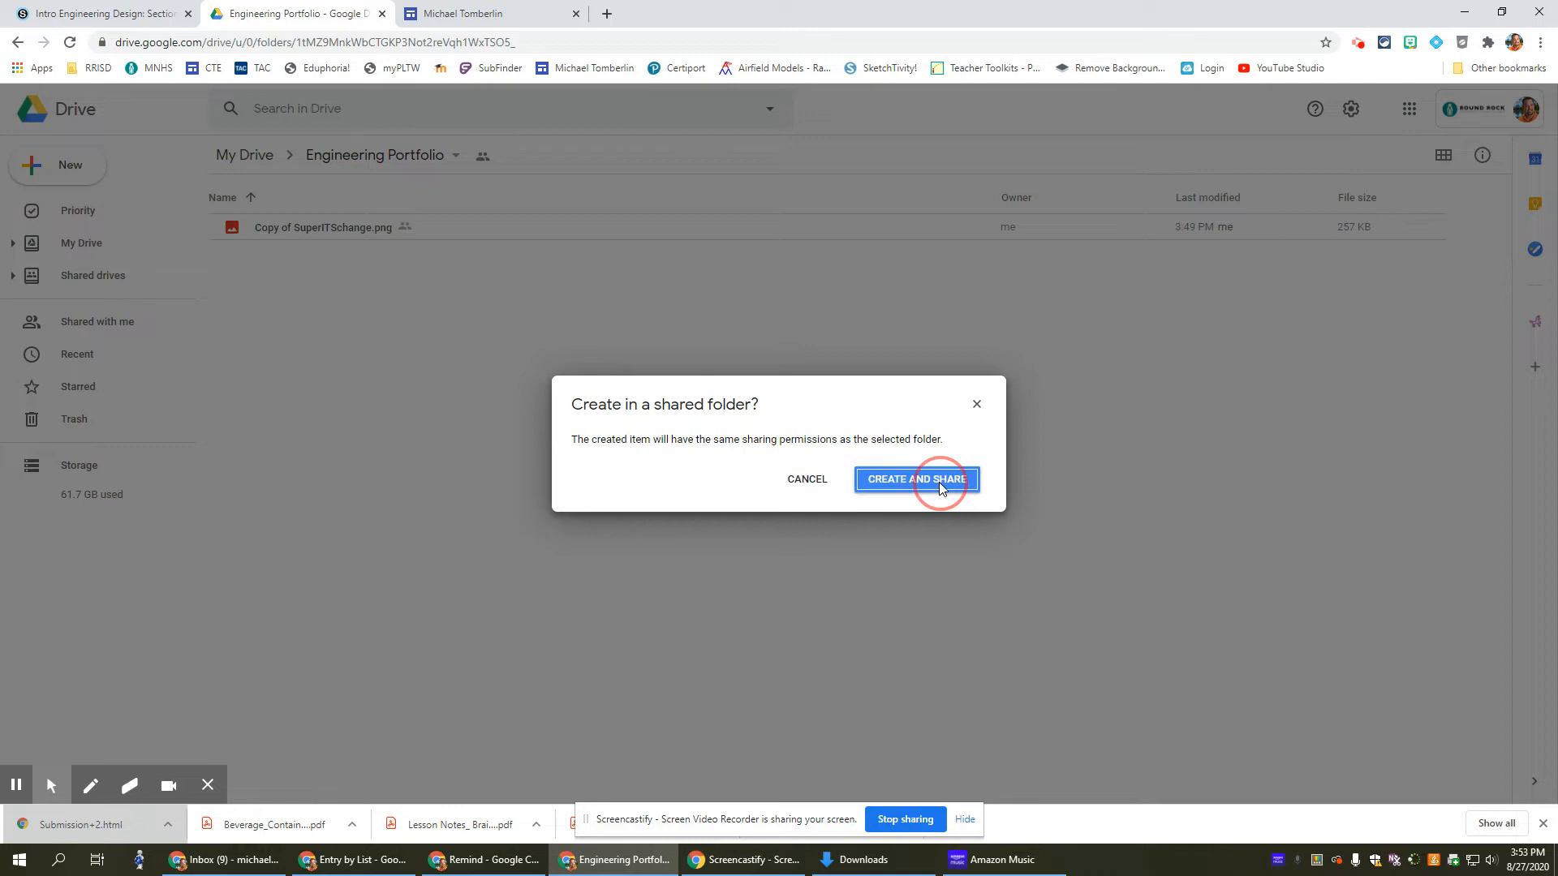
{"action": "left_click", "coordinate": [915, 479]}
{"action": "type", "text": "A slide presen"}
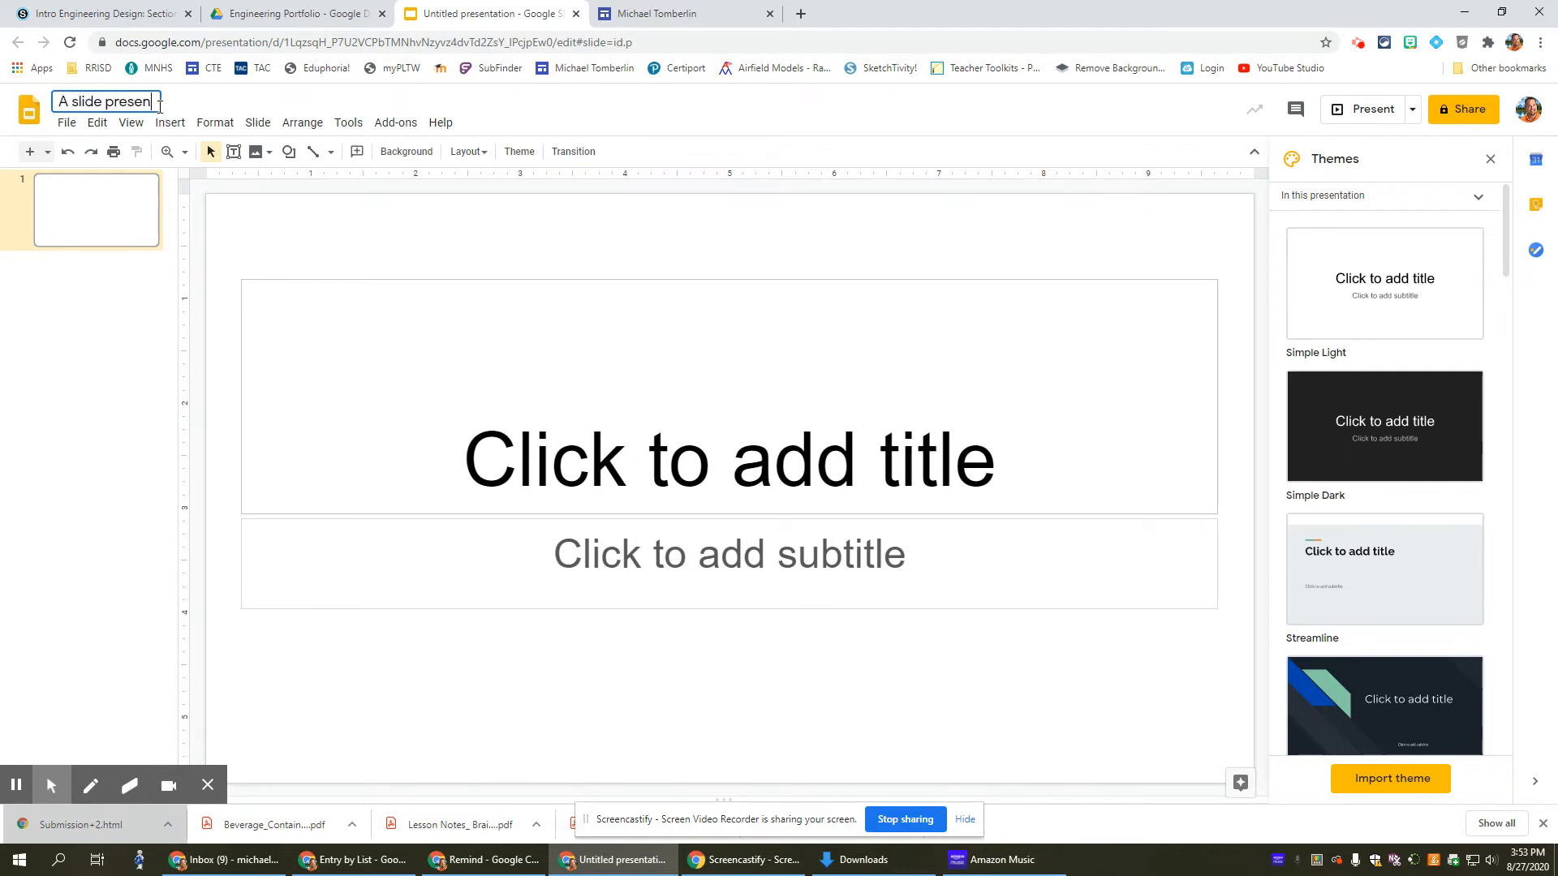
- Name the deck 'A slide presentation', title slide 1 'YAYY', and return to the site
{"action": "type", "text": "tation"}
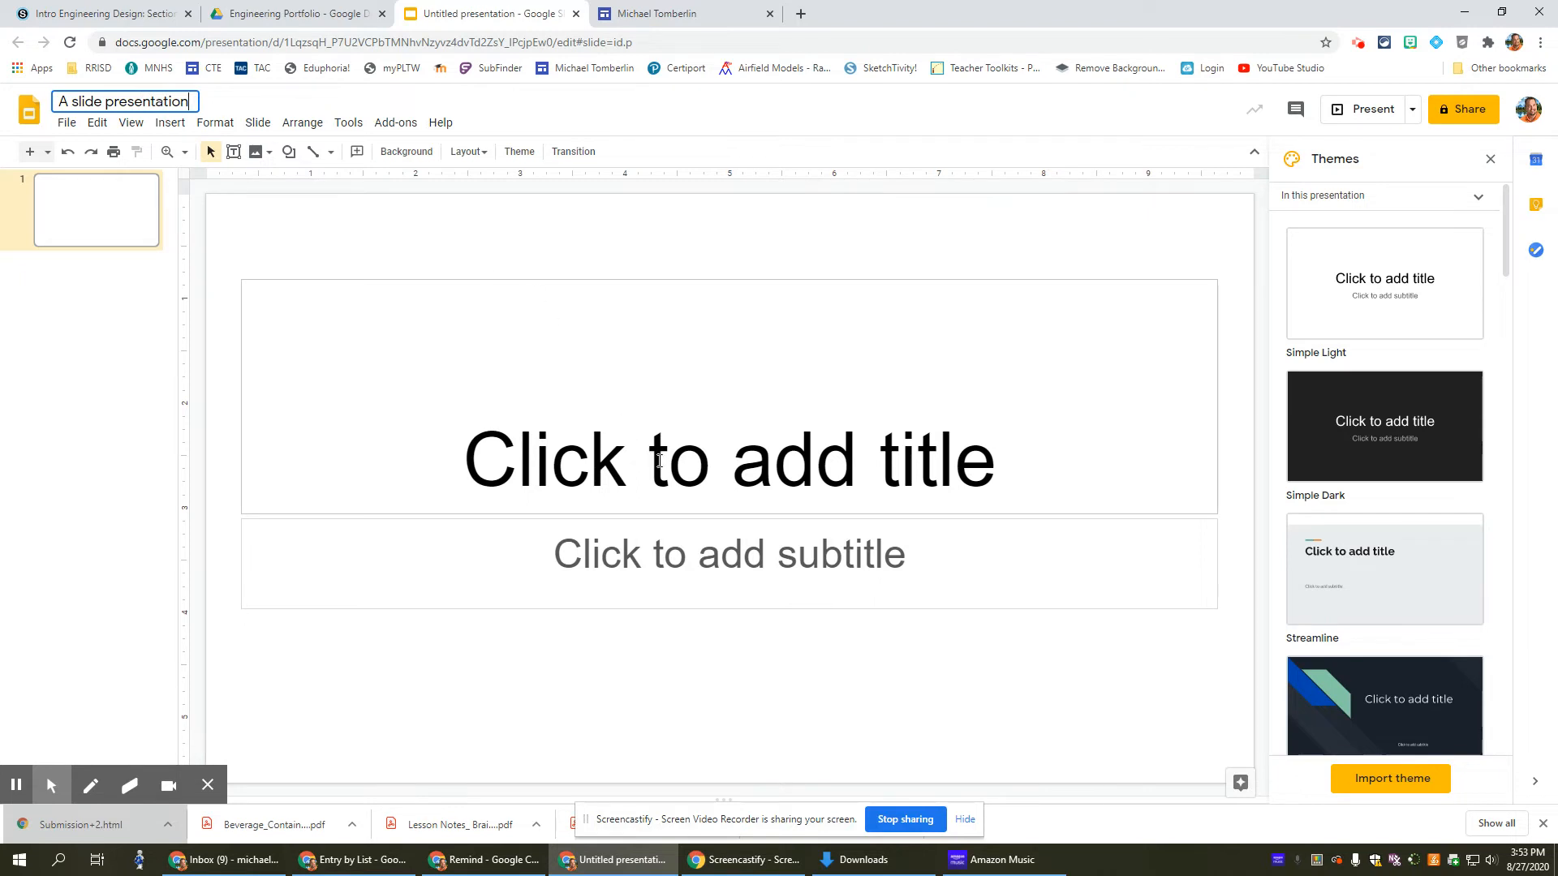
{"action": "type", "text": "YAYY"}
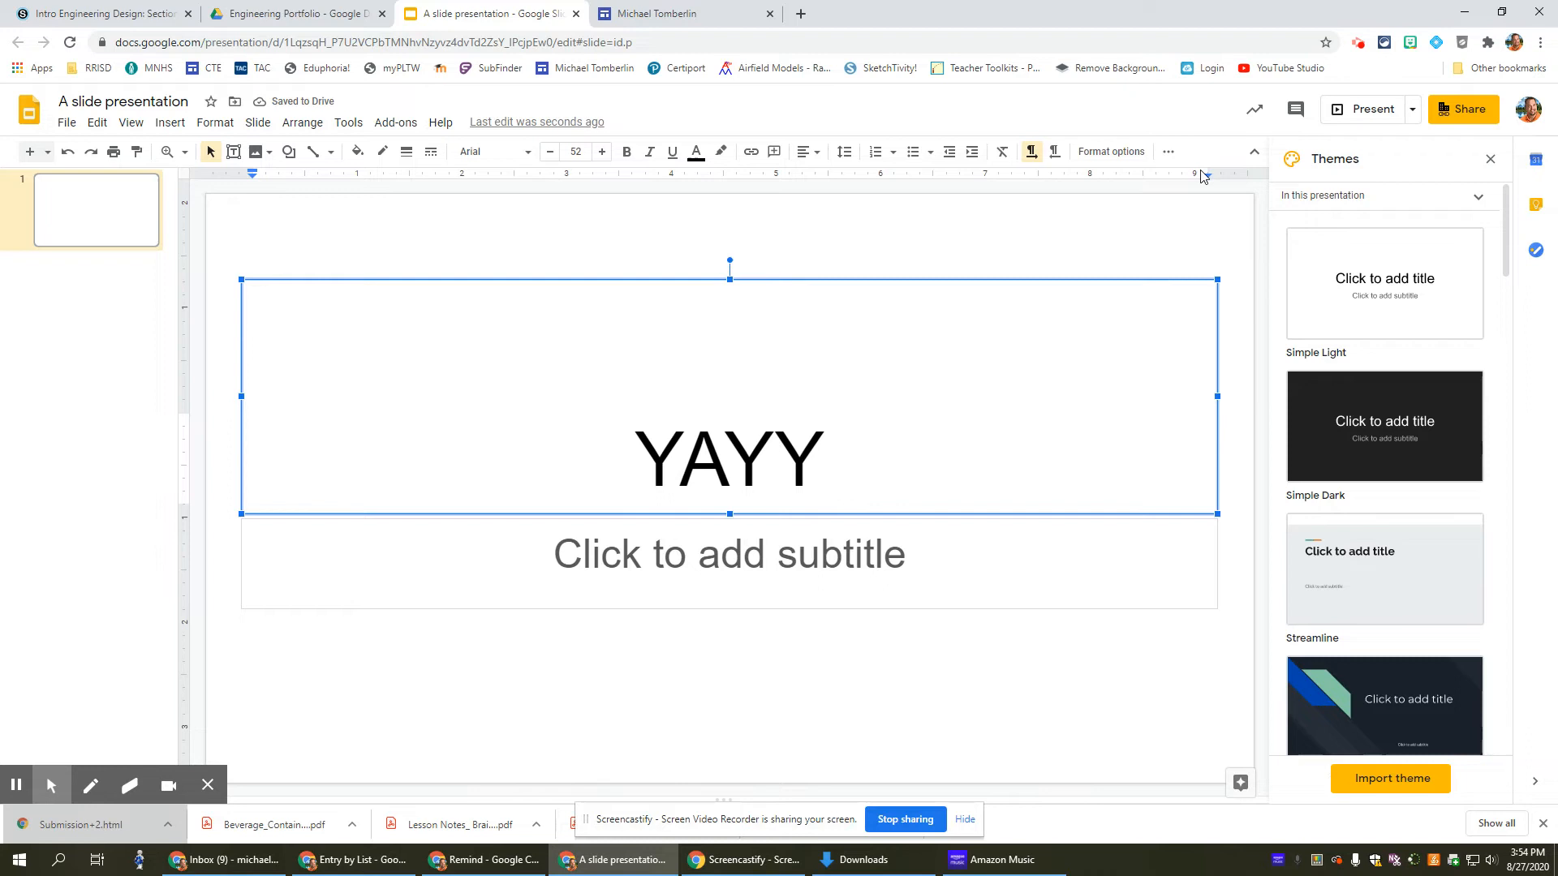
{"action": "left_click", "coordinate": [655, 13]}
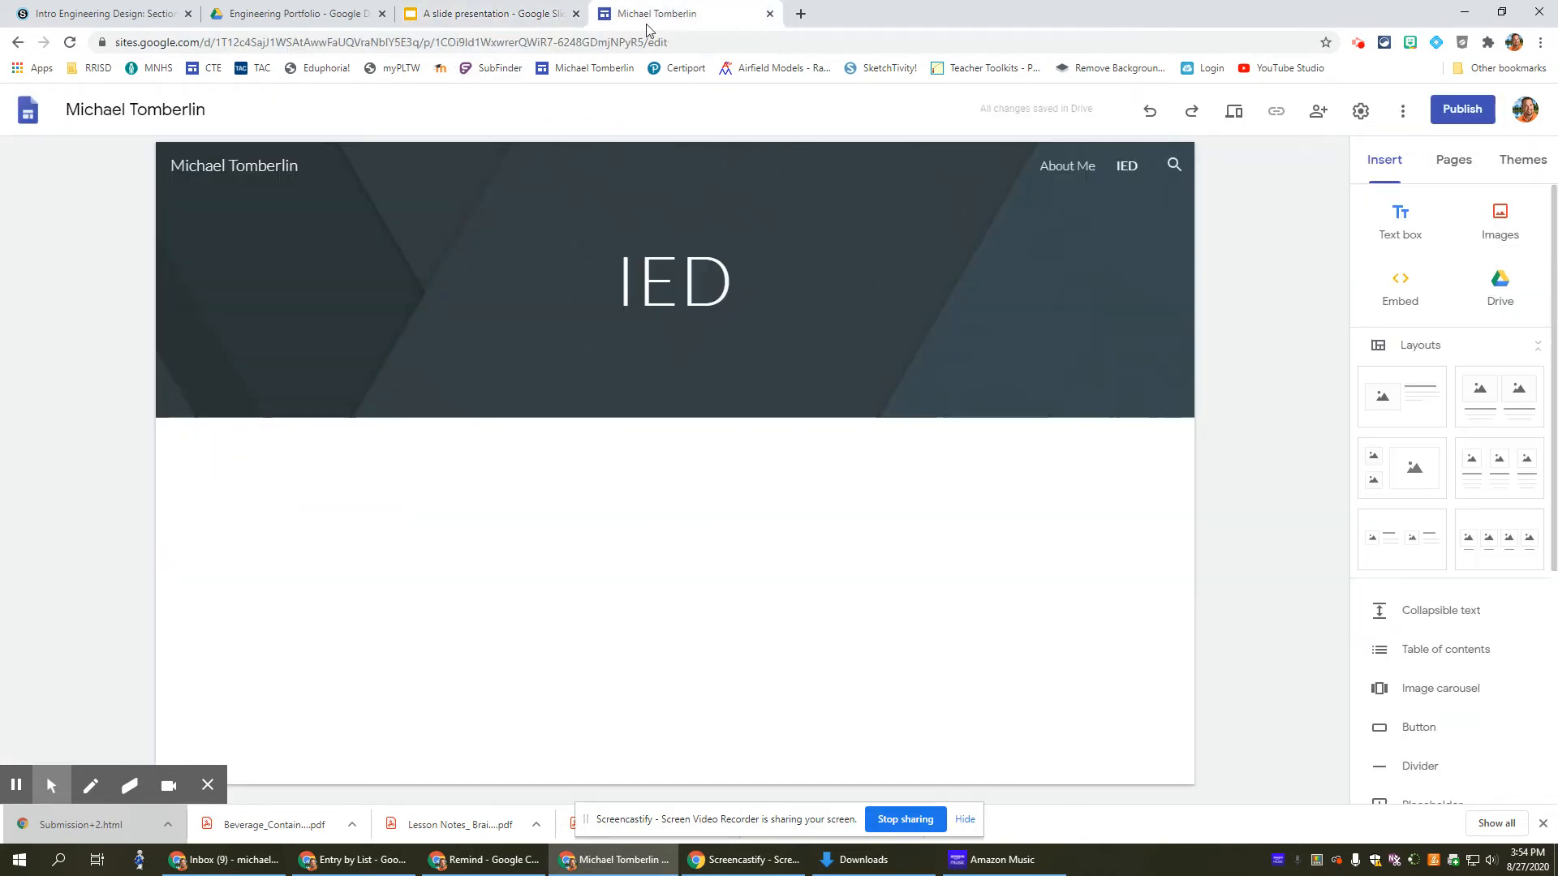
{"action": "mouse_move", "coordinate": [1011, 556]}
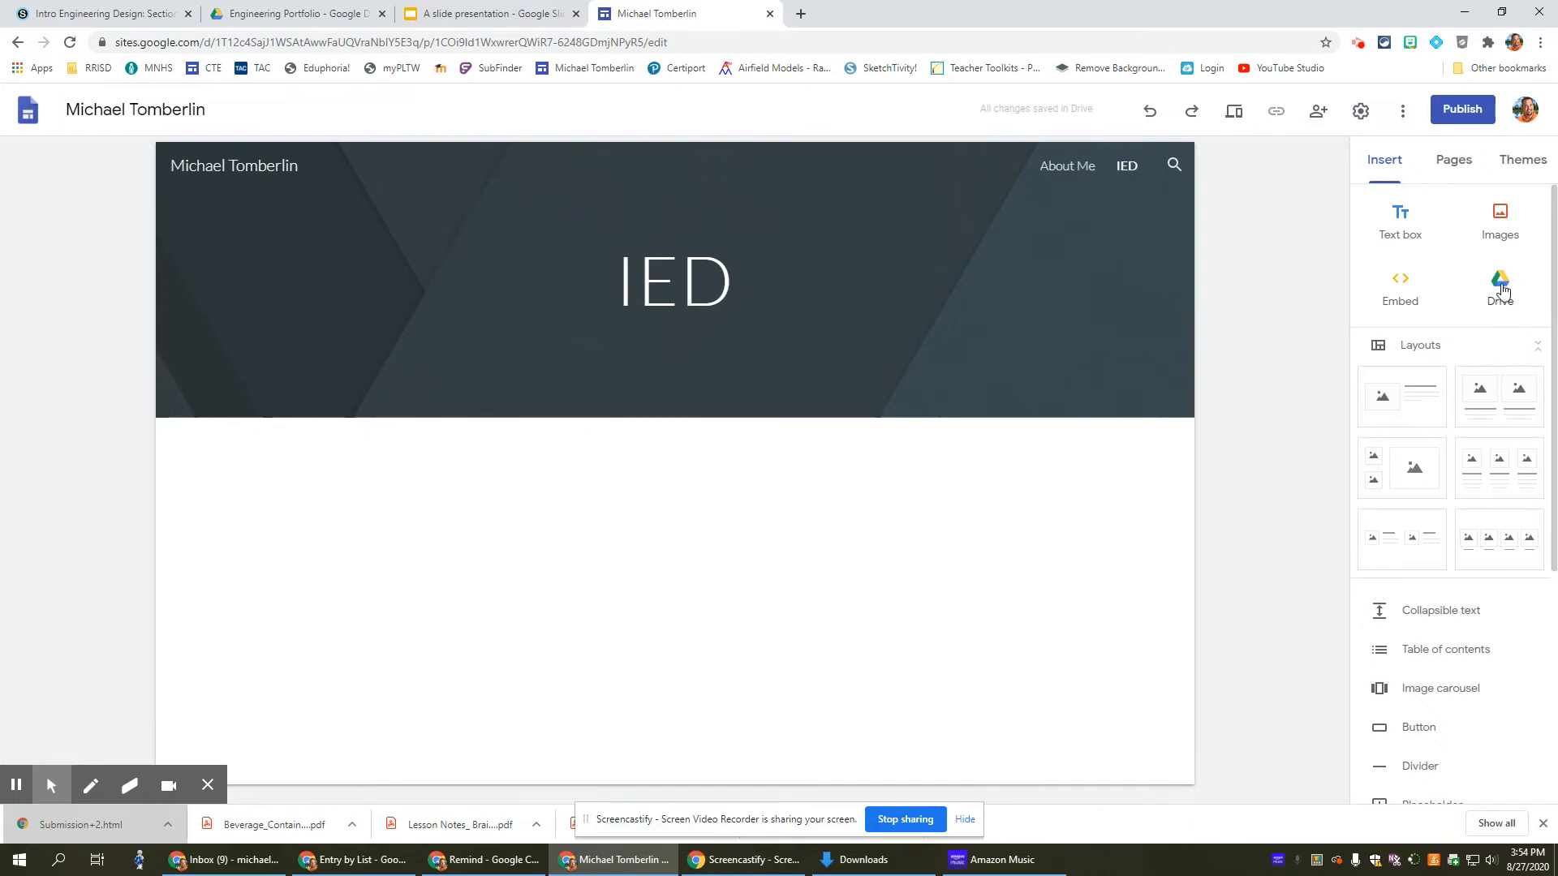
- Insert the superhero cartoon image from Engineering Portfolio onto the IED page and enlarge it
{"action": "left_click", "coordinate": [1500, 289]}
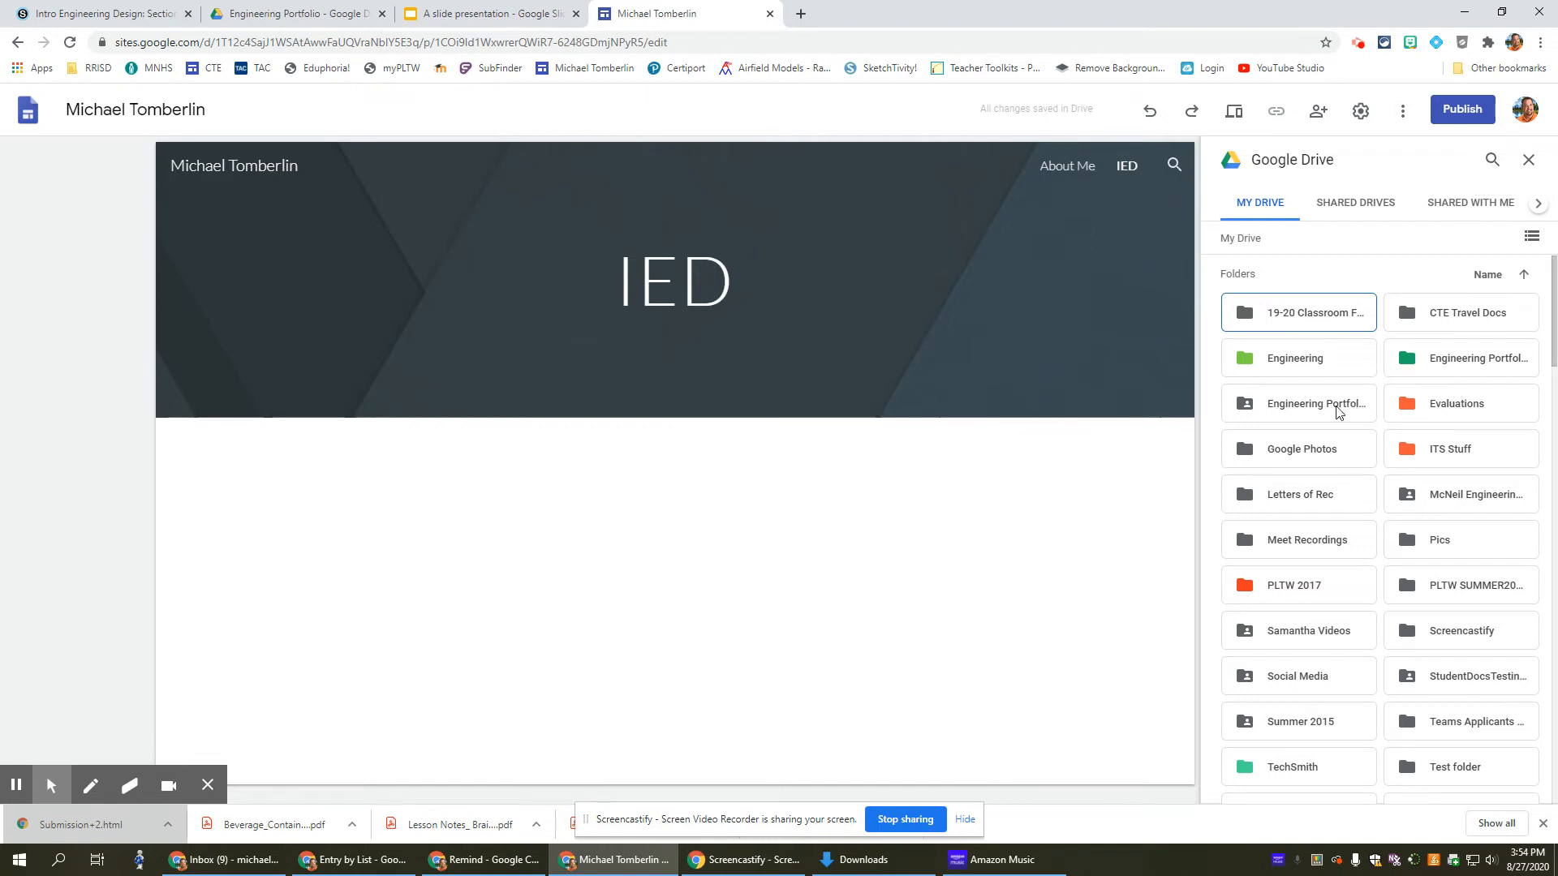
{"action": "double_click", "coordinate": [1317, 404]}
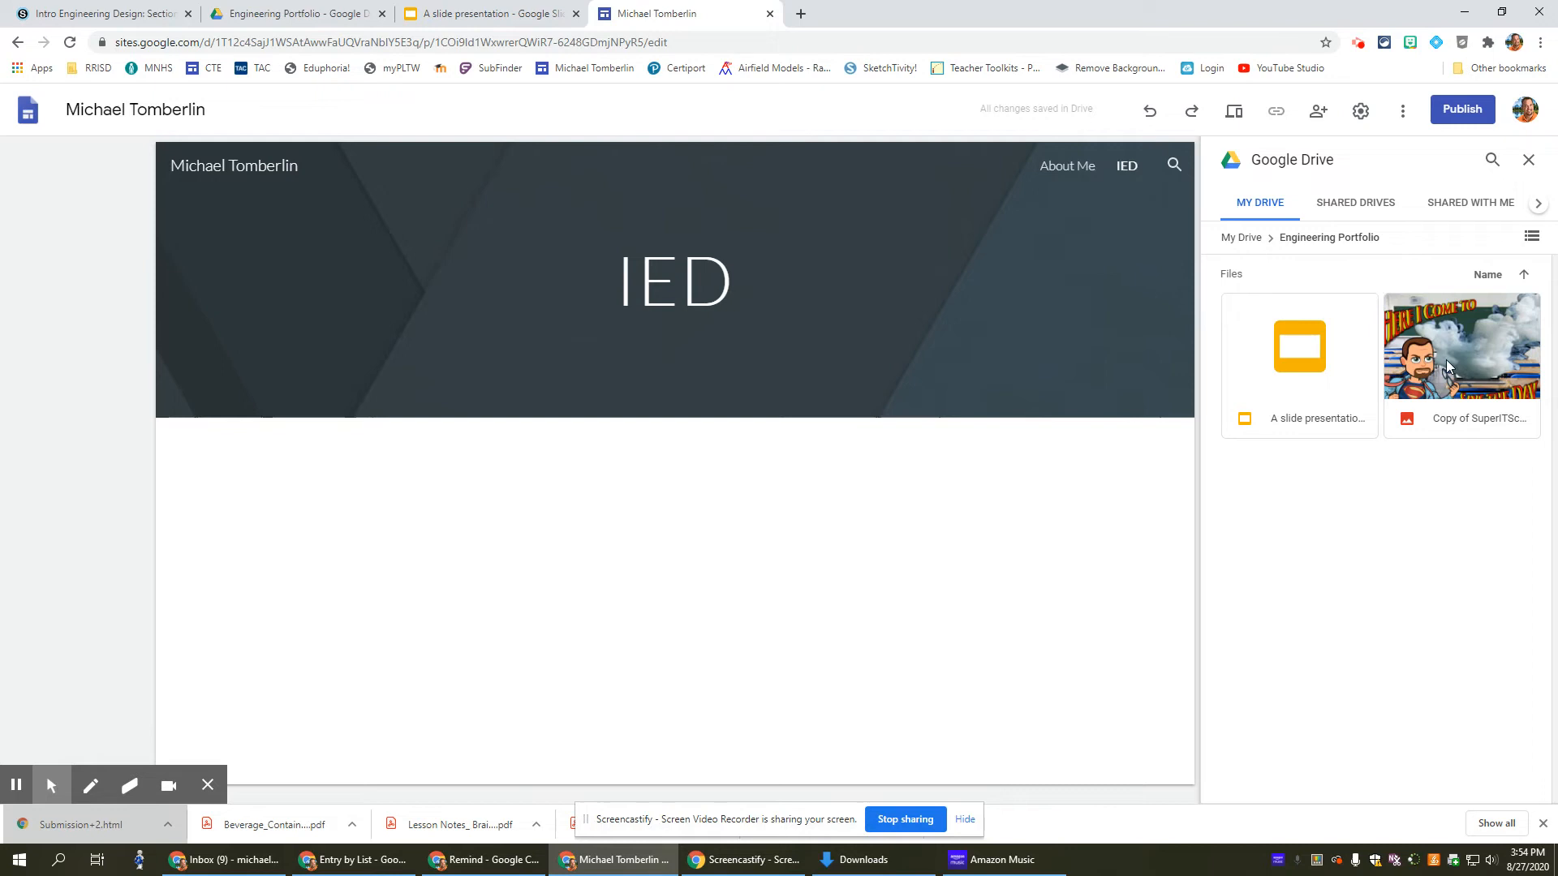
{"action": "left_click", "coordinate": [1462, 344]}
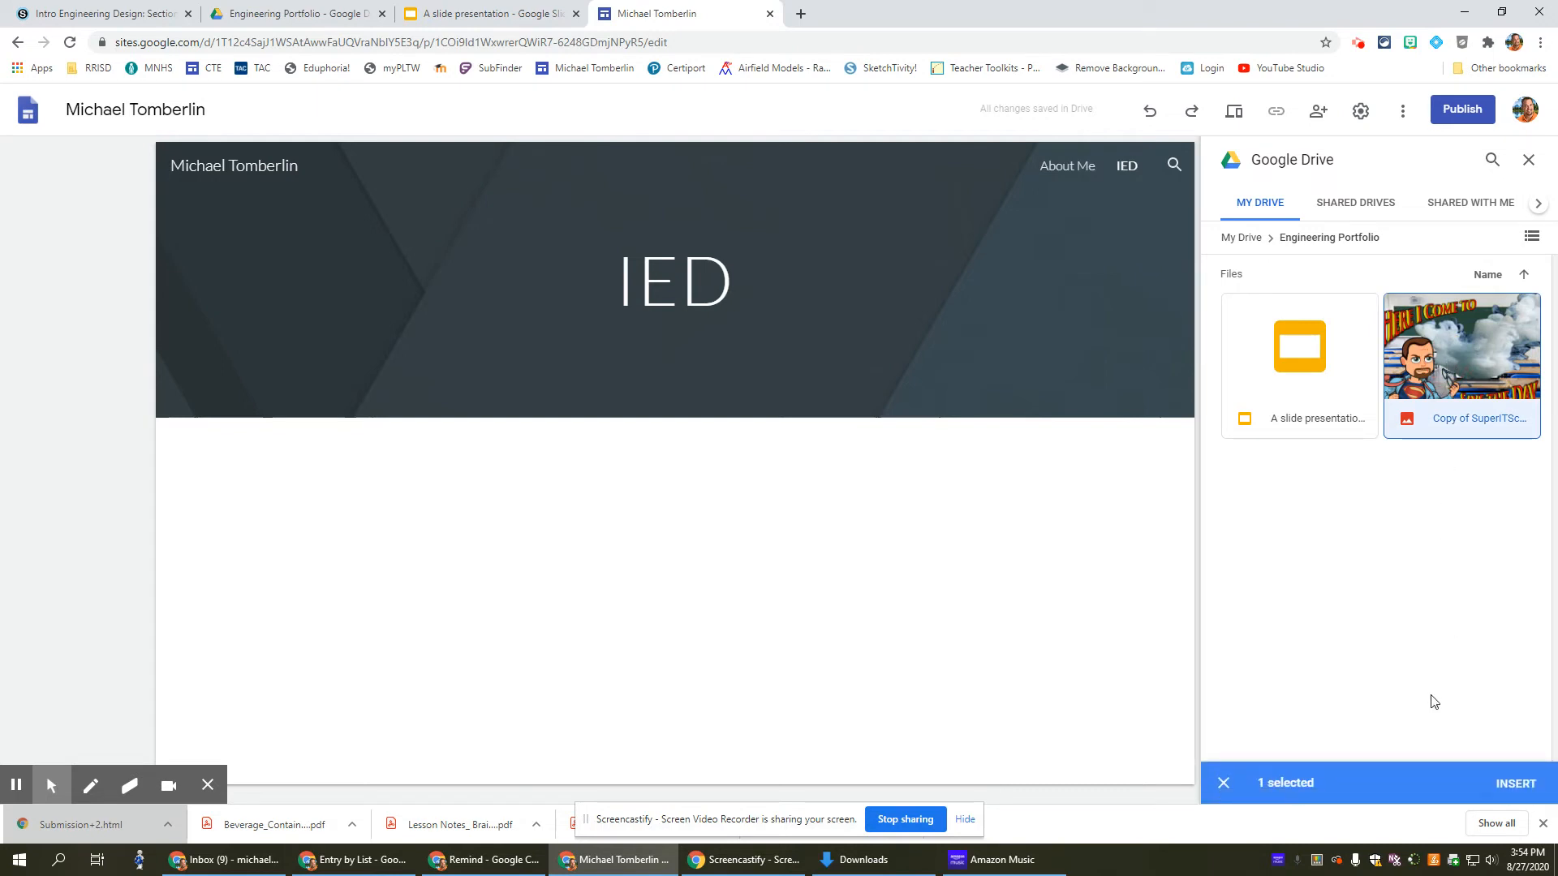
{"action": "left_click", "coordinate": [1514, 782]}
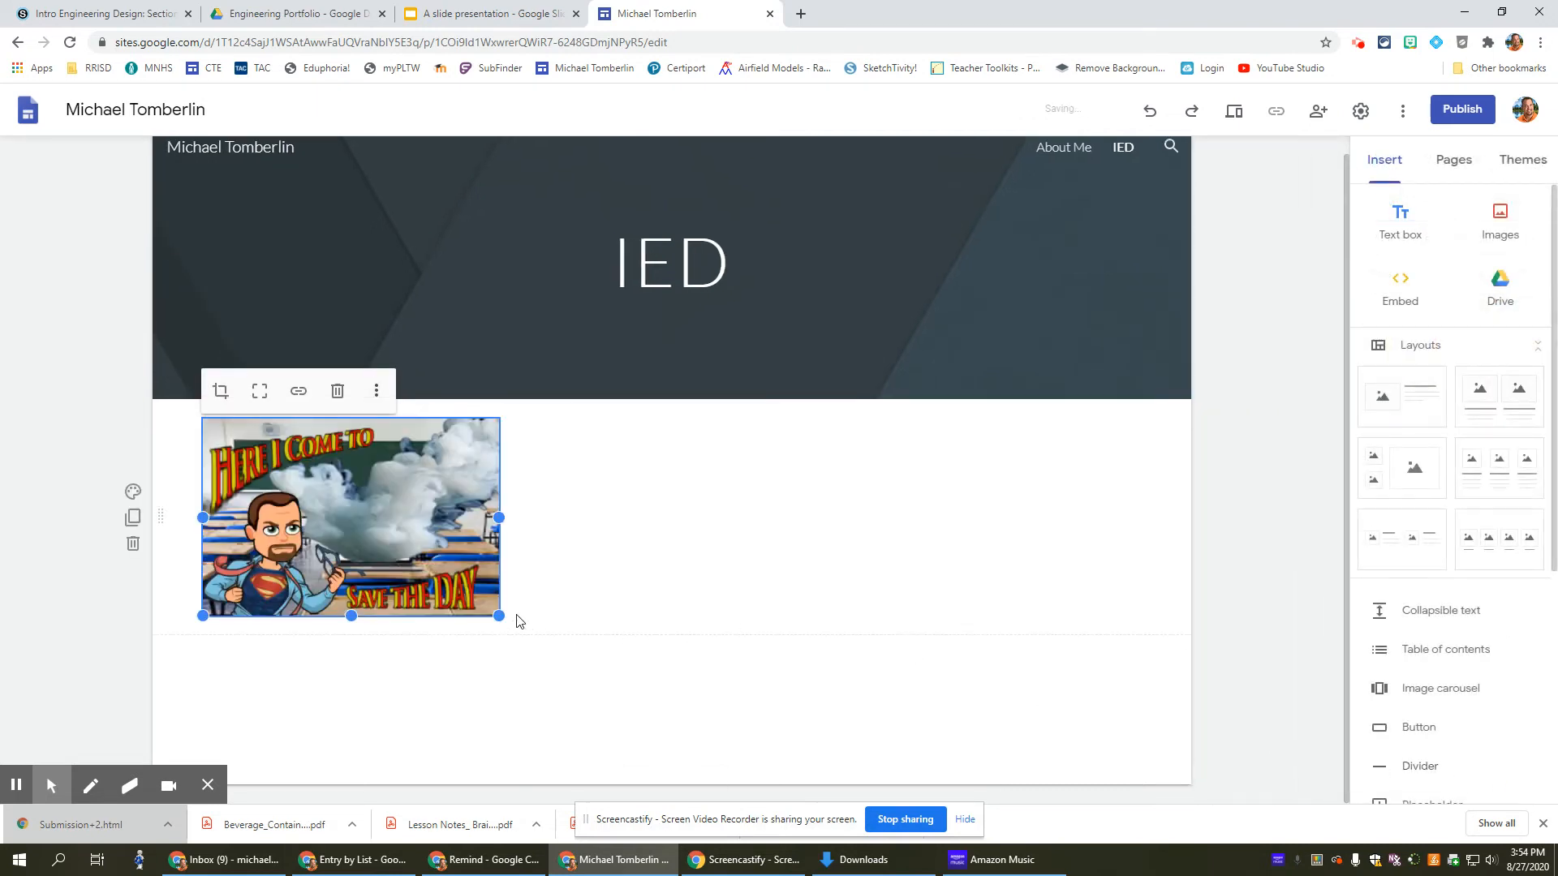
{"action": "left_click_drag", "start_coordinate": [500, 617], "coordinate": [818, 737]}
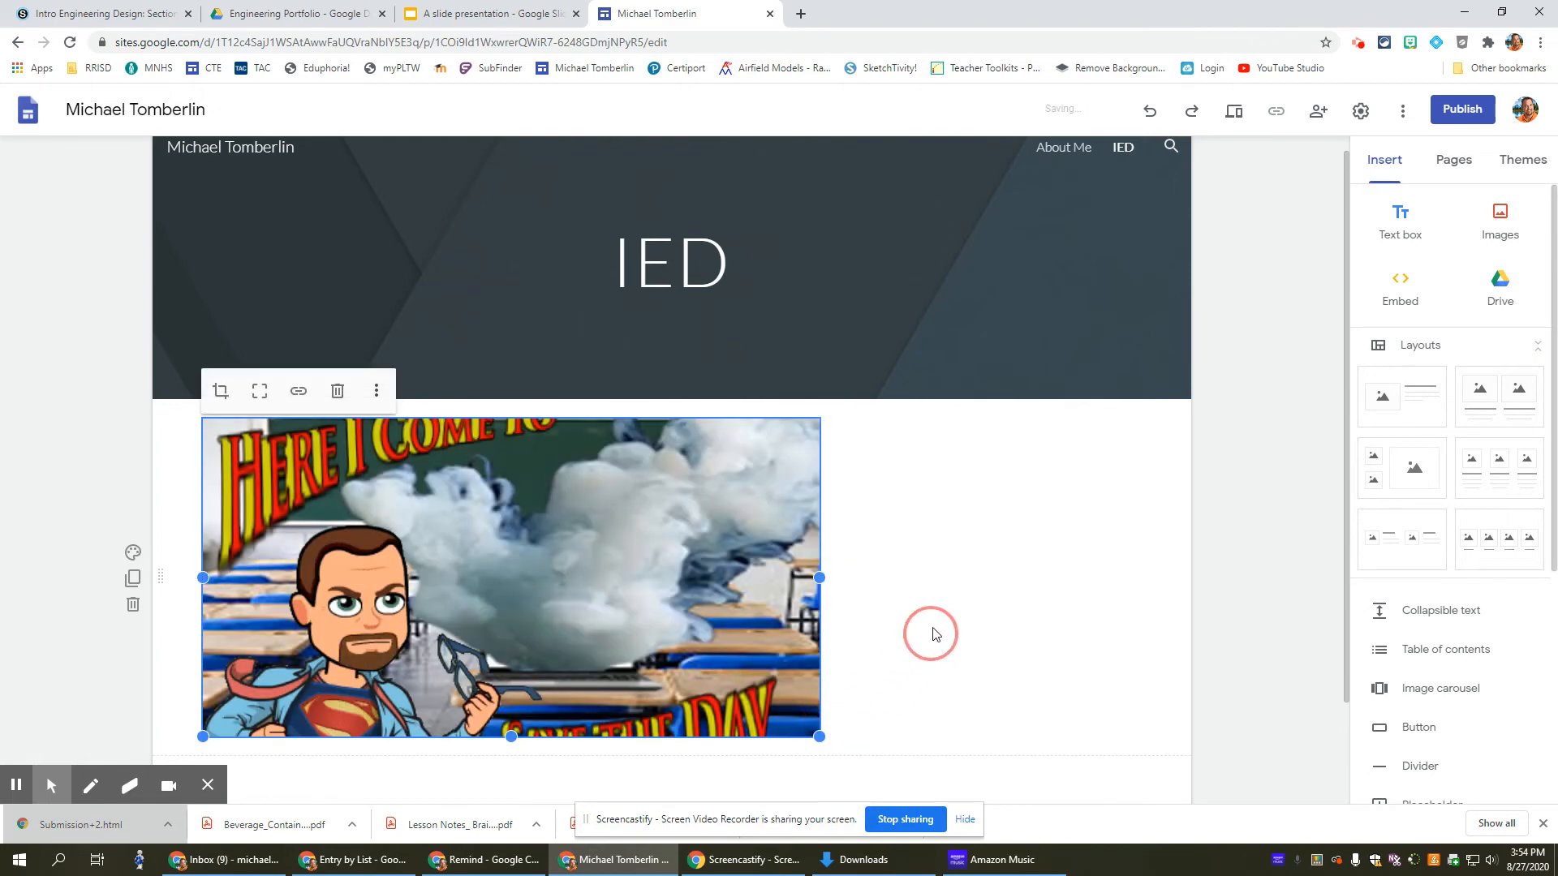
{"action": "scroll", "scroll_direction": "down", "scroll_amount": 3}
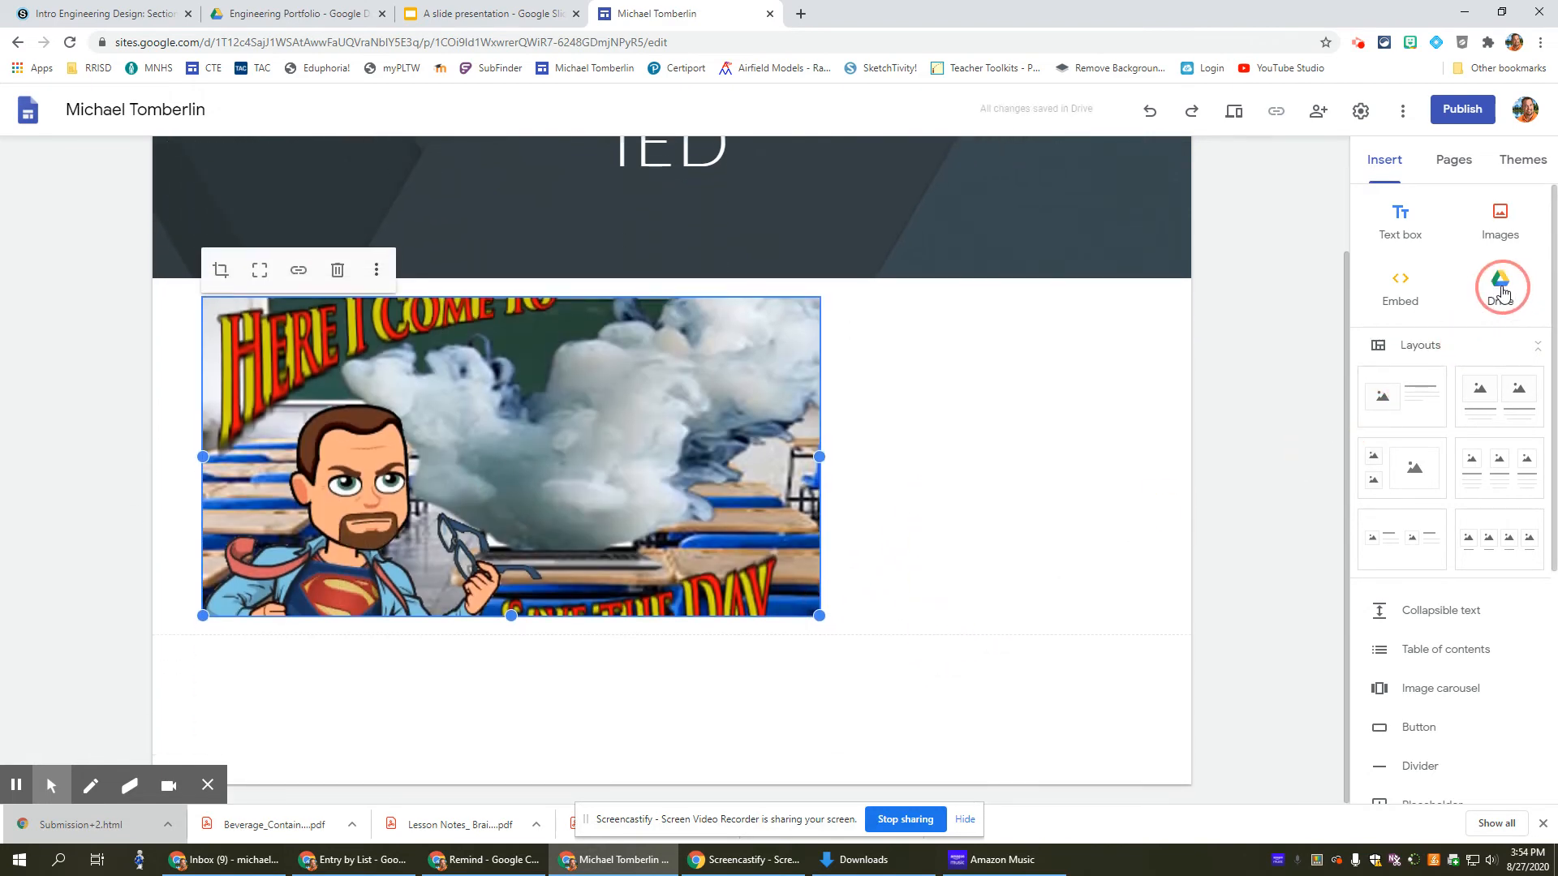
- Embed 'A slide presentation' from Engineering Portfolio below the image and resize it
{"action": "left_click", "coordinate": [1499, 289]}
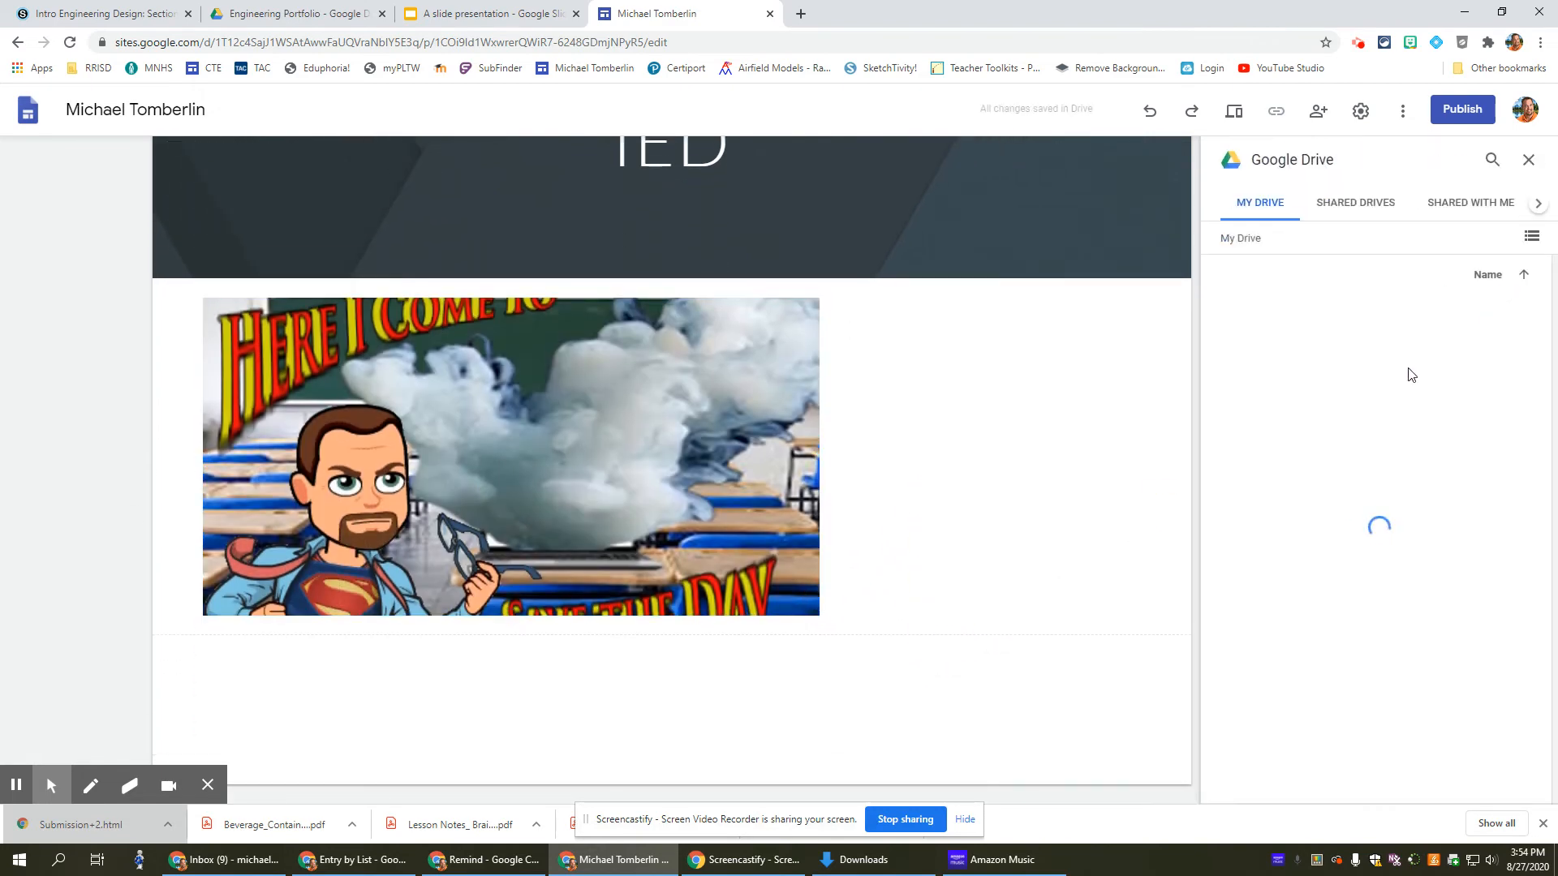
{"action": "left_click", "coordinate": [1298, 404]}
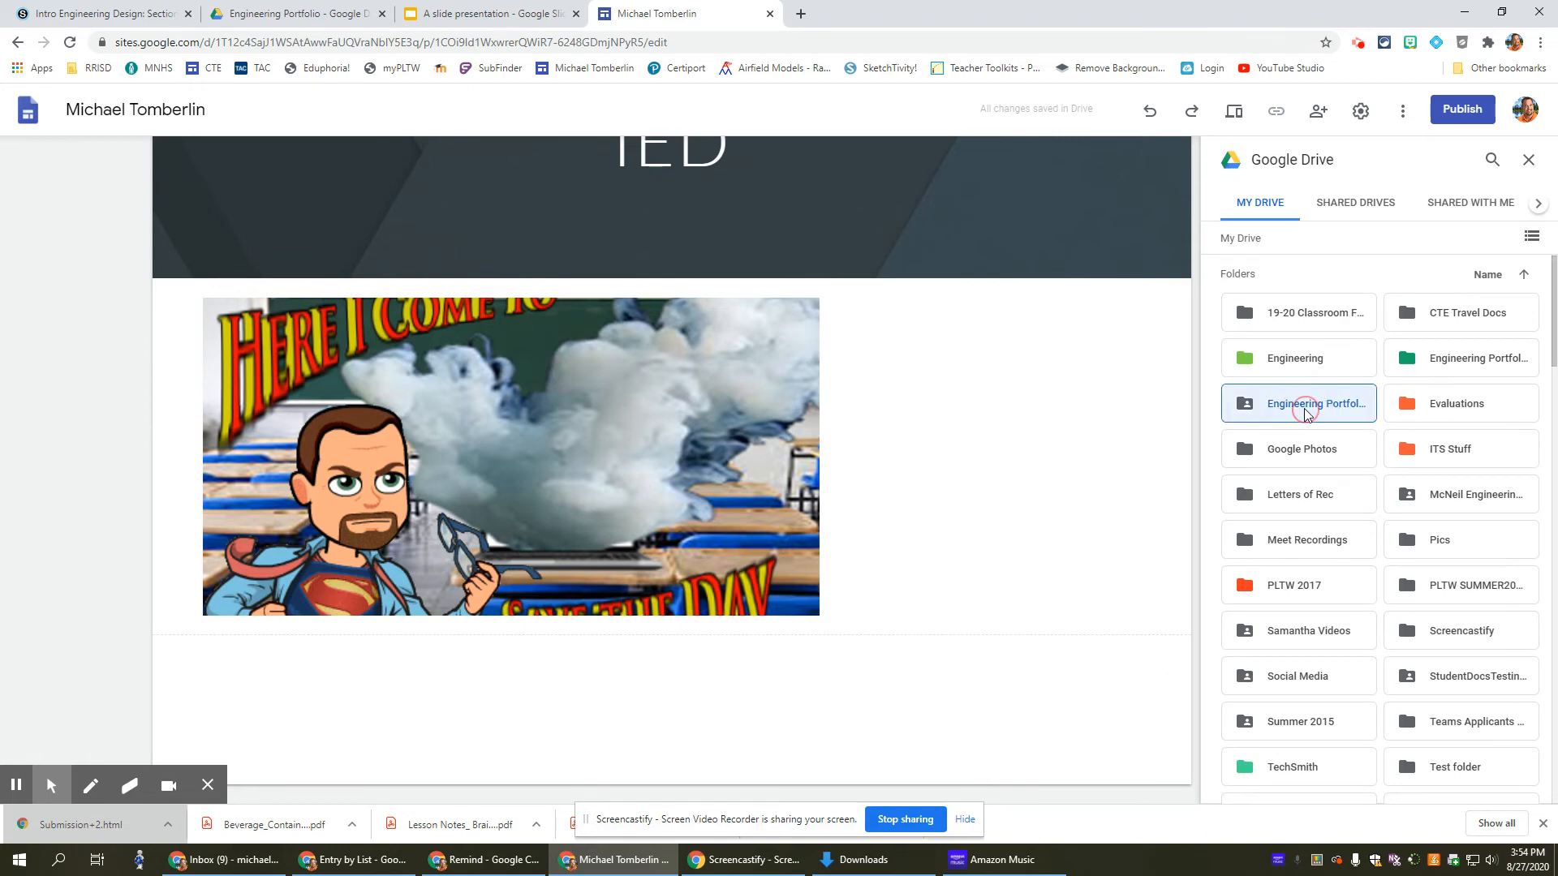
{"action": "double_click", "coordinate": [1298, 403]}
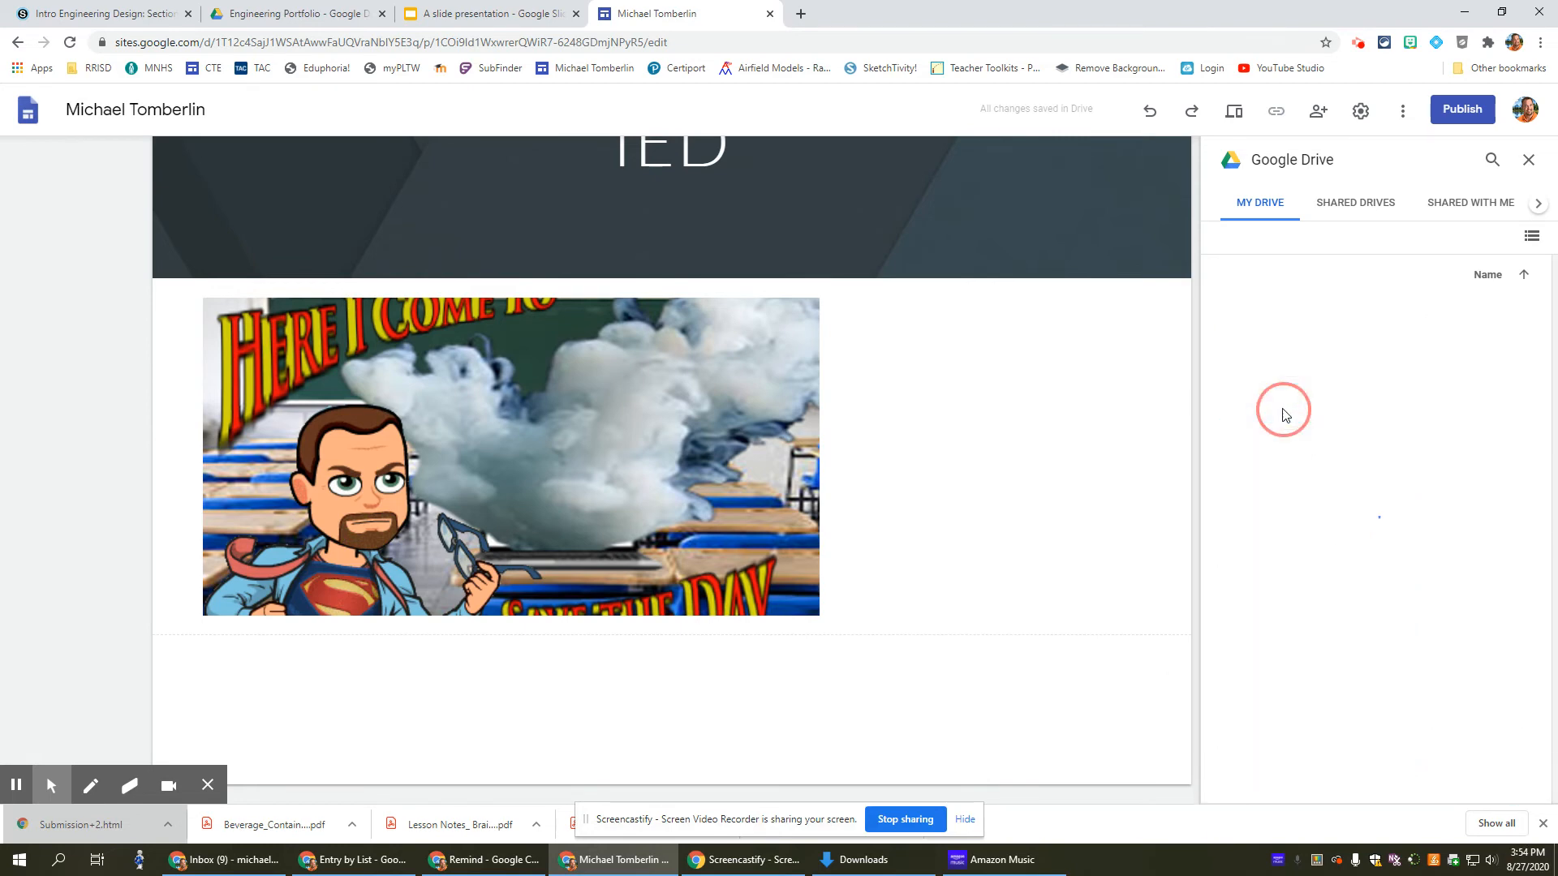
{"action": "left_click", "coordinate": [1282, 415]}
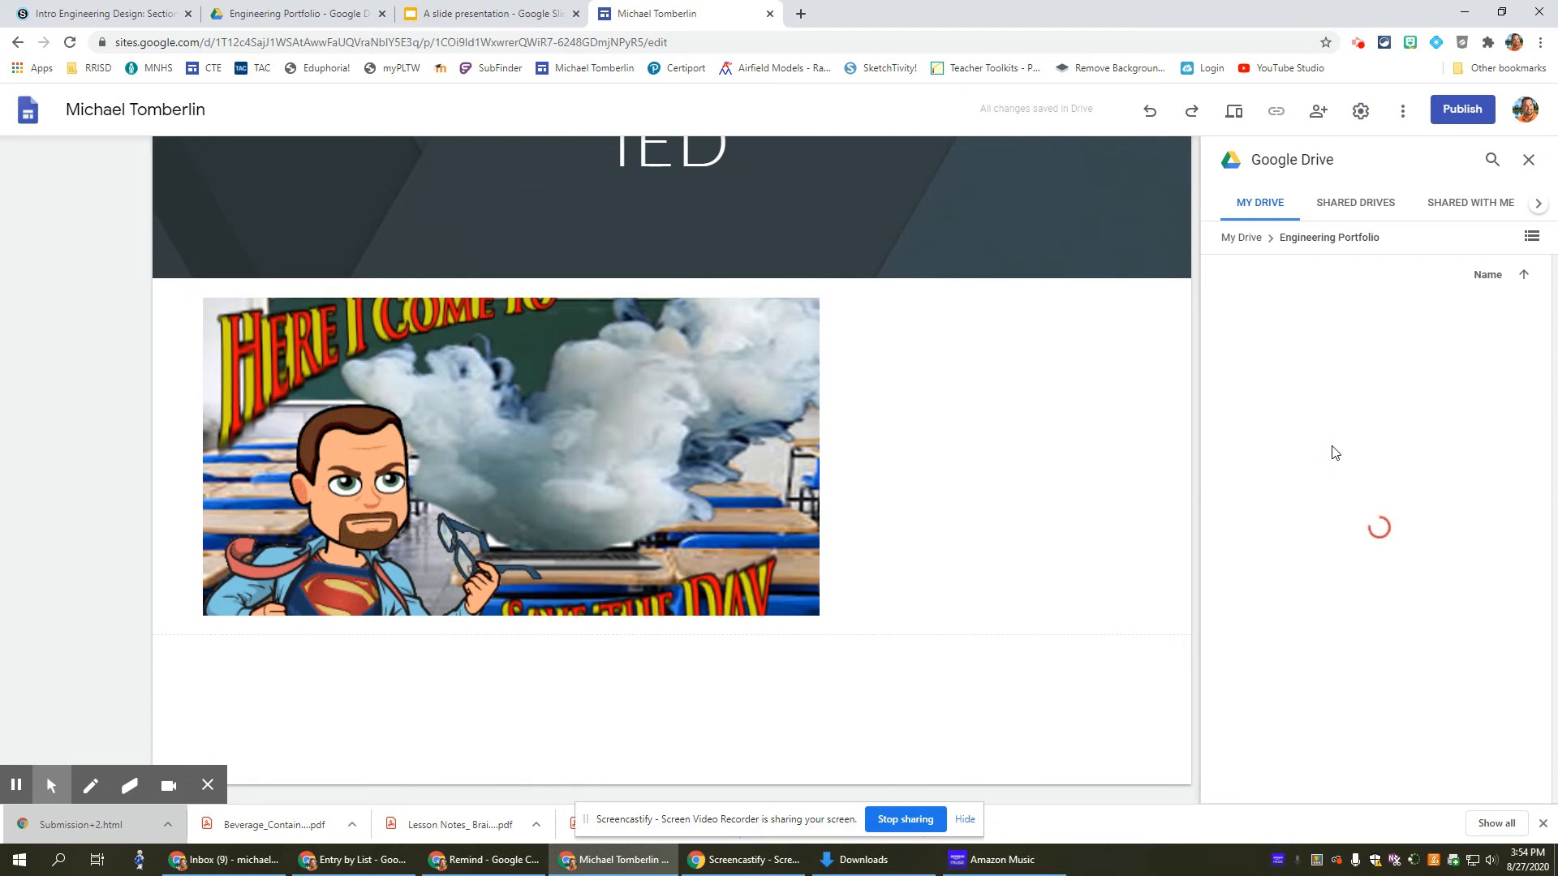
{"action": "left_click", "coordinate": [1298, 345]}
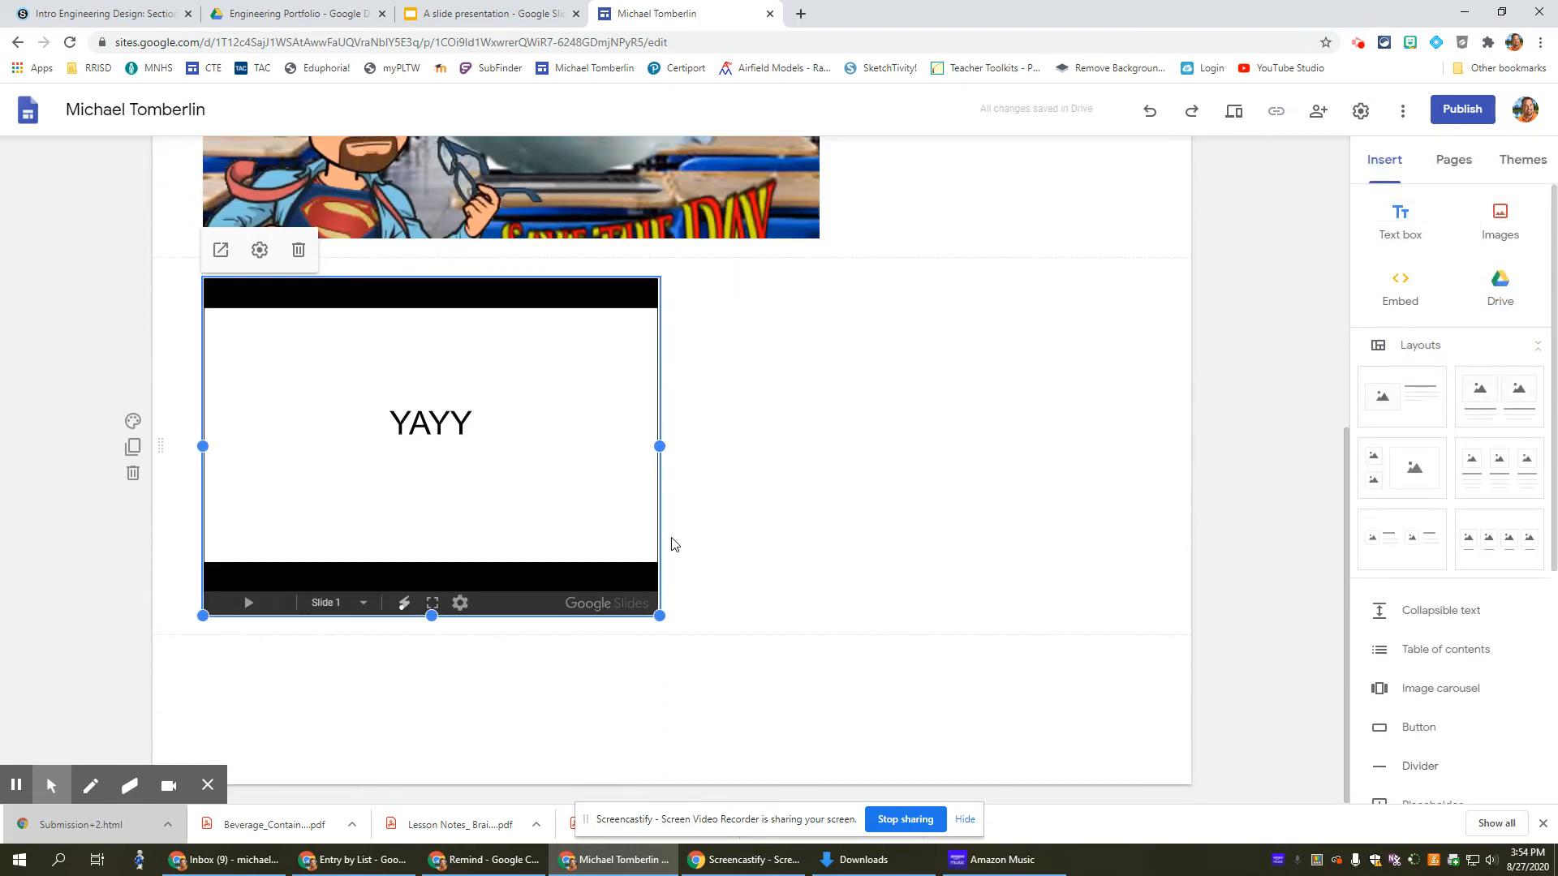
{"action": "left_click", "coordinate": [659, 617]}
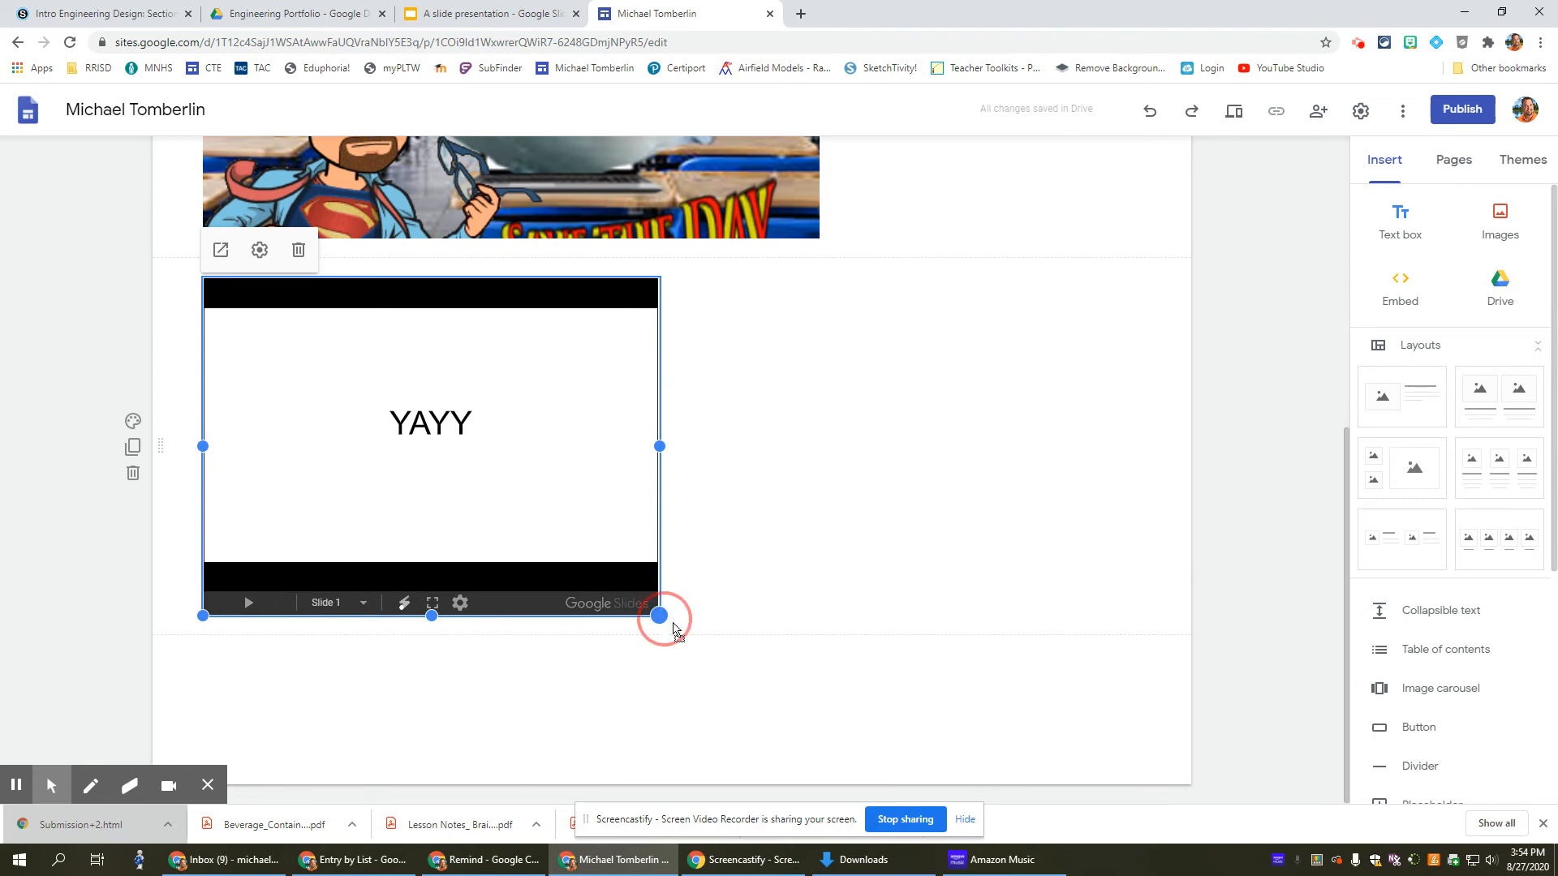
{"action": "left_click_drag", "start_coordinate": [659, 617], "coordinate": [817, 667]}
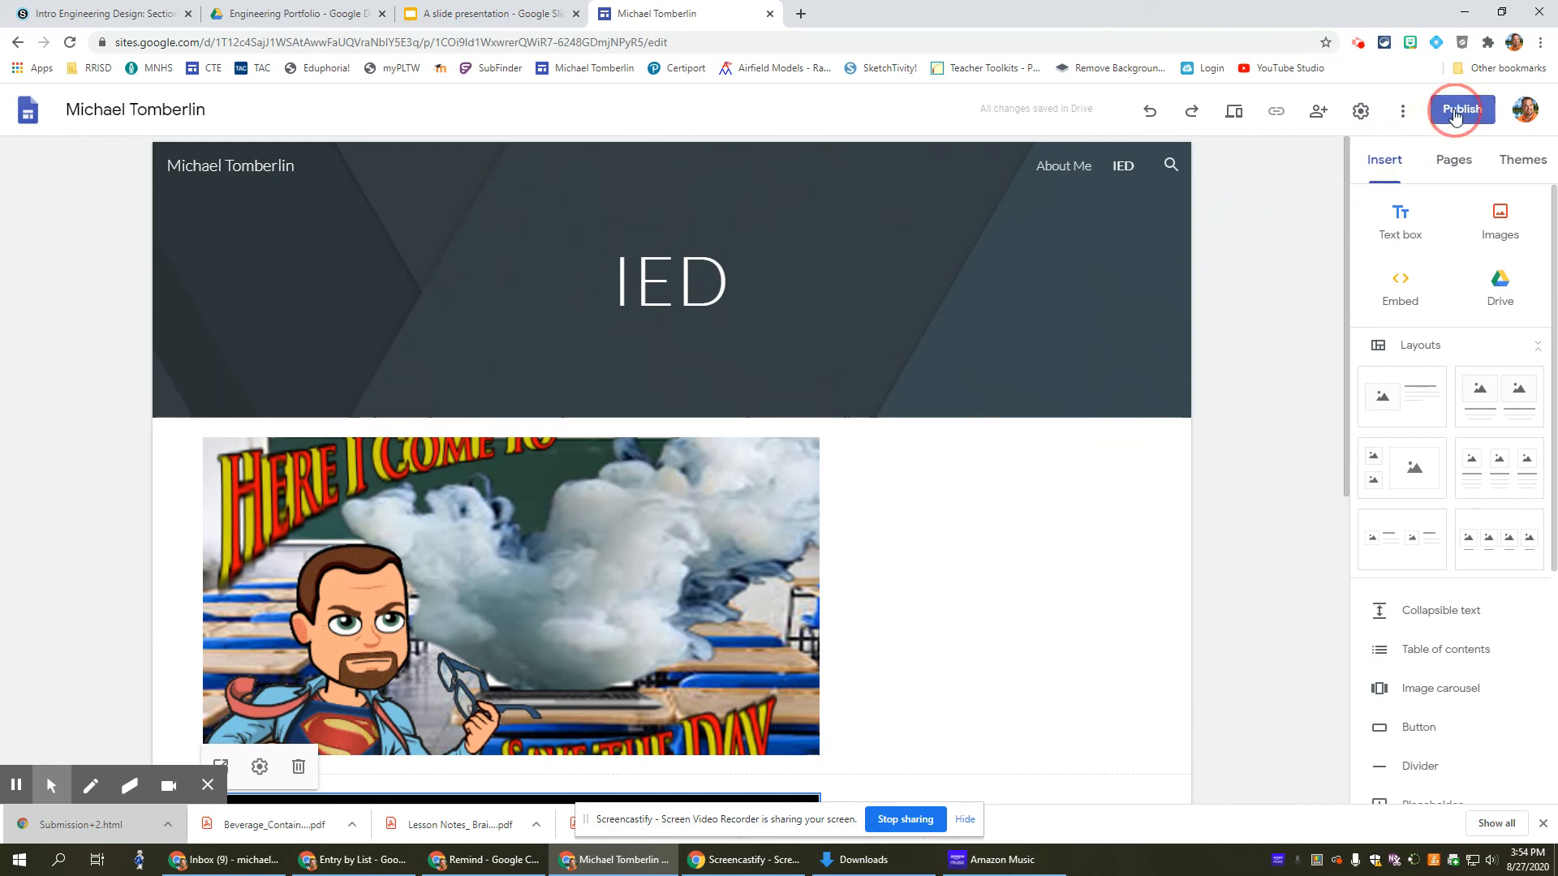
- Publish the site at the michael-tomberlin address for RoundRock ISD viewers
{"action": "left_click", "coordinate": [1459, 109]}
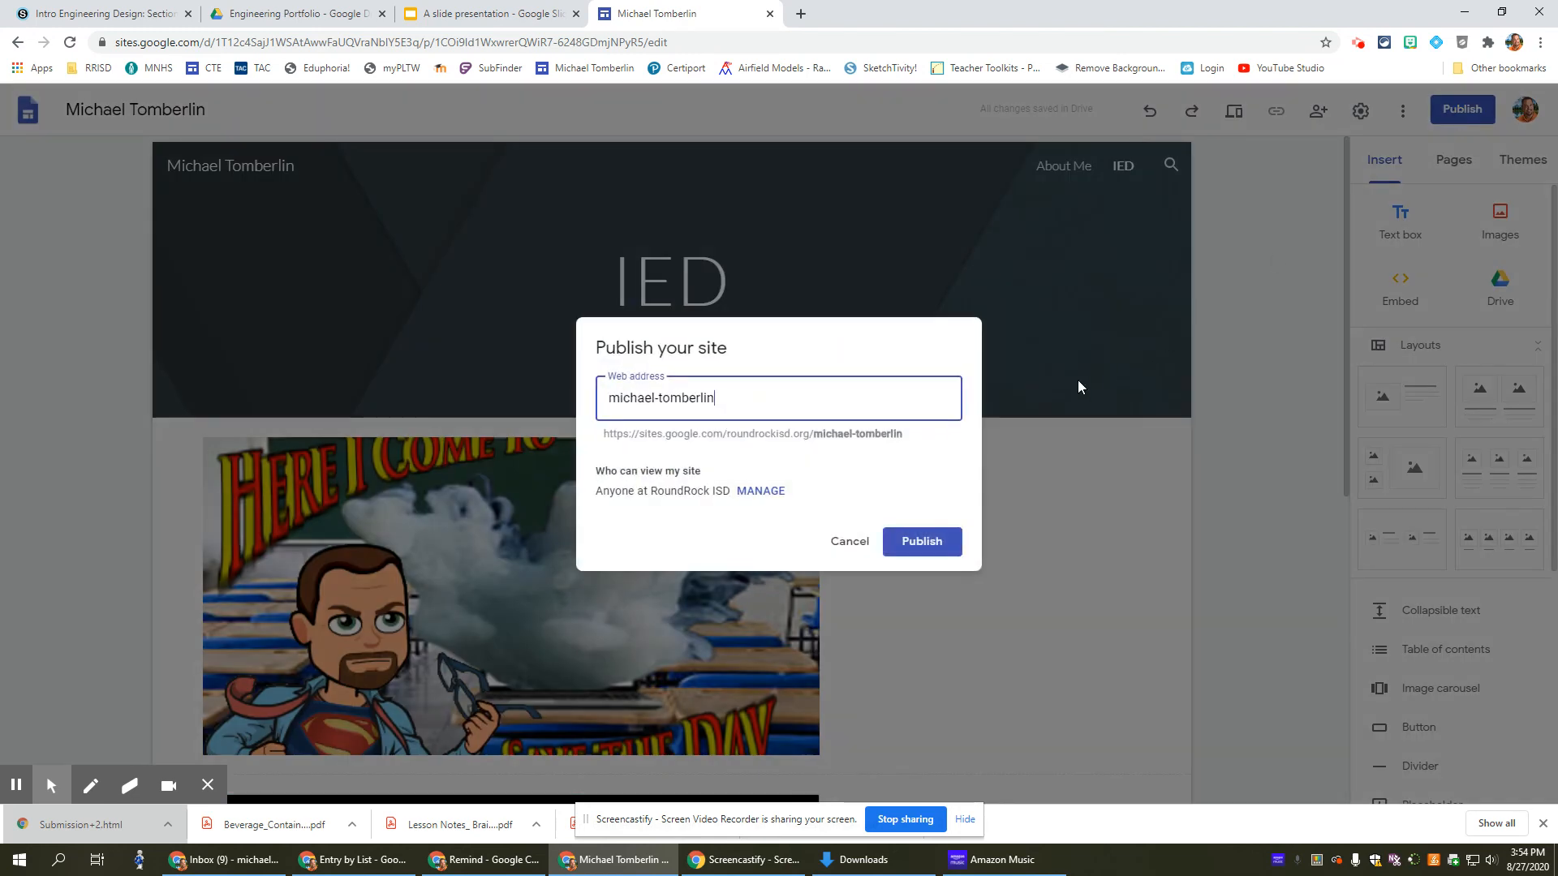
{"action": "left_click", "coordinate": [918, 542]}
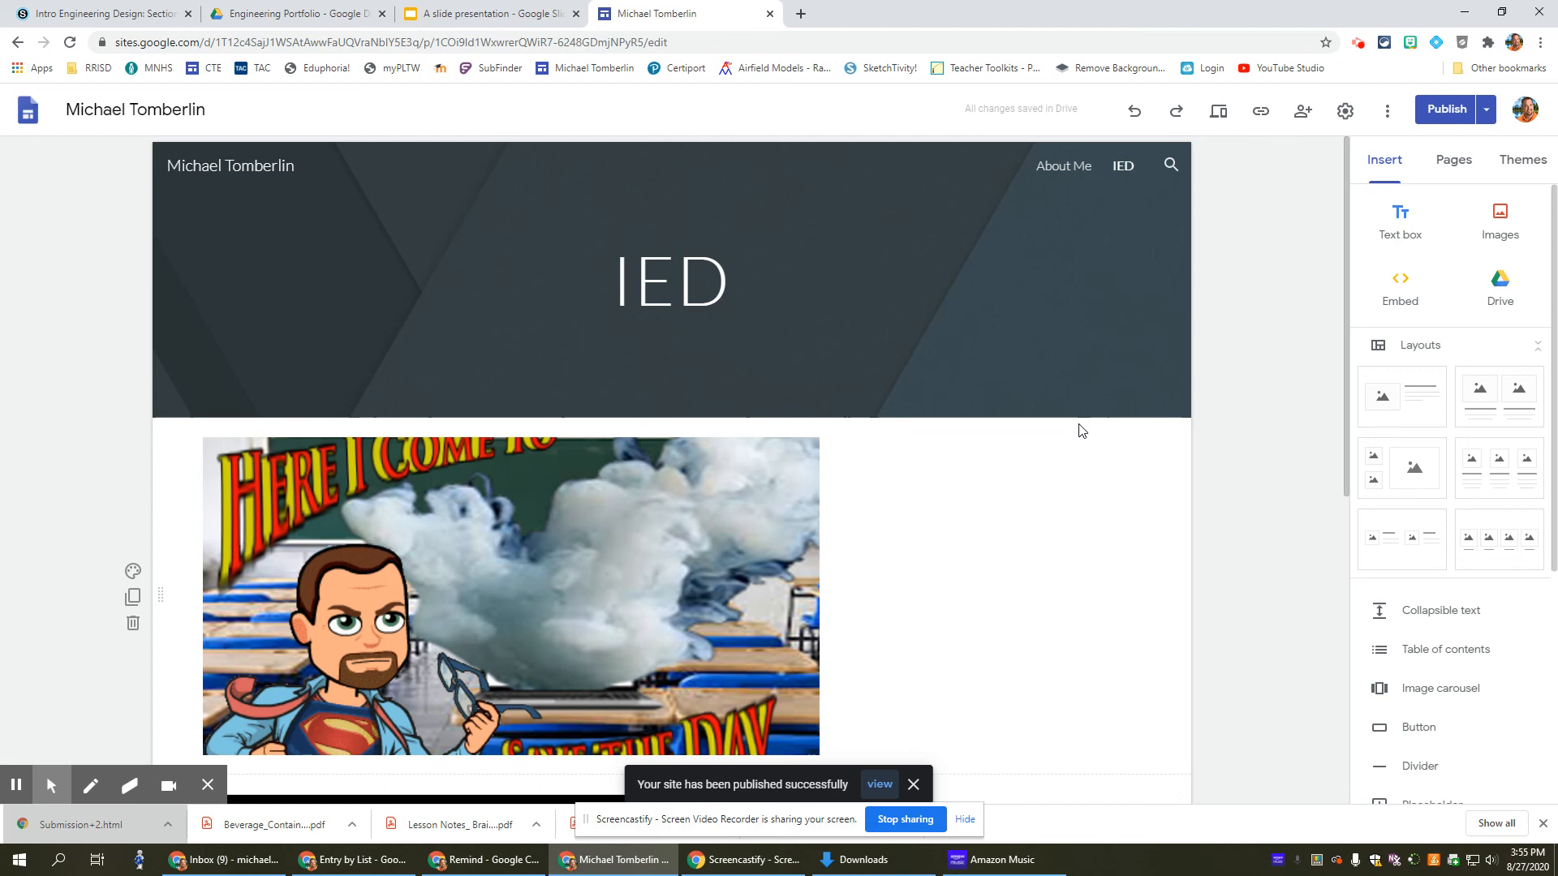
{"action": "left_click", "coordinate": [671, 299]}
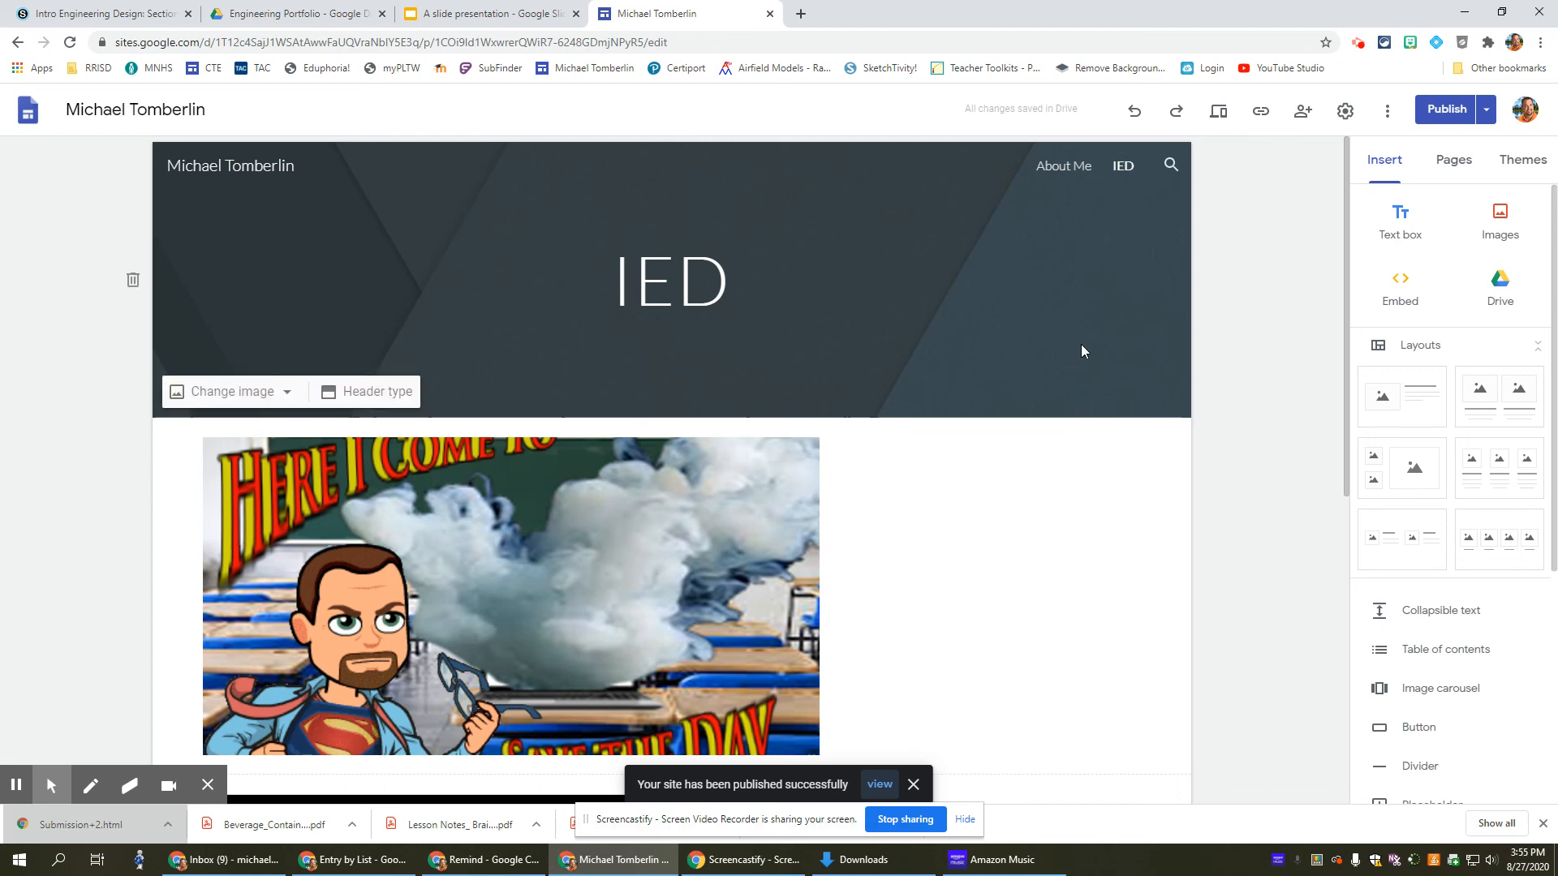